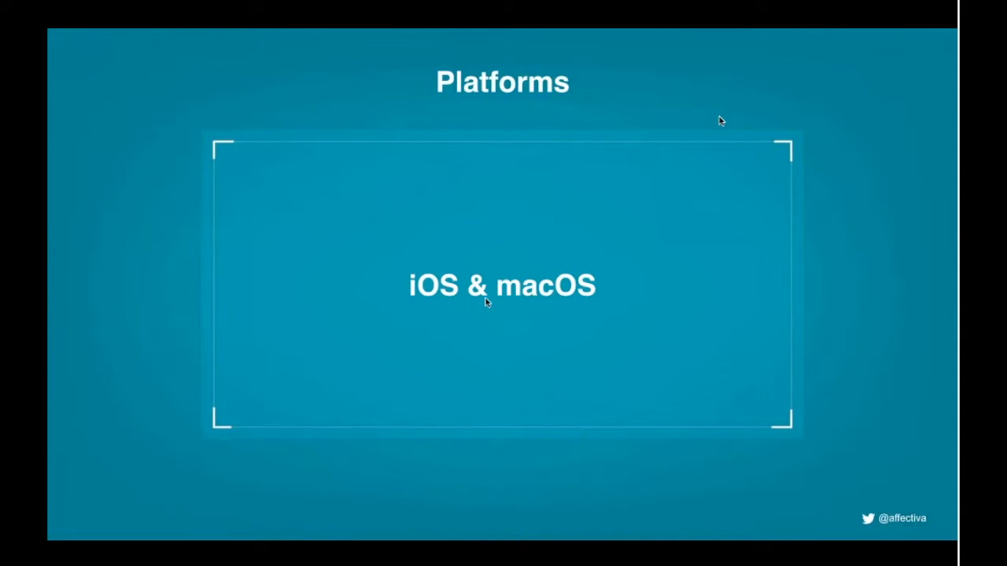
mouse_move(815, 363)
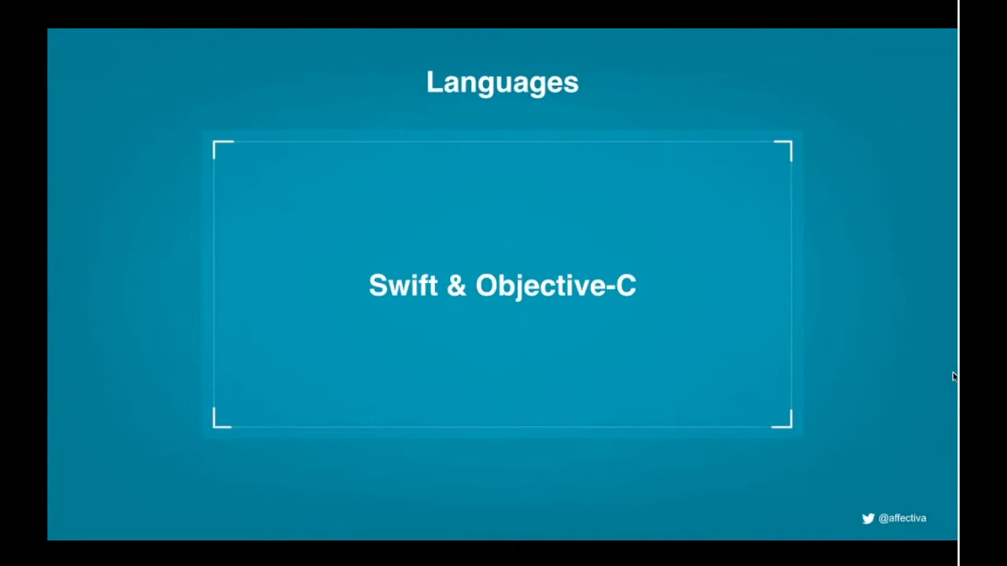
Advance the Keynote slideshow to the 'Four ways to use the SDK' slide
key(Right)
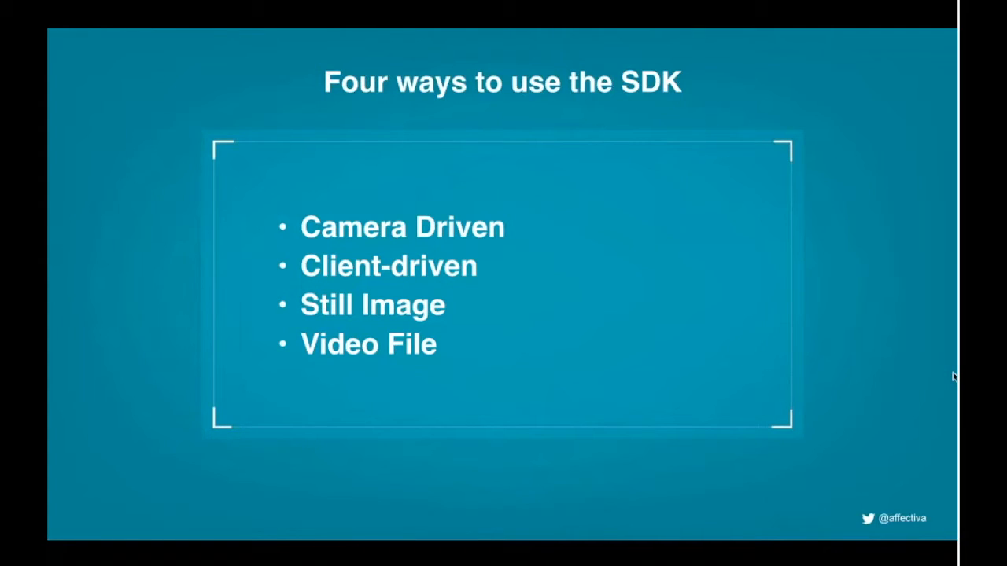
Advance past the final Keynote slide to end the slideshow
key(Right)
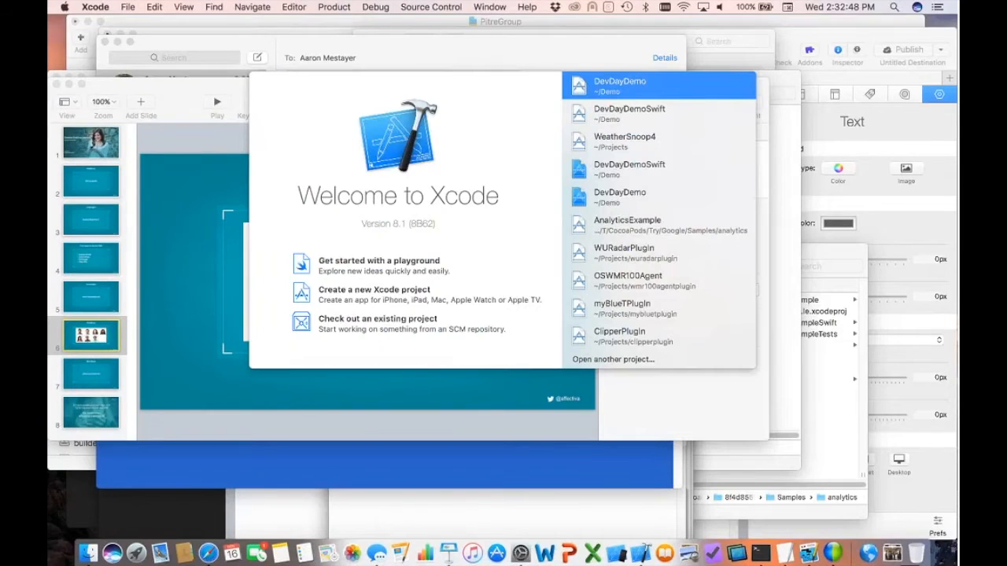
Open Xcode's File > New menu to view its creation choices
click(128, 6)
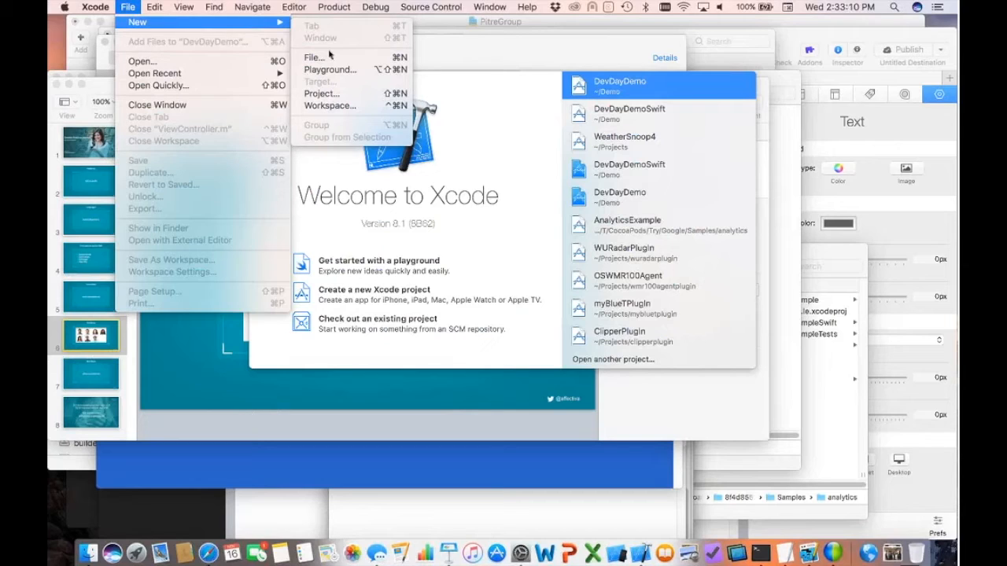
mouse_move(328, 57)
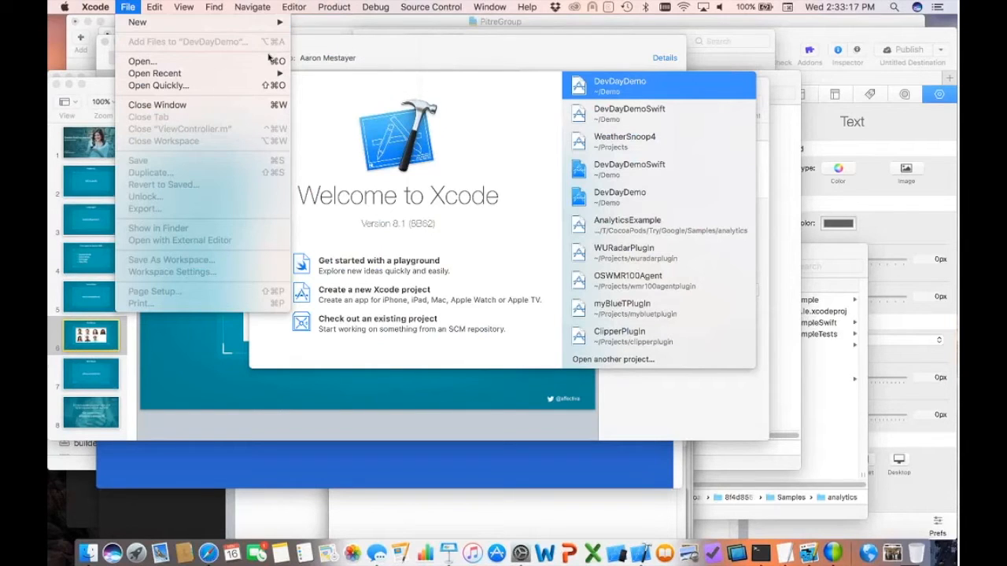
mouse_move(137, 22)
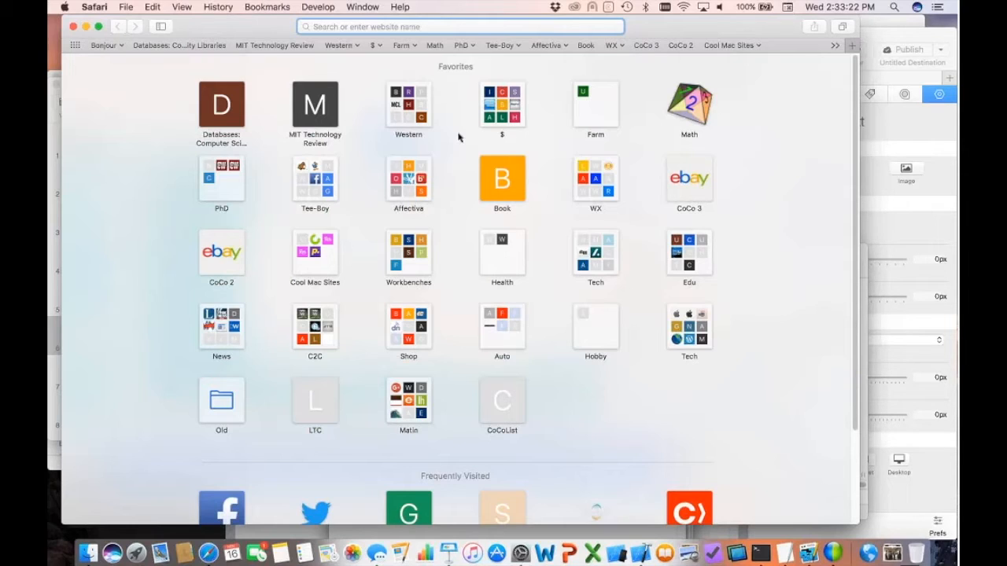
Search cocoapods.org for AFFDEX and select the AffdexSDK-OSX sample Podfile text
text(www)
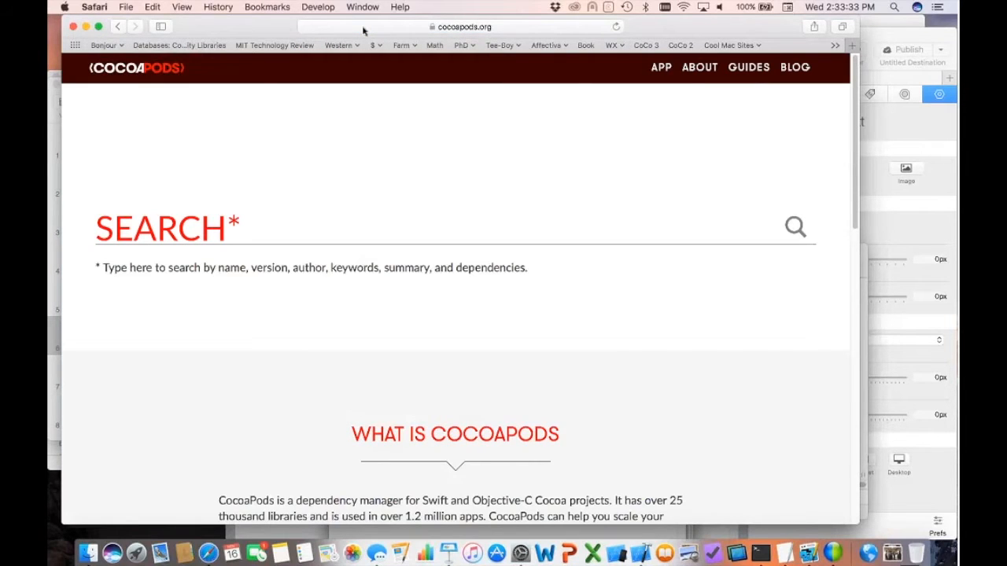
click(158, 228)
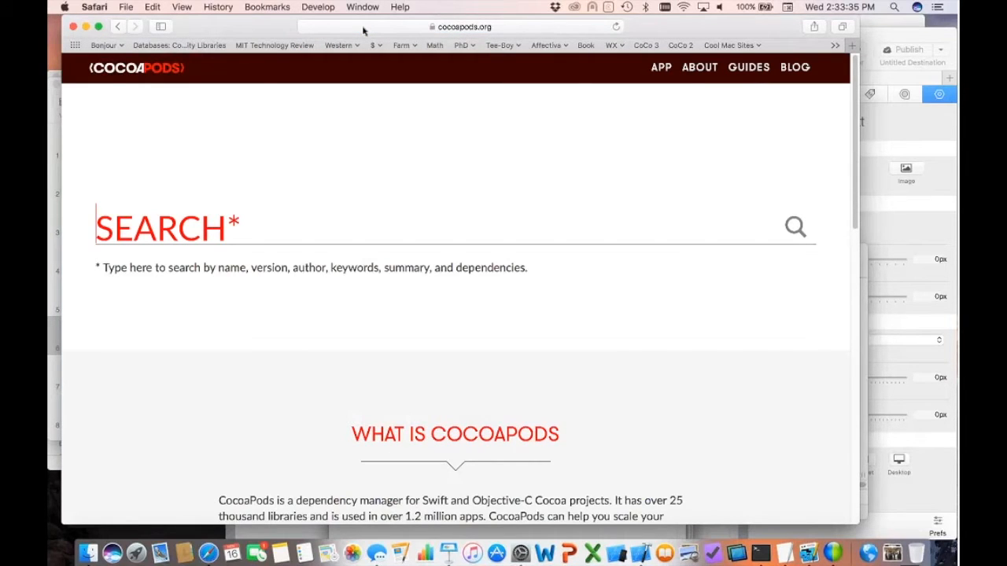
text(AFF)
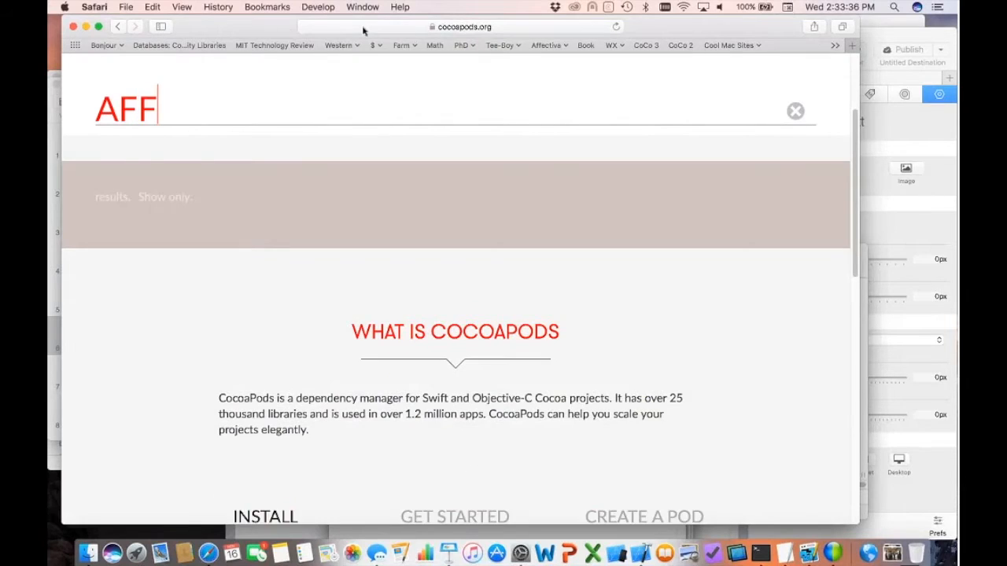
text(EC)
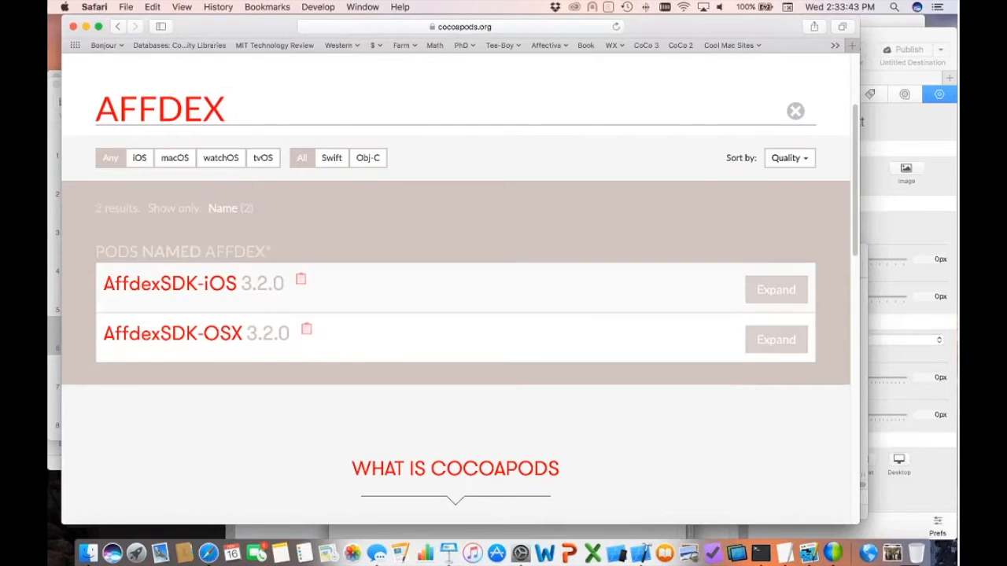
mouse_move(173, 333)
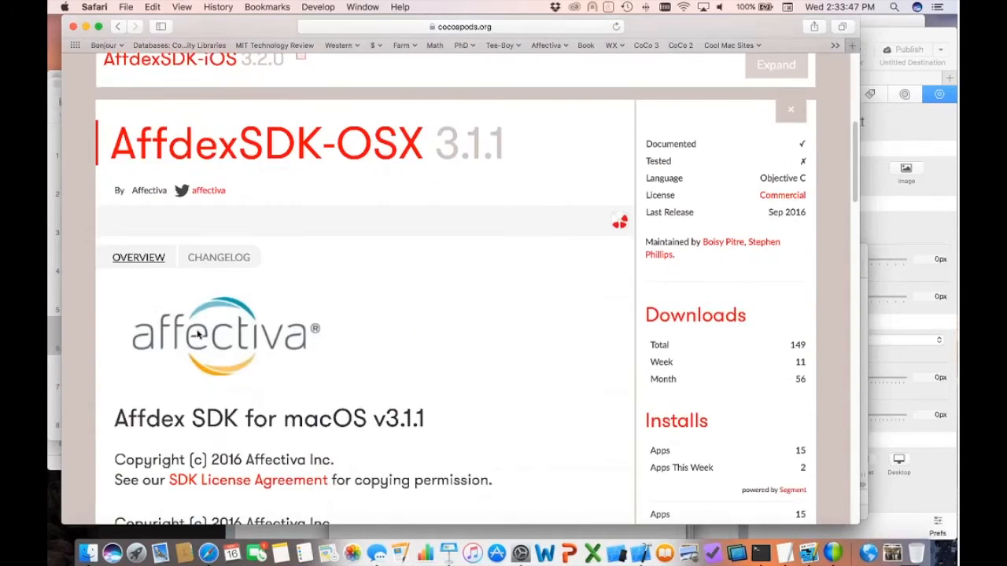
scroll(down, 3)
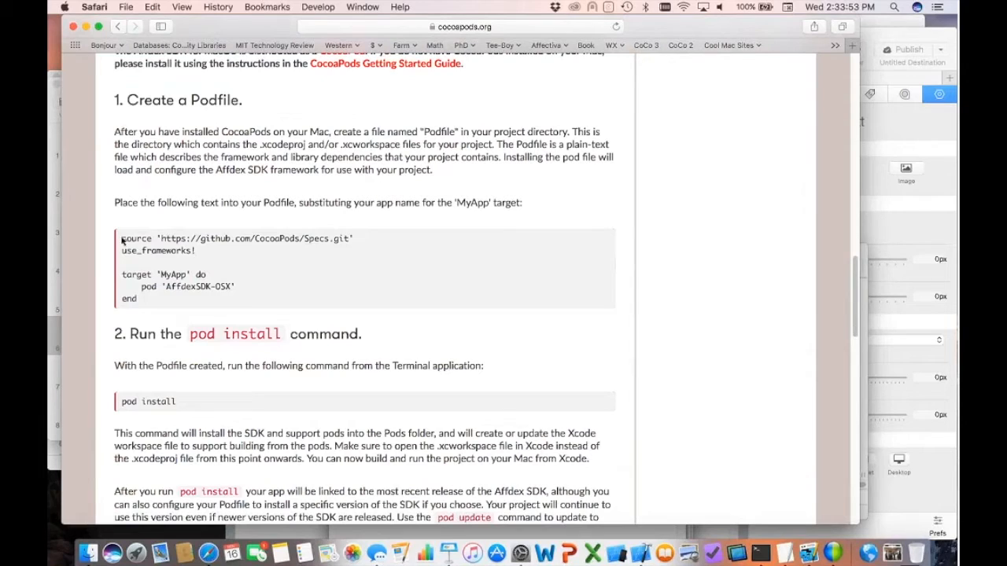
drag(123, 239, 138, 300)
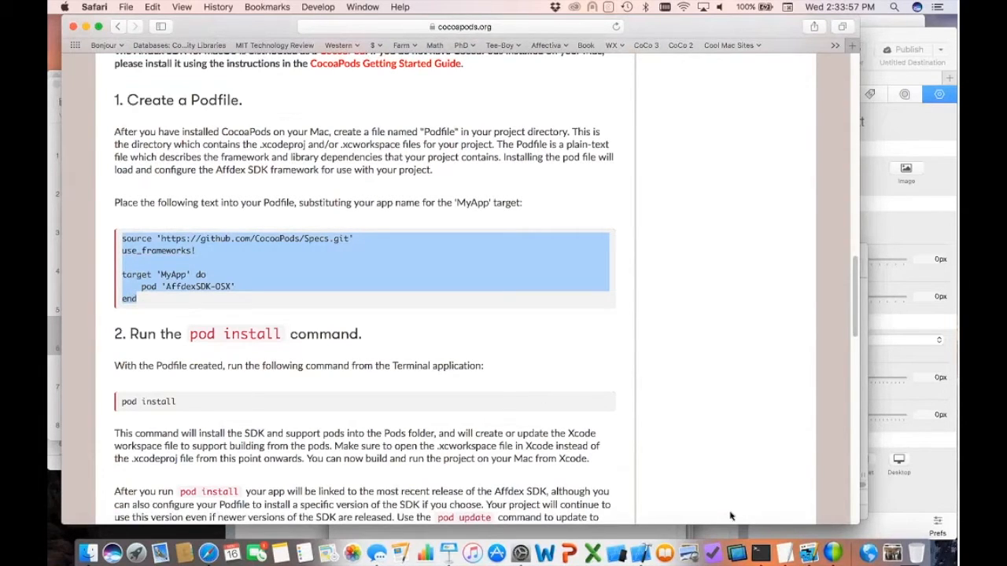
mouse_move(757, 552)
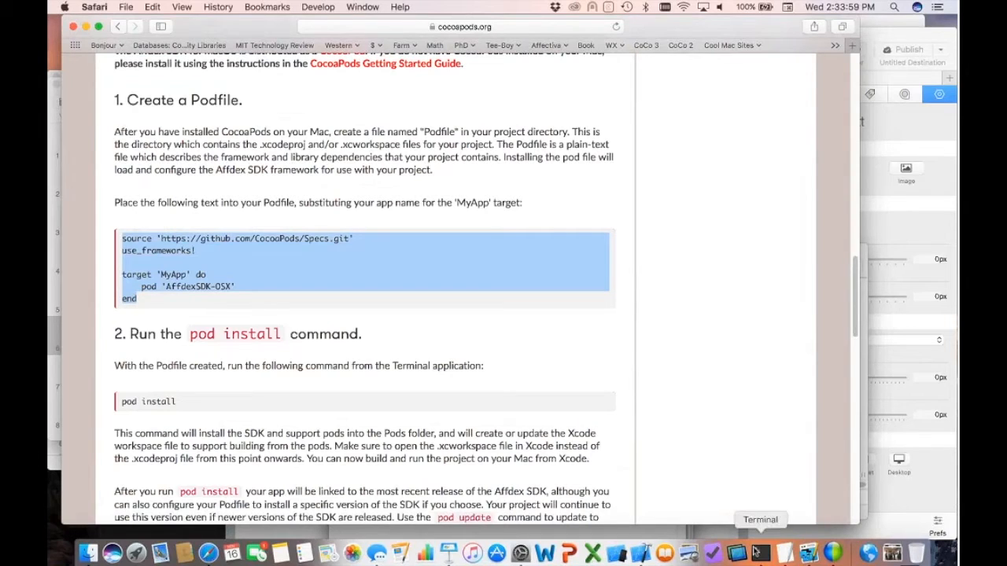
Create an Objective-C Mac project named 'DemoDevLiveTest' in the Demo folder
click(759, 551)
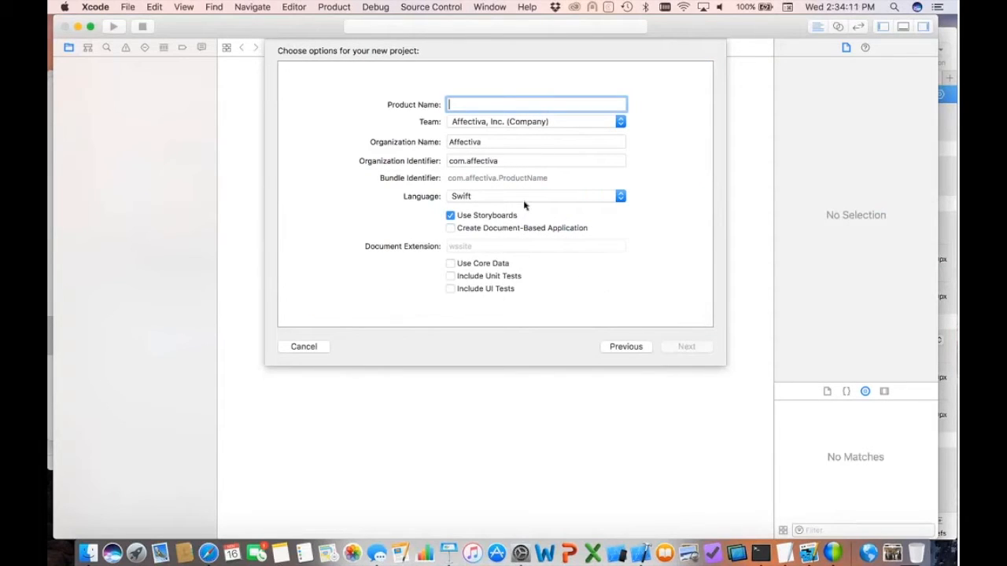
text(DemoDev)
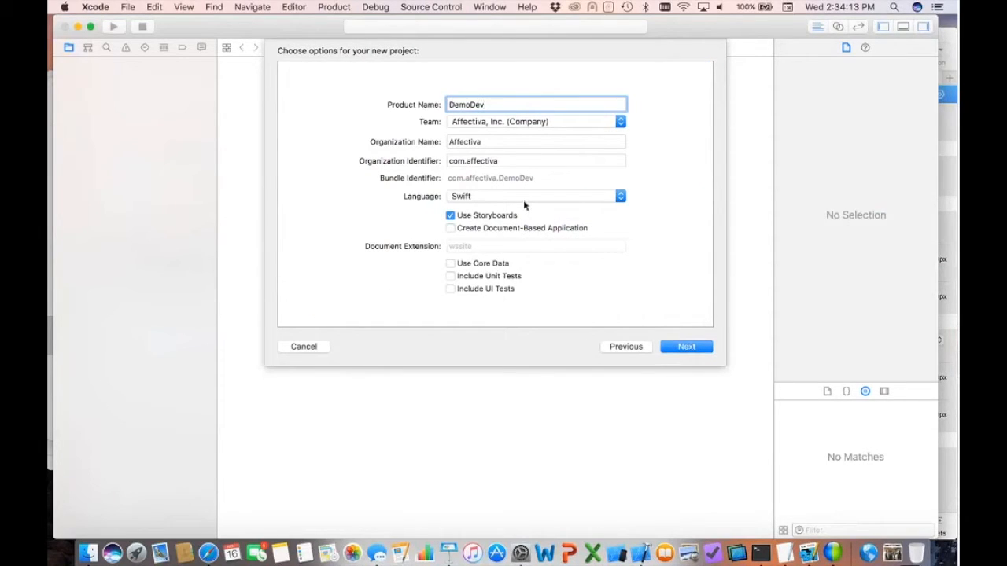
text(LiveTest)
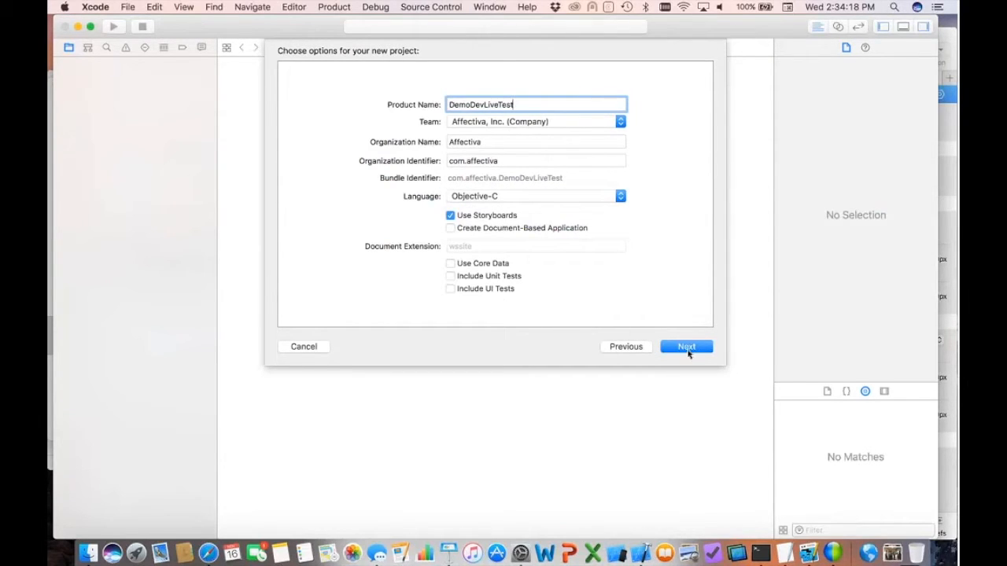
click(686, 346)
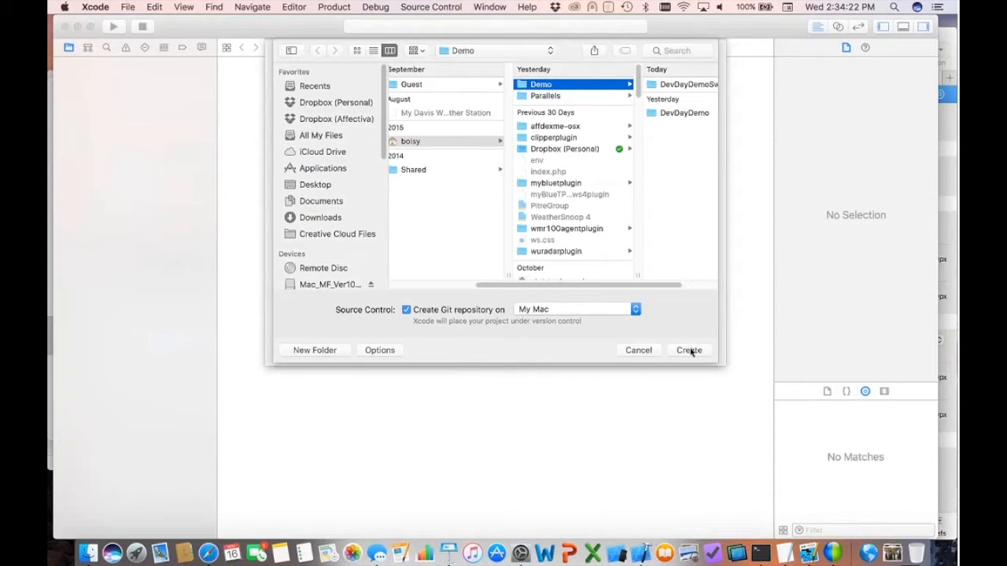
click(688, 350)
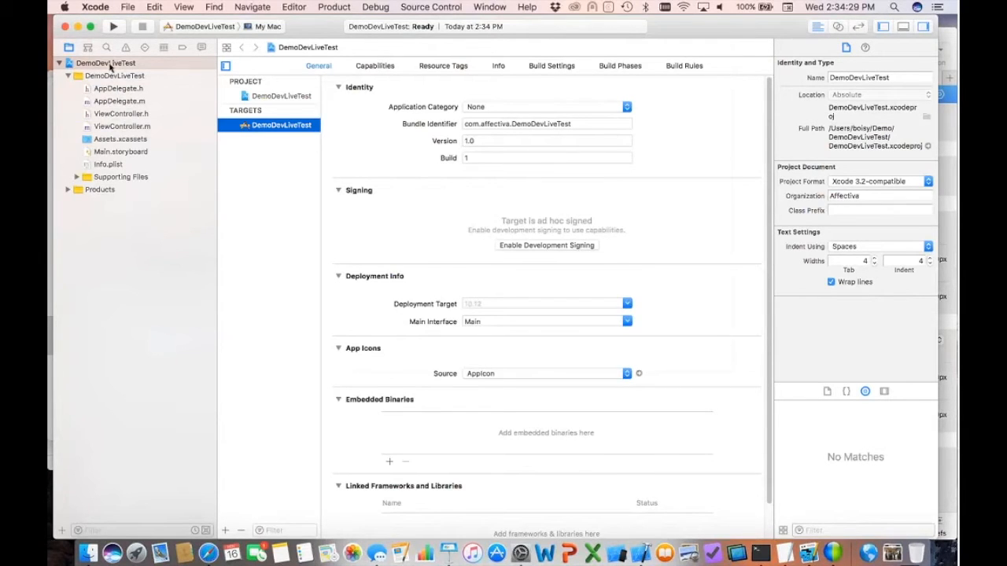
Add an empty file named Podfile to the DemoDevLiveTest project
right_click(106, 63)
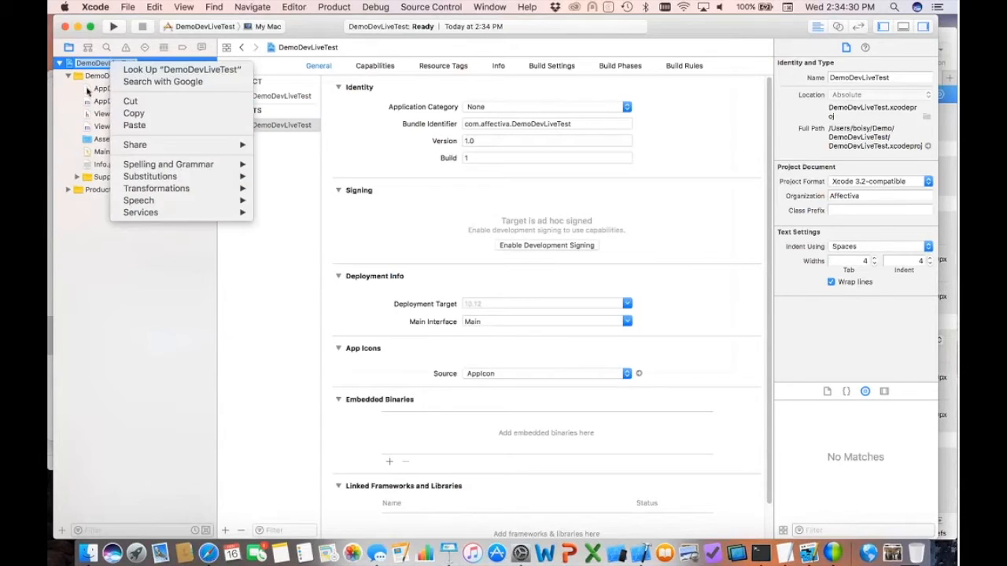
click(118, 88)
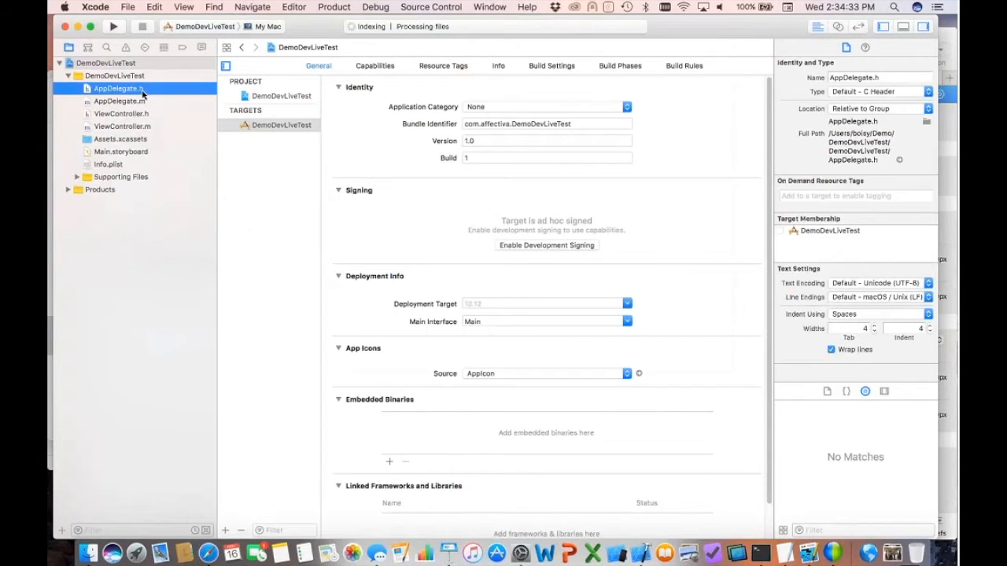
click(107, 62)
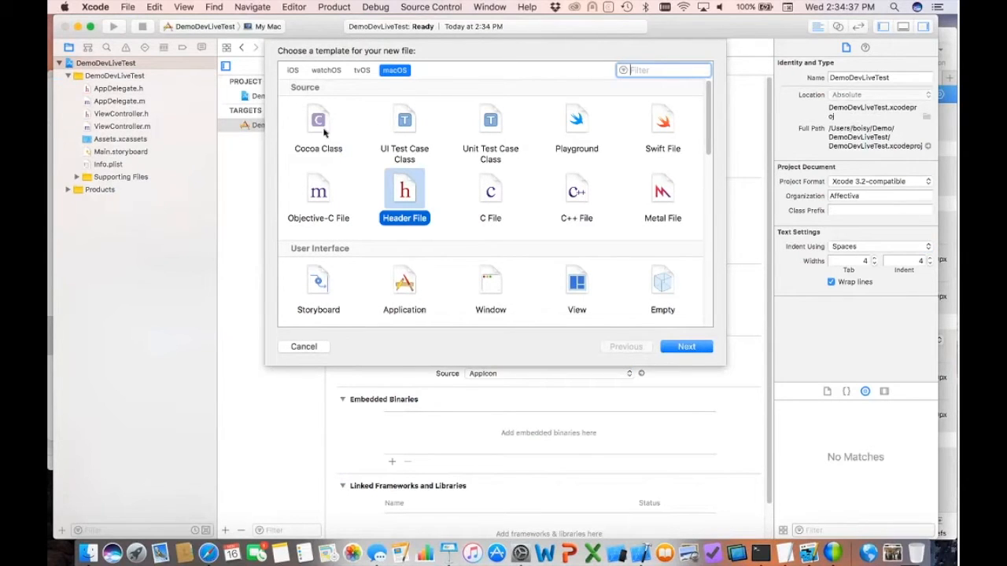
scroll(down, 3)
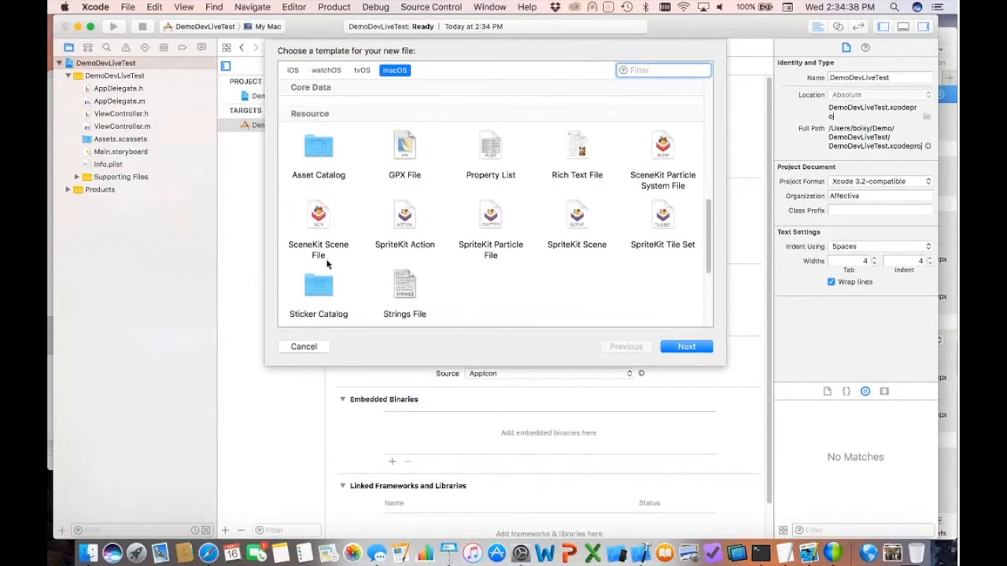
scroll(down, 3)
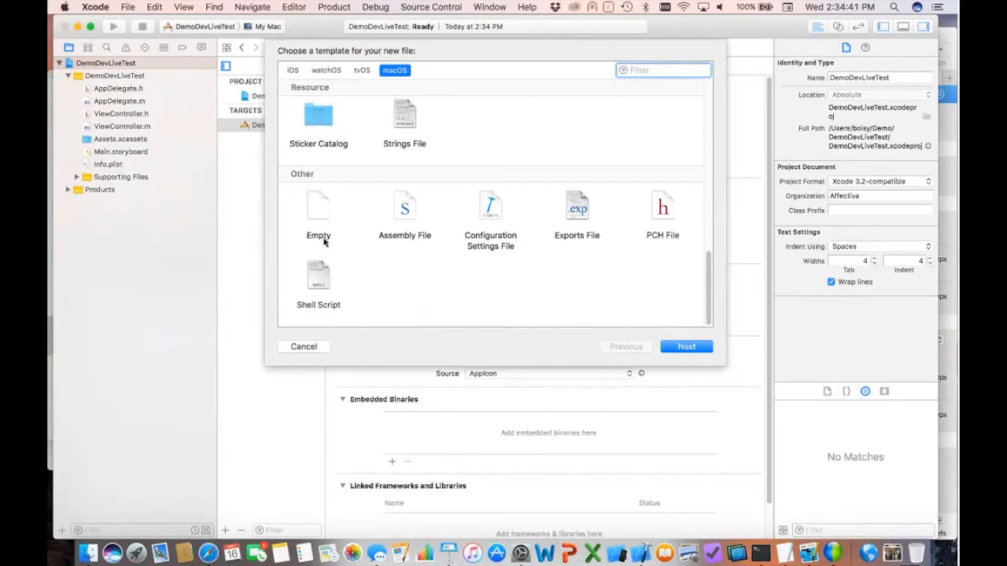
click(685, 347)
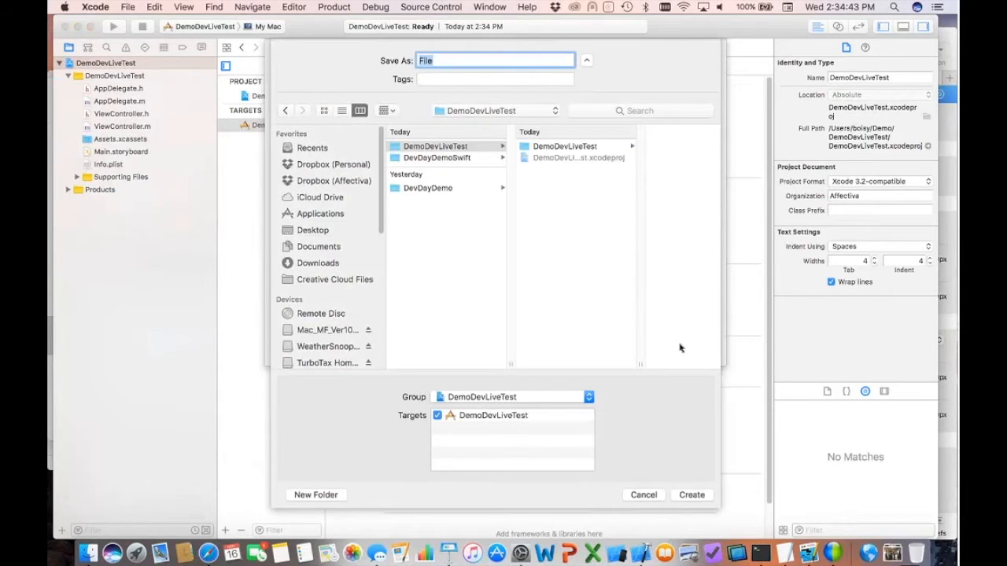
text(Podfile)
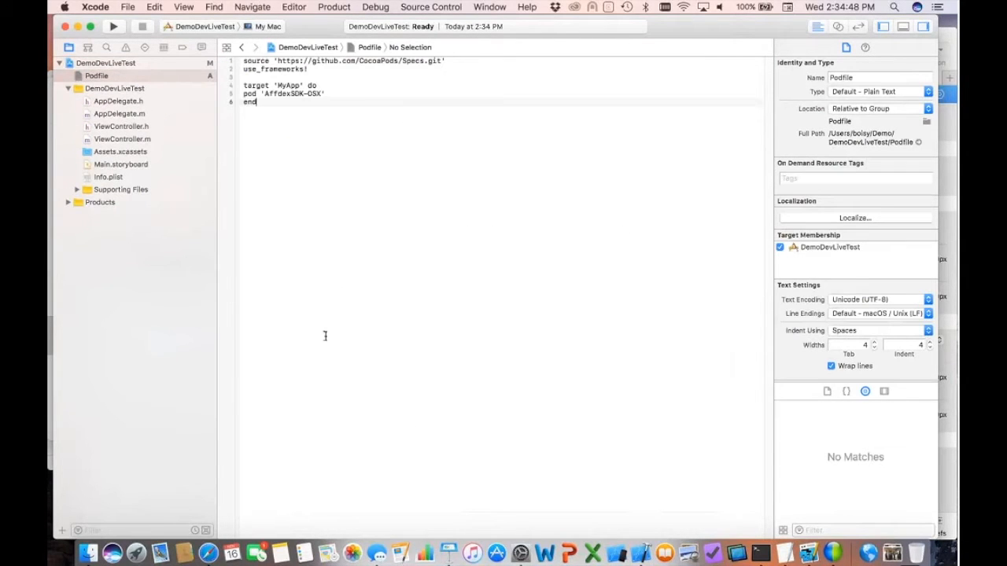
Indent the pod line and change the Podfile target from MyApp to DemoDevLiveTest
key(tab)
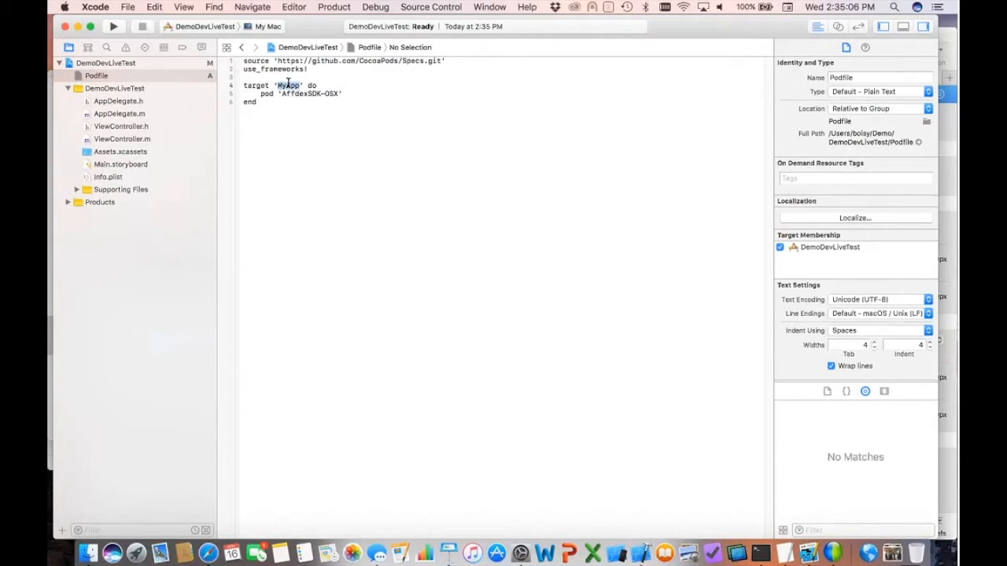
text(DemoB)
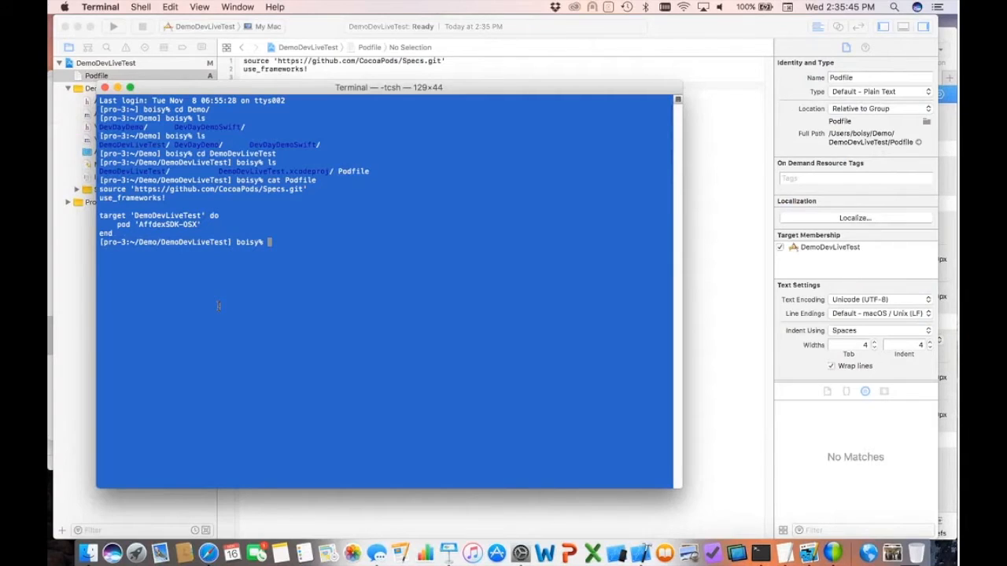
Run pod install in Terminal to install AffdexSDK-OSX 3.1.1
text(pod install)
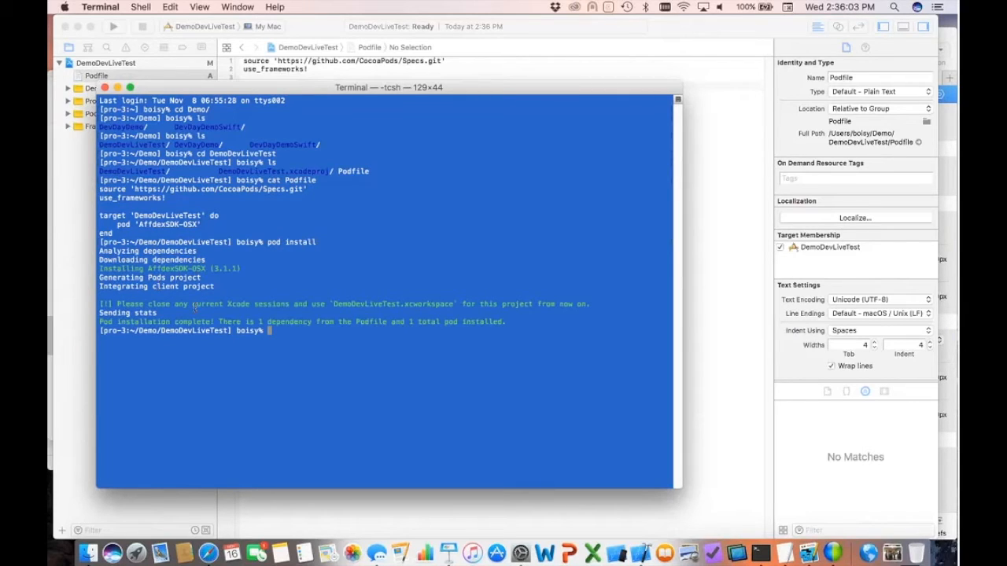
mouse_move(375, 301)
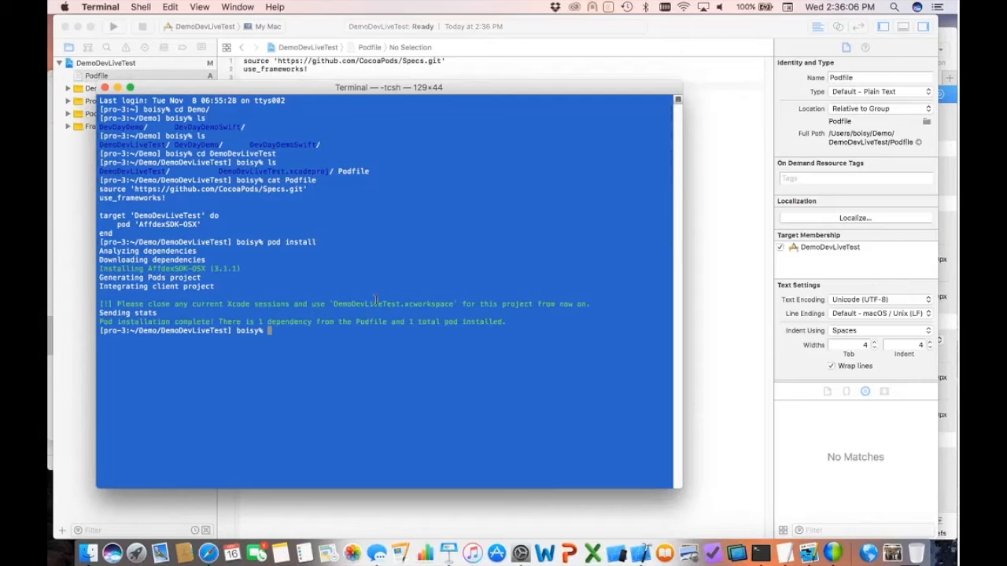
mouse_move(392, 505)
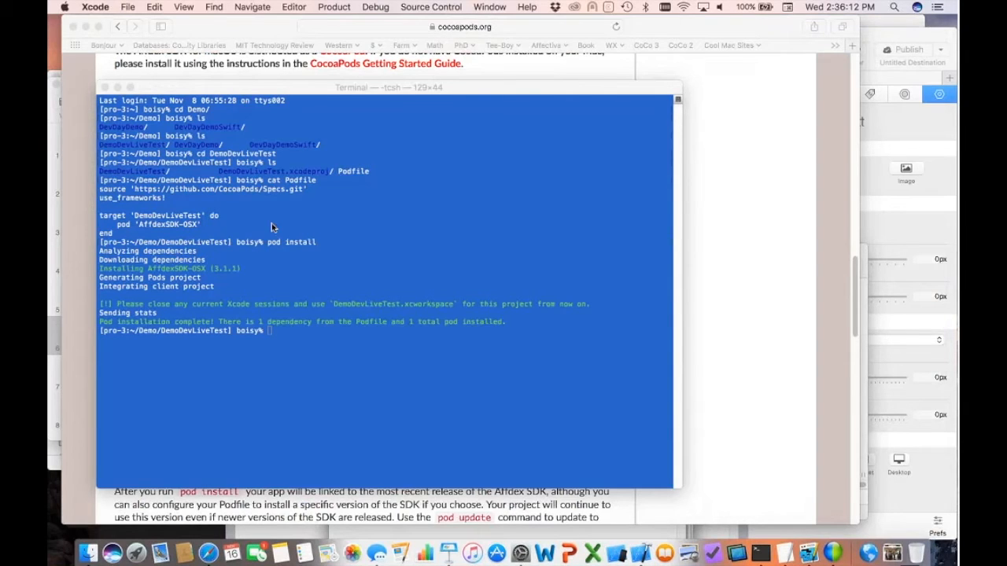
text(sl)
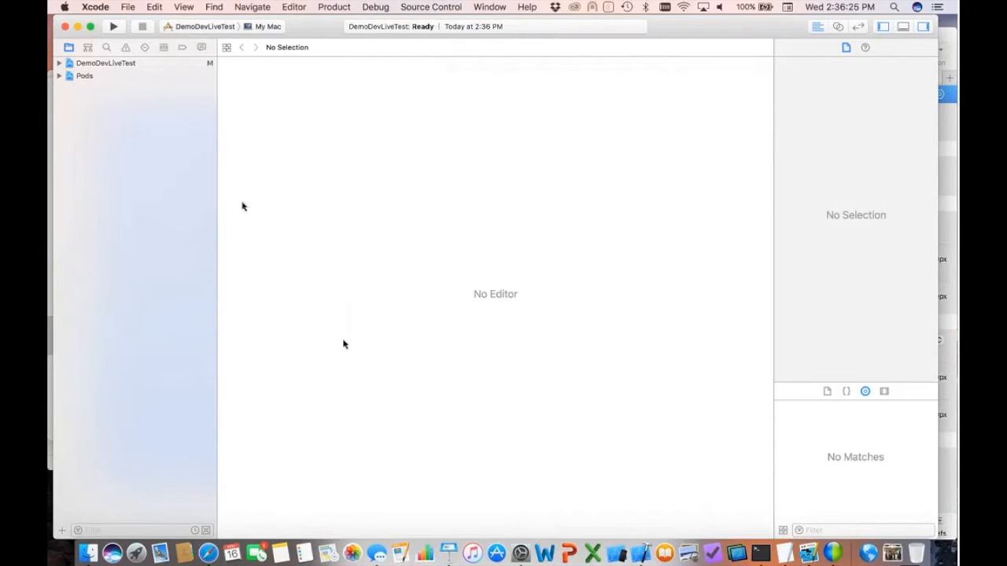
mouse_move(225, 174)
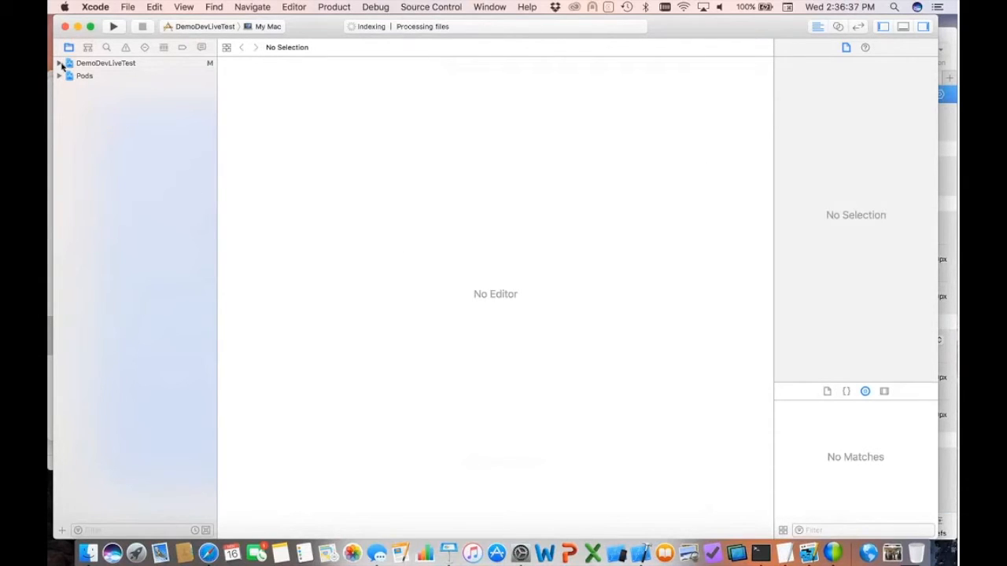
Expand the DemoDevLiveTest project, open ViewController.m, then open ViewController.h
click(59, 63)
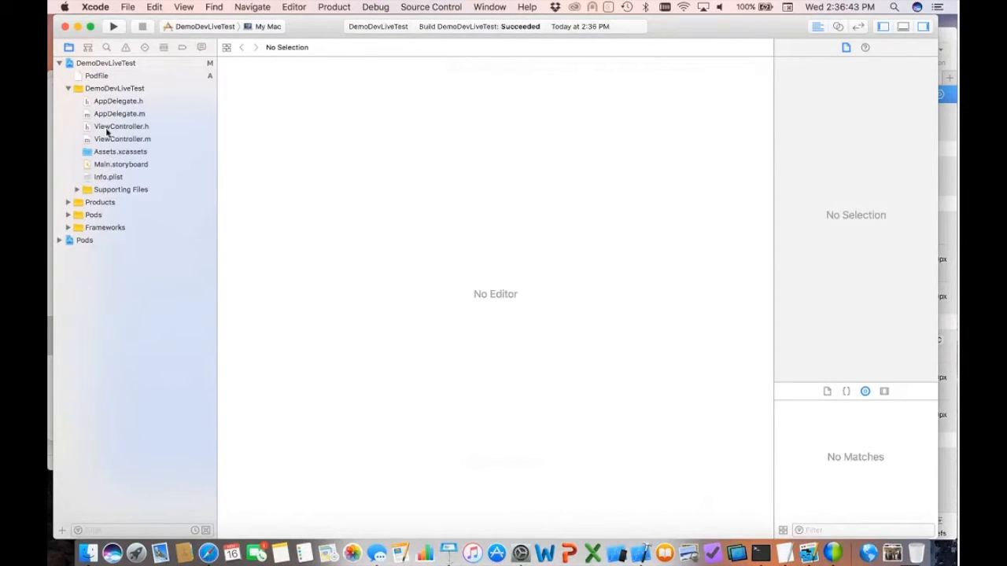
click(122, 138)
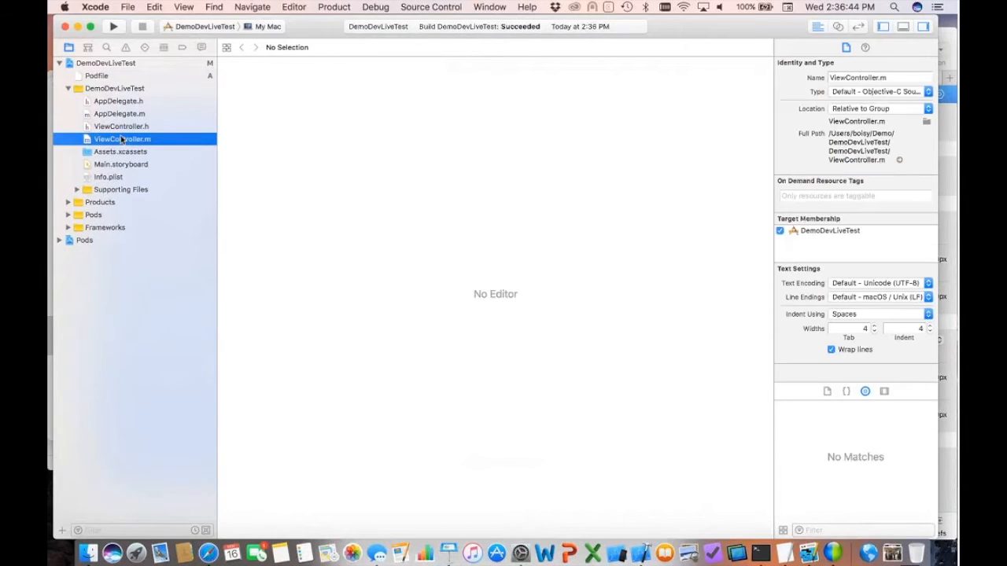
click(122, 139)
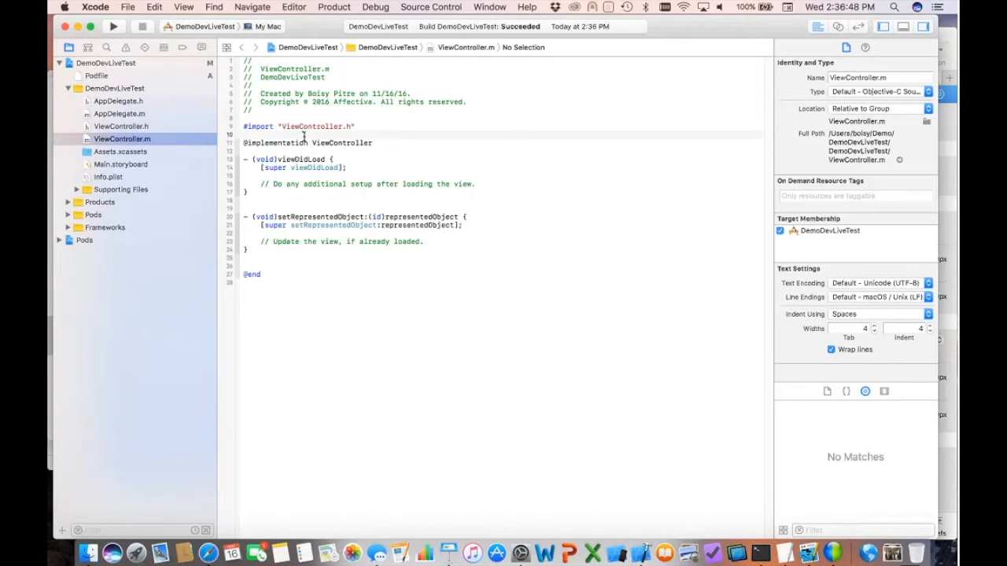
click(113, 26)
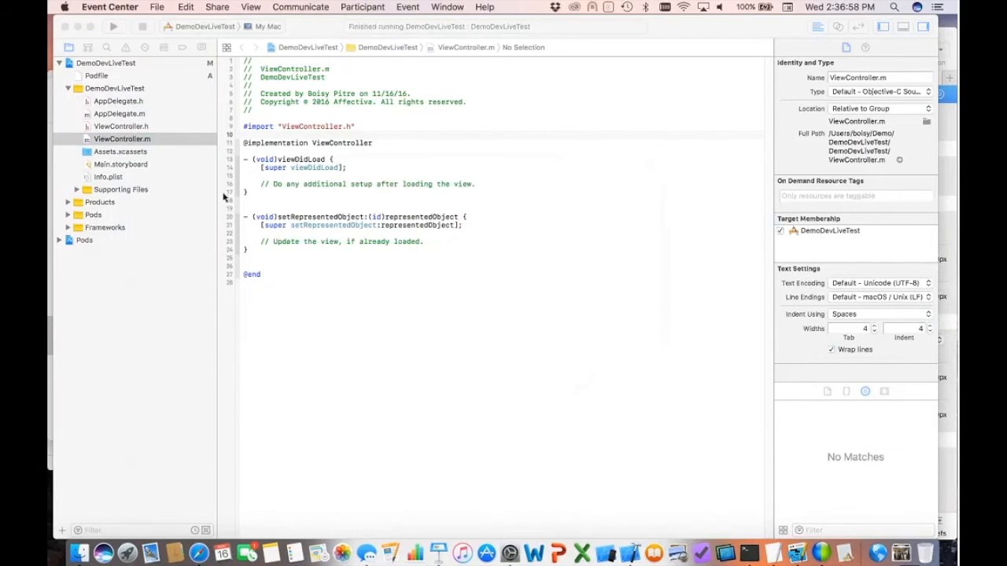
click(477, 184)
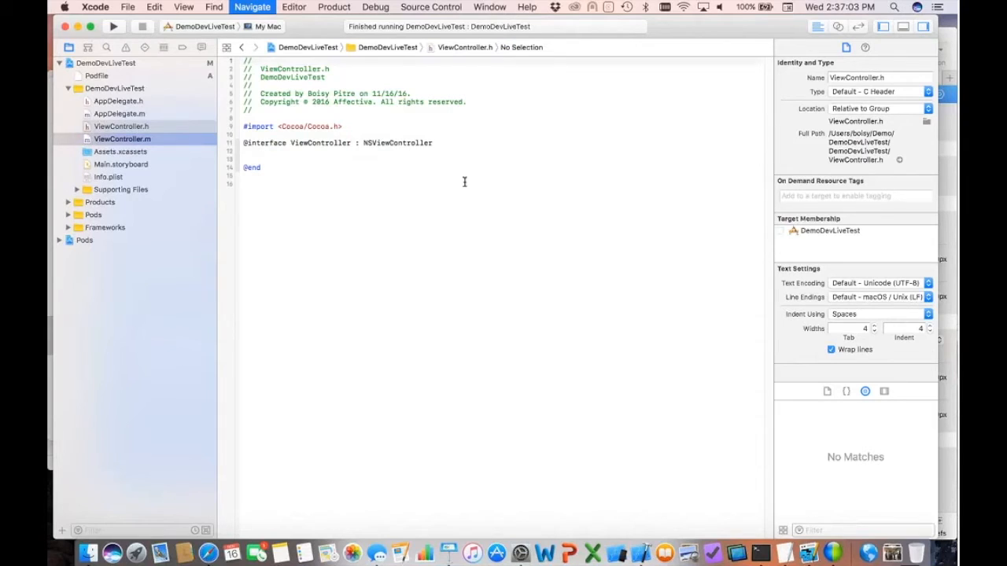
Add '#import <Affdex/Affdex.h>' beneath the Cocoa import in ViewController.h
text(#import)
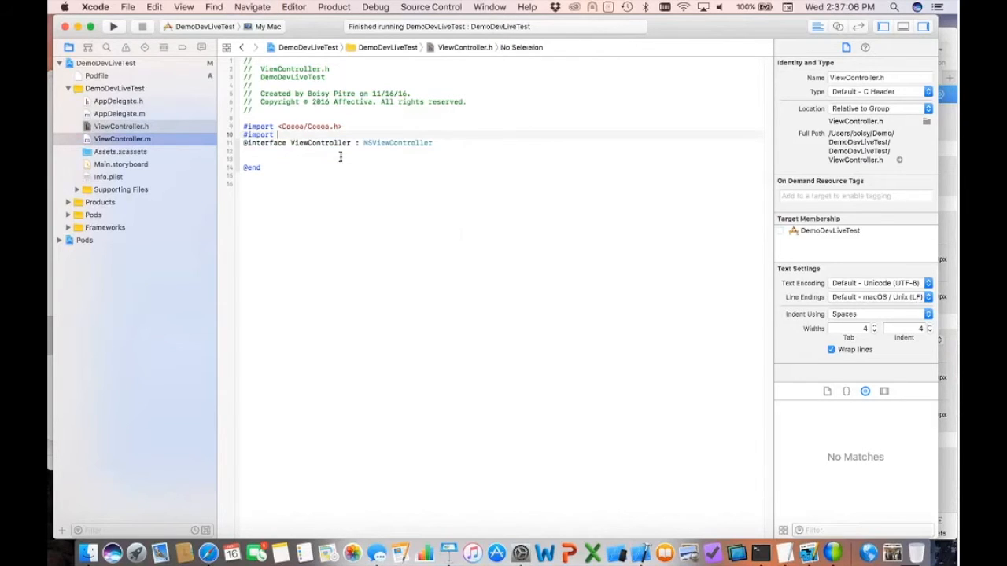
text(<Affdex/Affdex.h>)
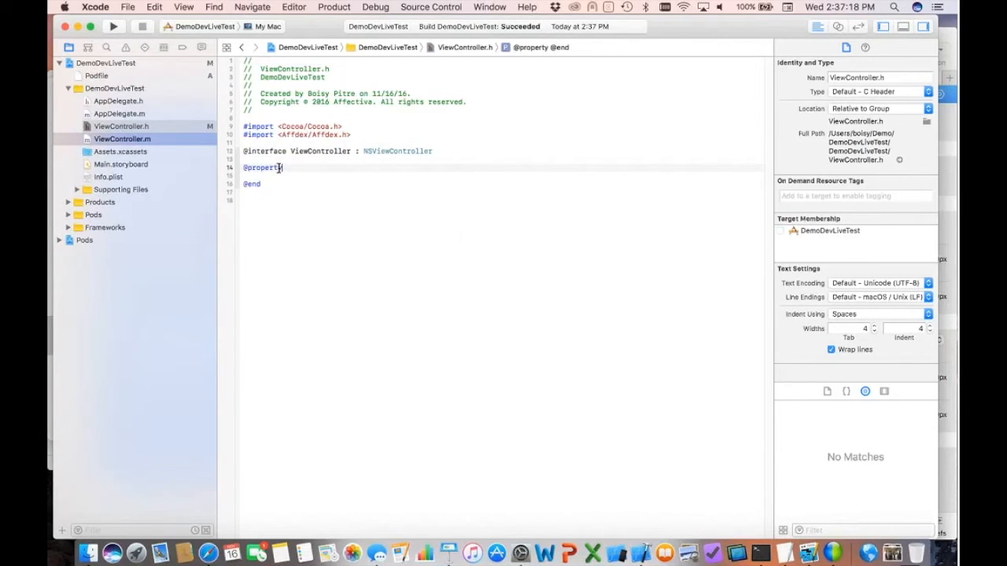
Declare a strong AFDXDetector *detector property in ViewController.h
text((strong)
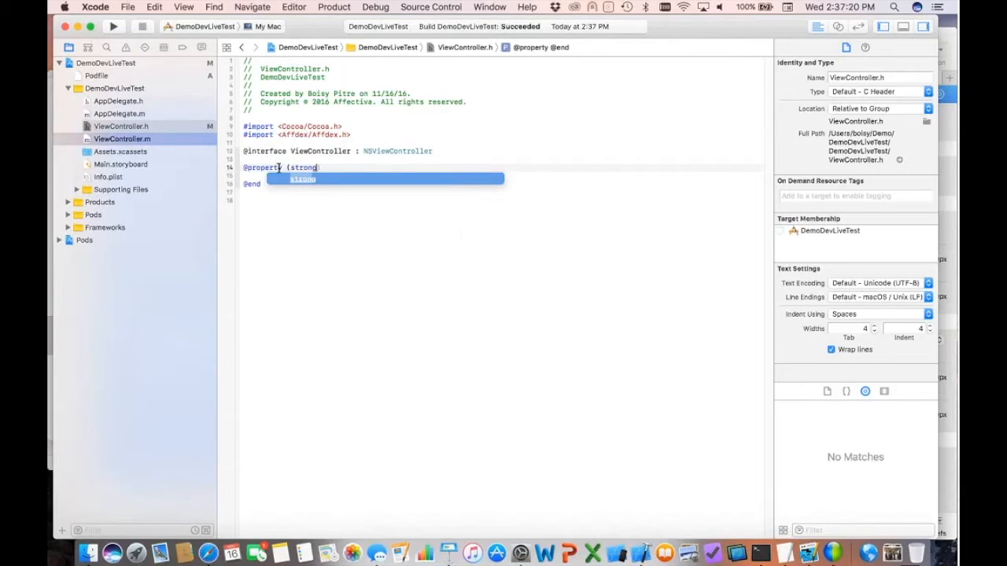
text(AFDXDetector *)
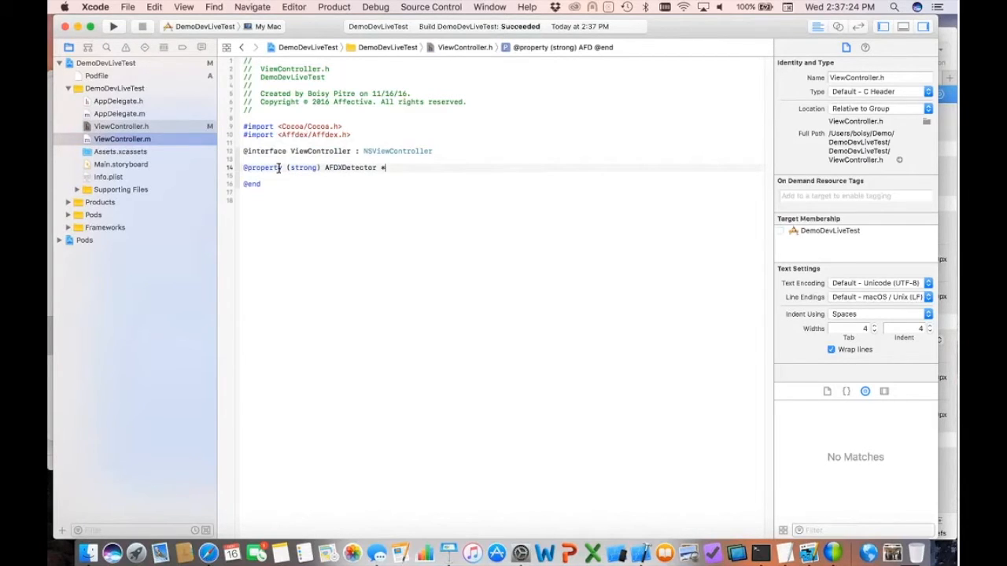
text(detector;)
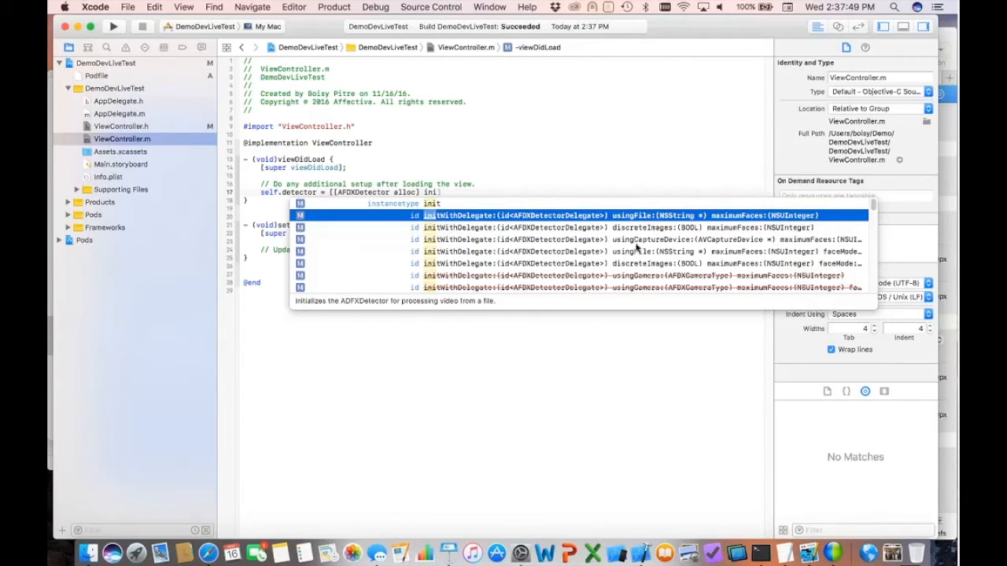
mouse_move(650, 275)
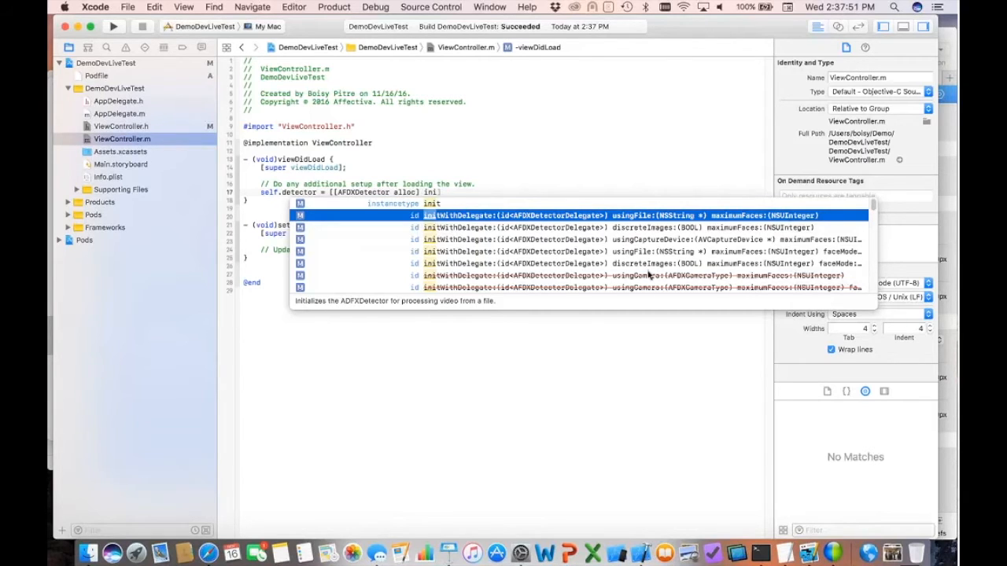
mouse_move(648, 276)
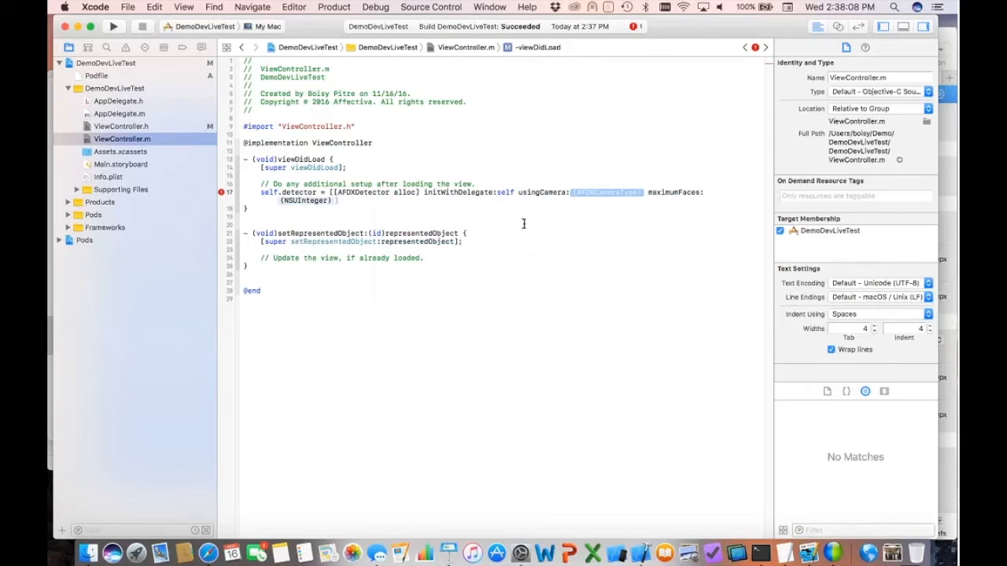
In viewDidLoad, create self.detector with the front camera and maximumFaces 1
text(AFDX_CAMERA_FRONT)
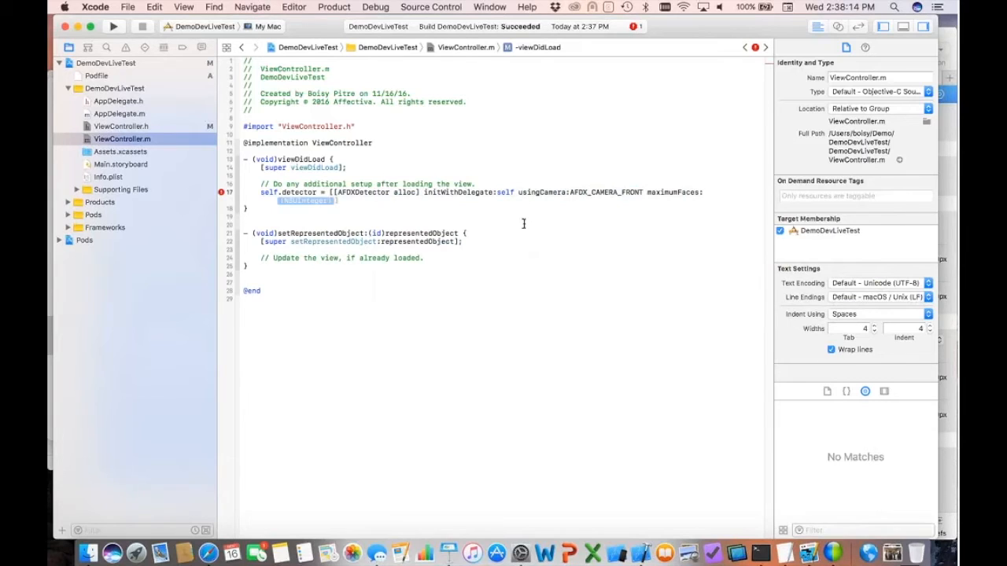
text(1];)
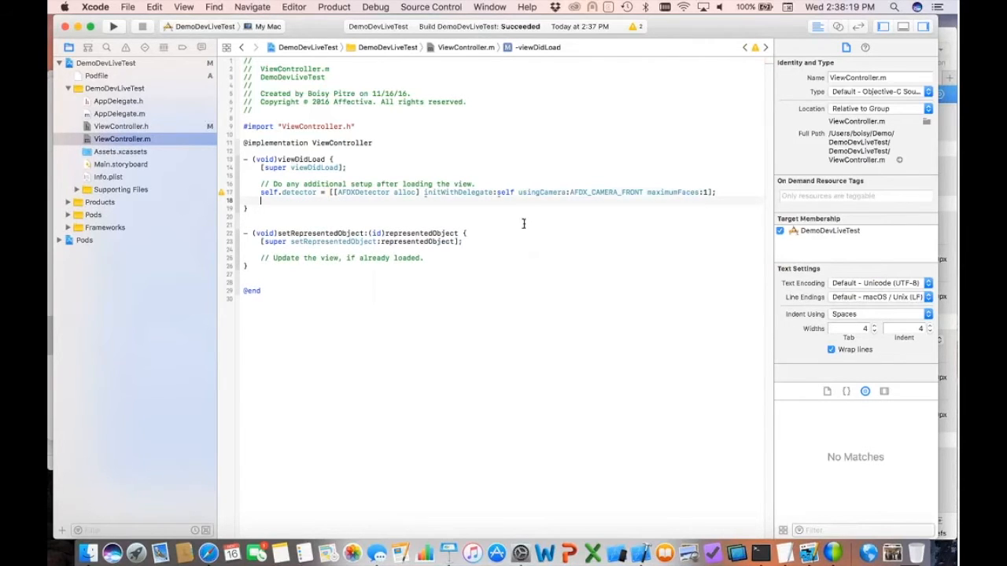
text(self)
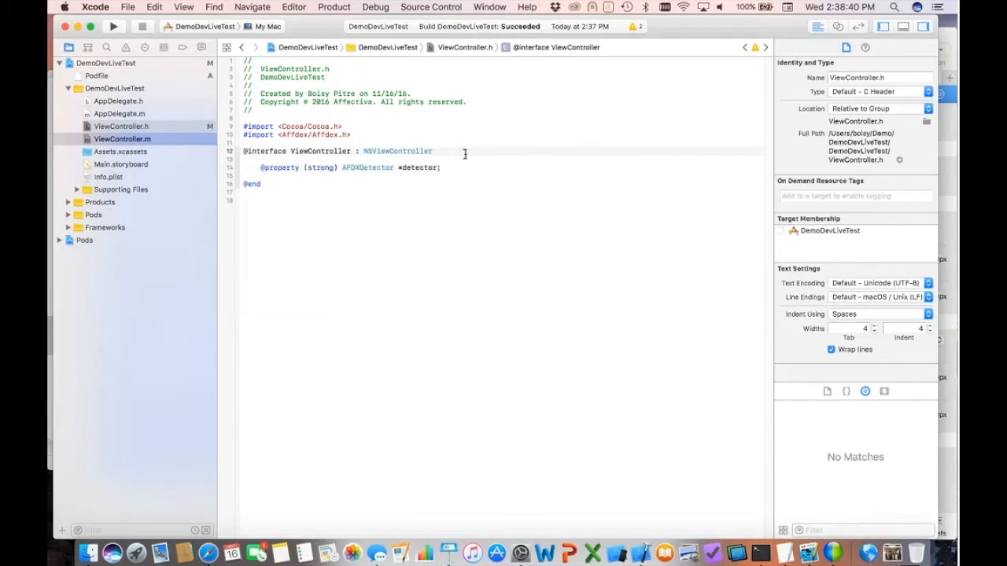
text(<AFDXDetectorDelegate>)
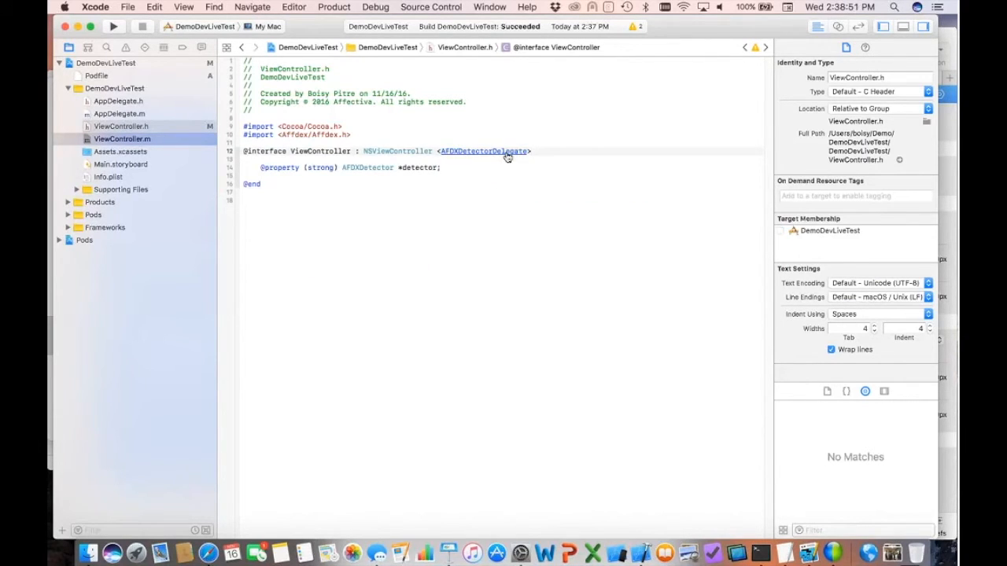
click(122, 139)
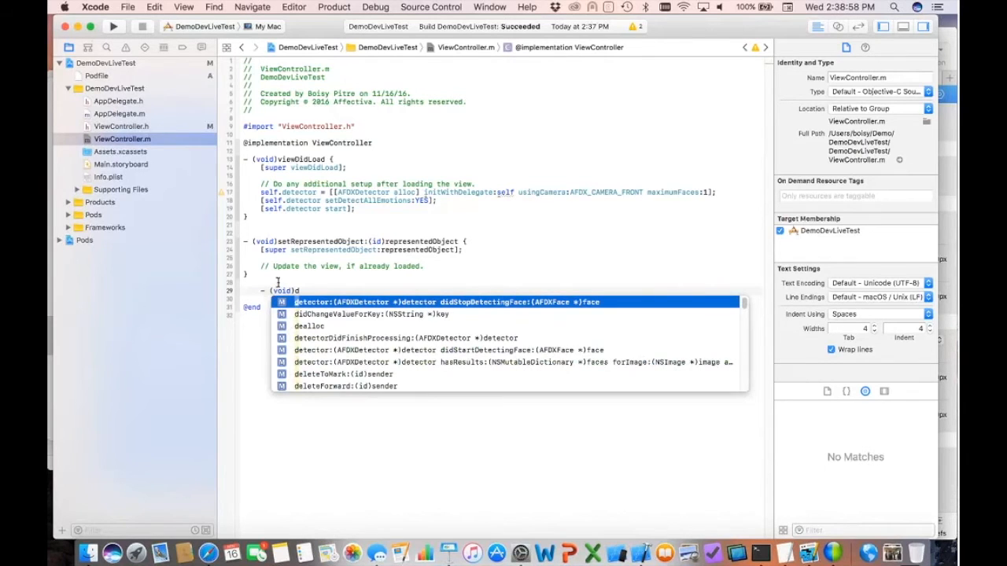
Add an empty detector:hasResults:forImage:atTime: method to ViewController.m via code completion
click(511, 362)
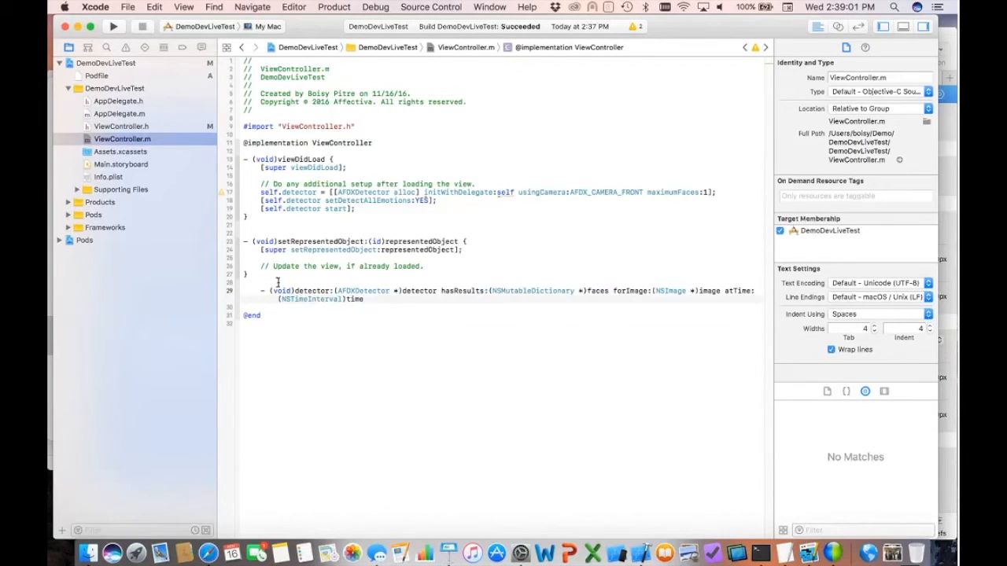
click(268, 291)
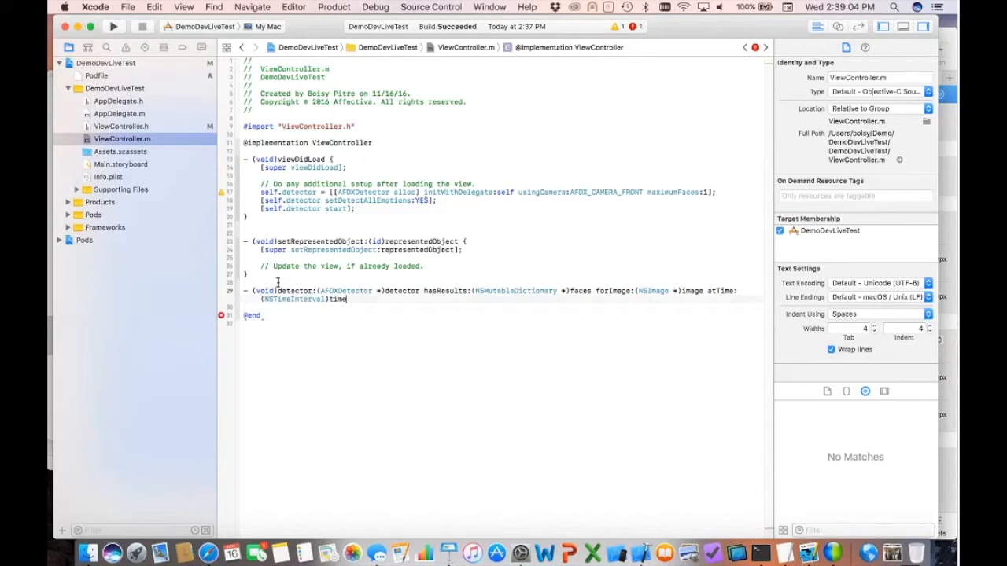
text({)
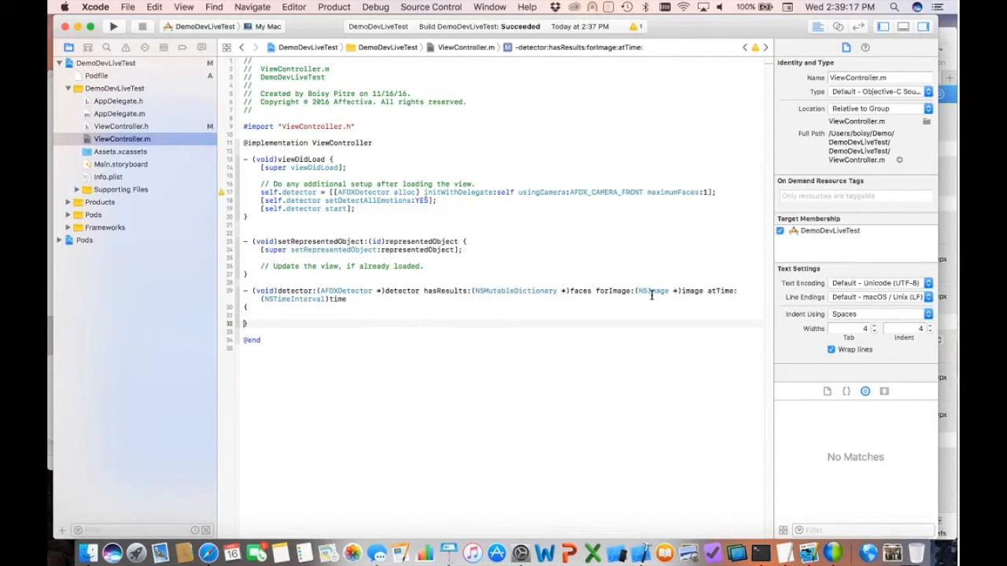
mouse_move(423, 309)
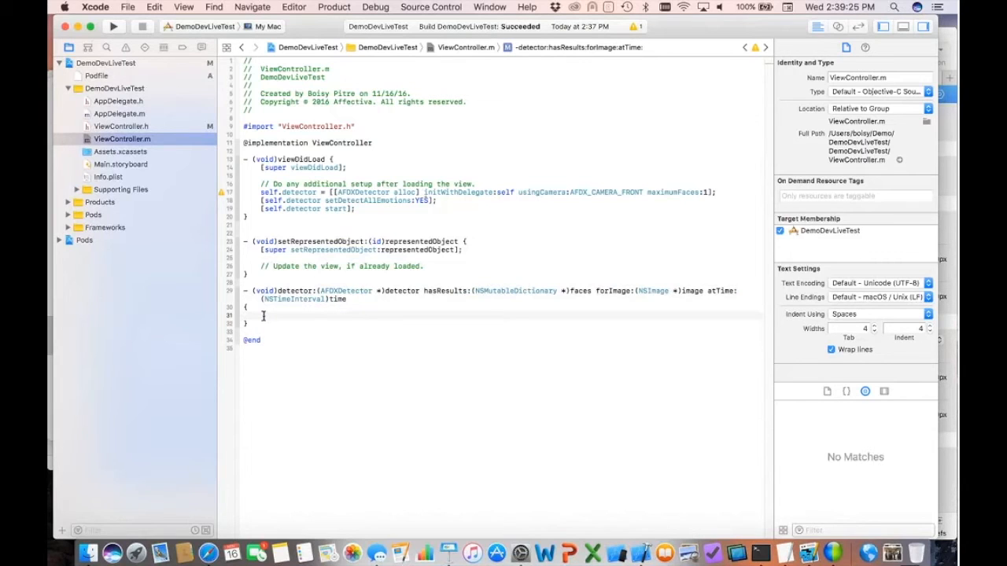
click(119, 164)
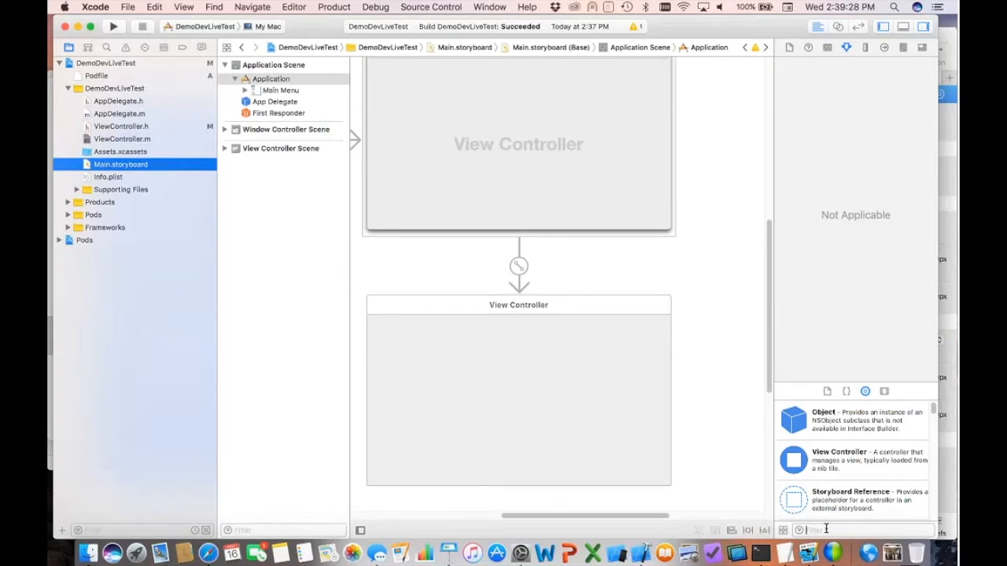
Add an Image View to the view controller, stretch it, and pin all four edges
text(imag)
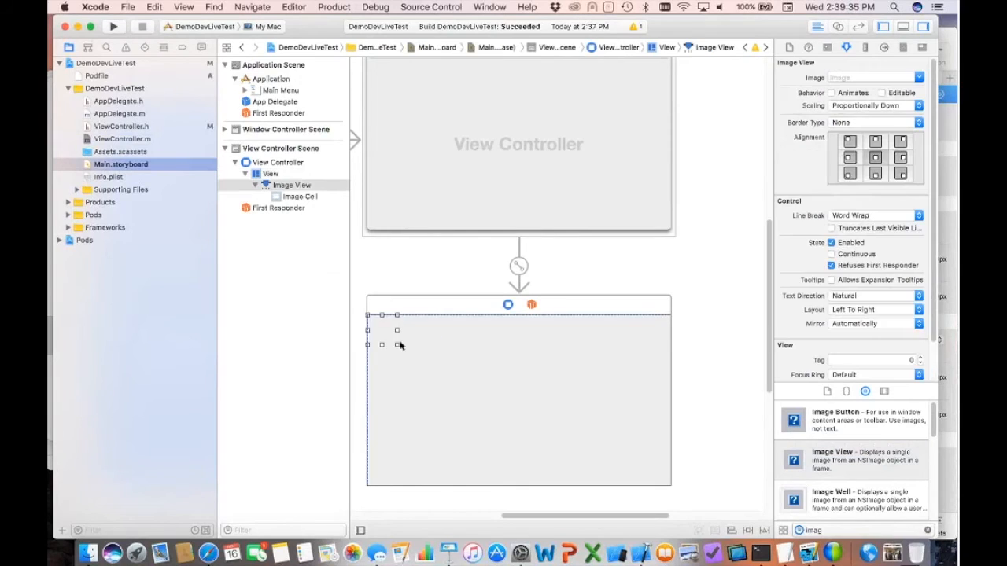
drag(398, 345, 668, 483)
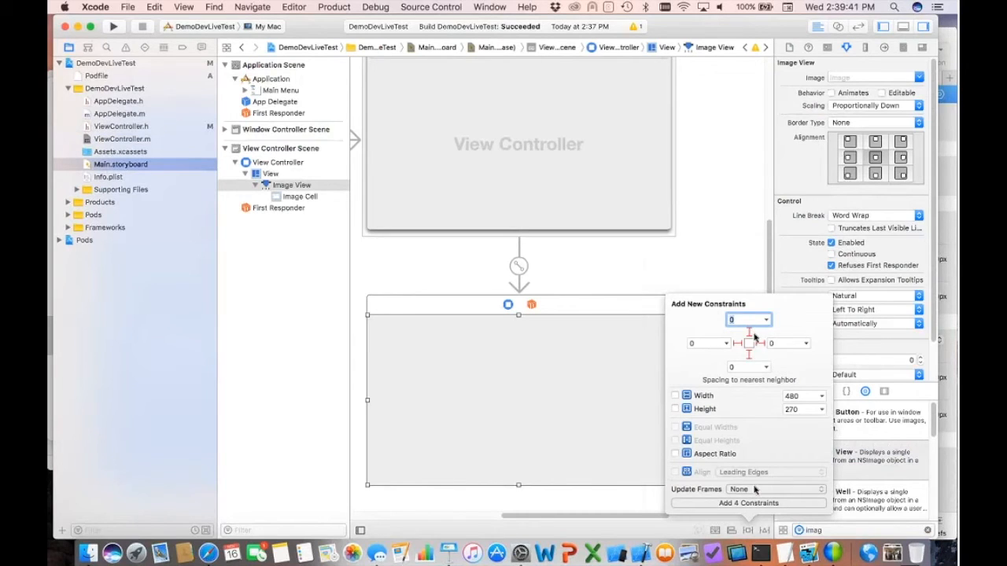
click(748, 503)
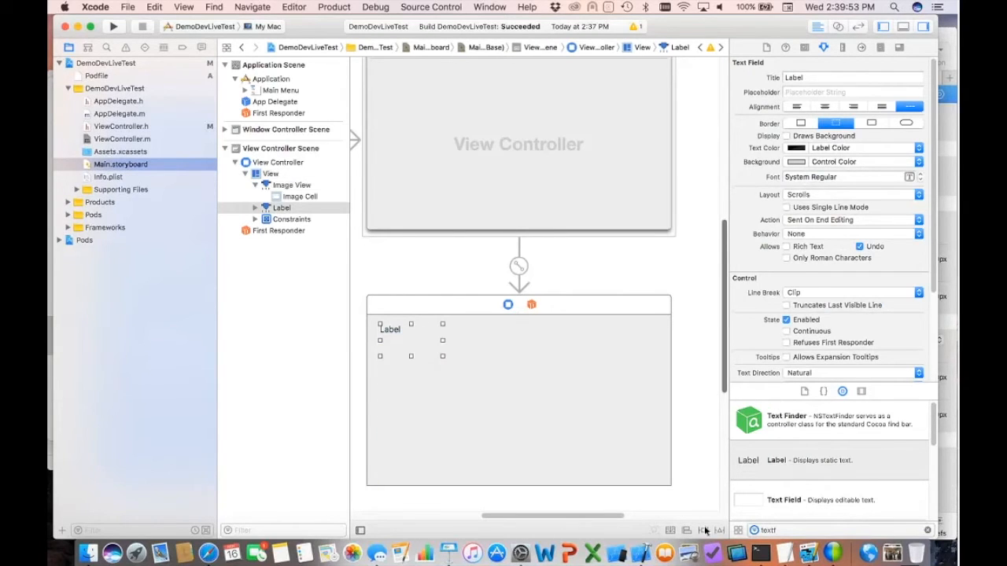
Give the Label size and spacing constraints and a yellow background
click(704, 530)
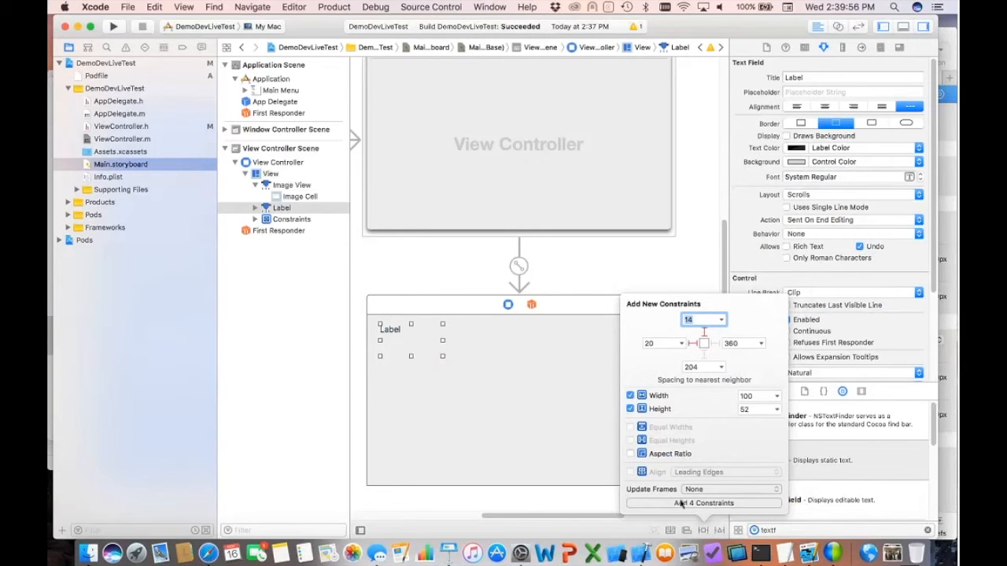
click(702, 503)
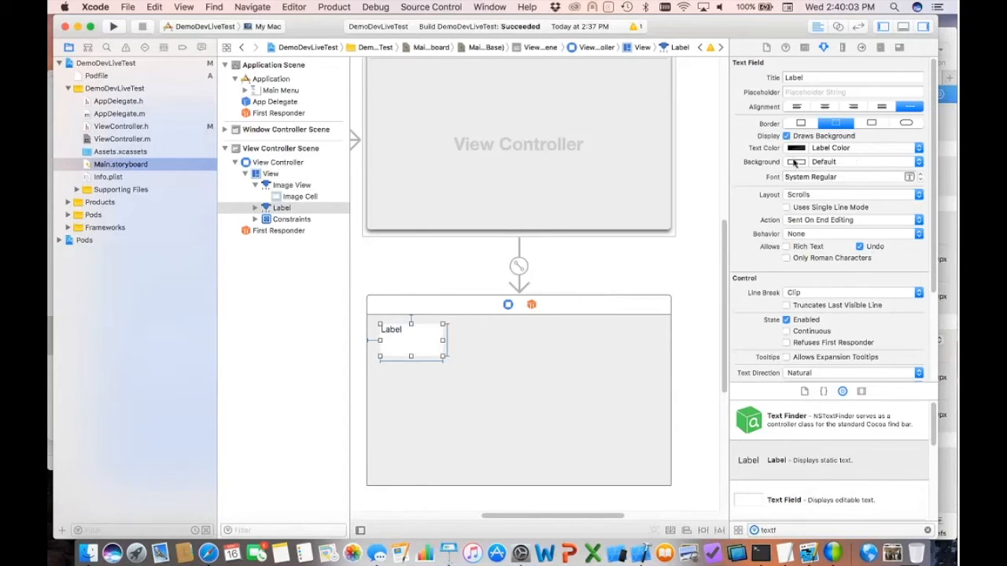
click(795, 161)
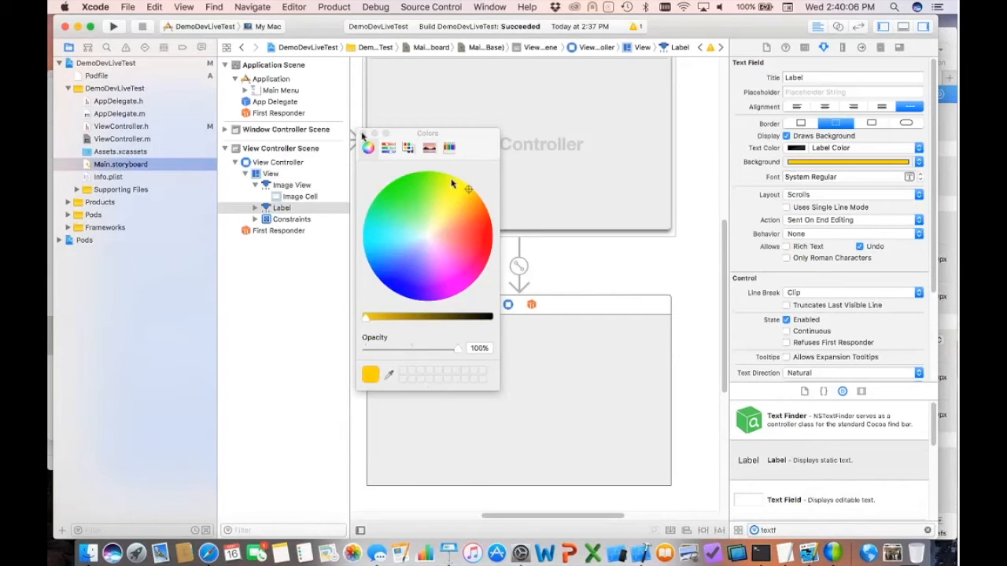
click(370, 133)
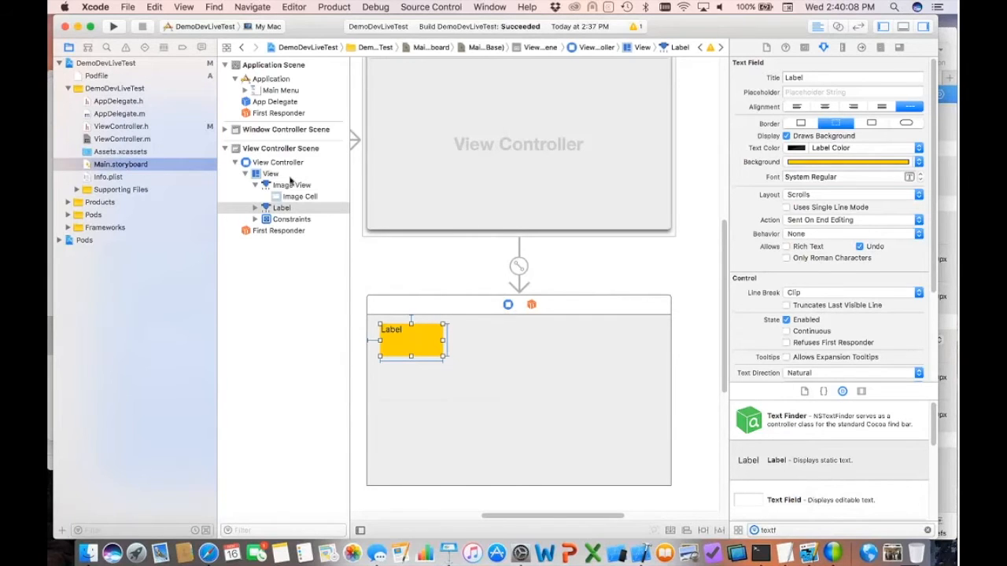
click(121, 138)
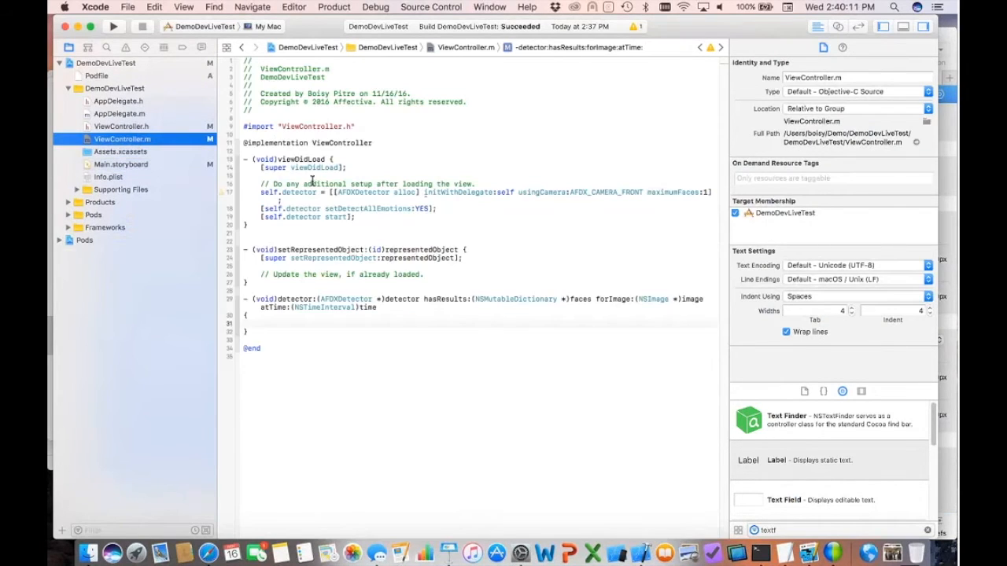
Declare IBOutlet properties NSImageView *imageView and NSTextField *textField in ViewController.h
click(121, 126)
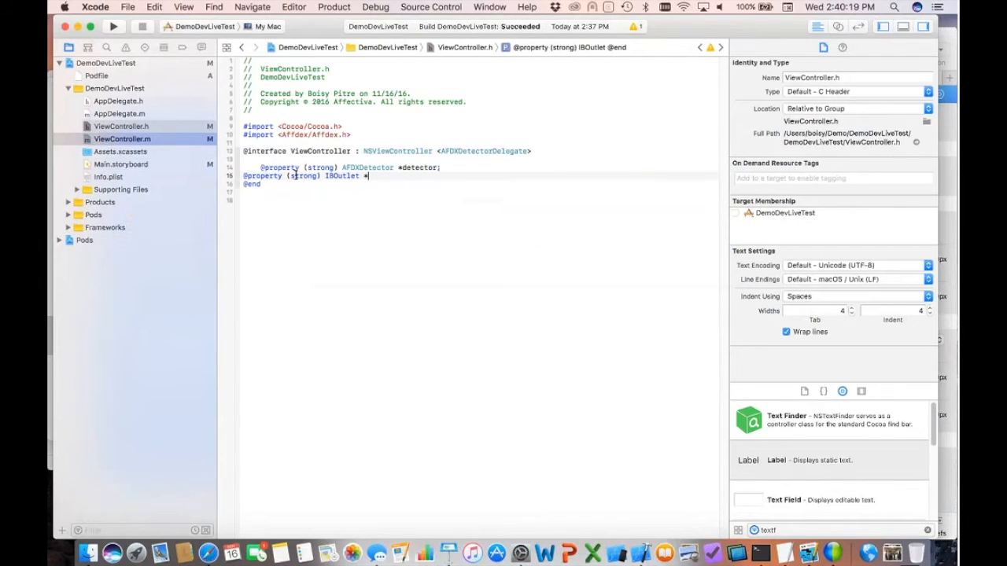
text(NSImage)
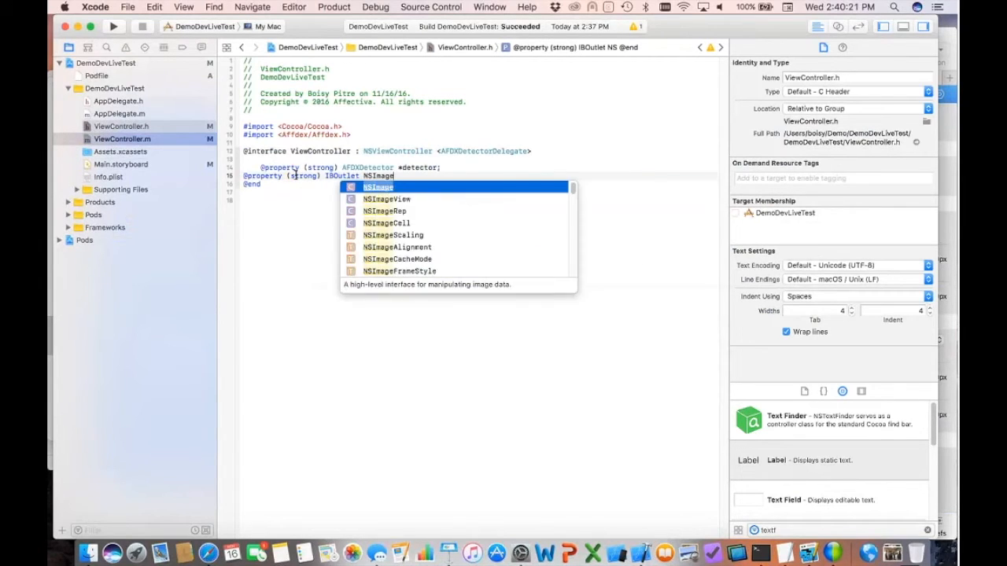
text(View *imageView;)
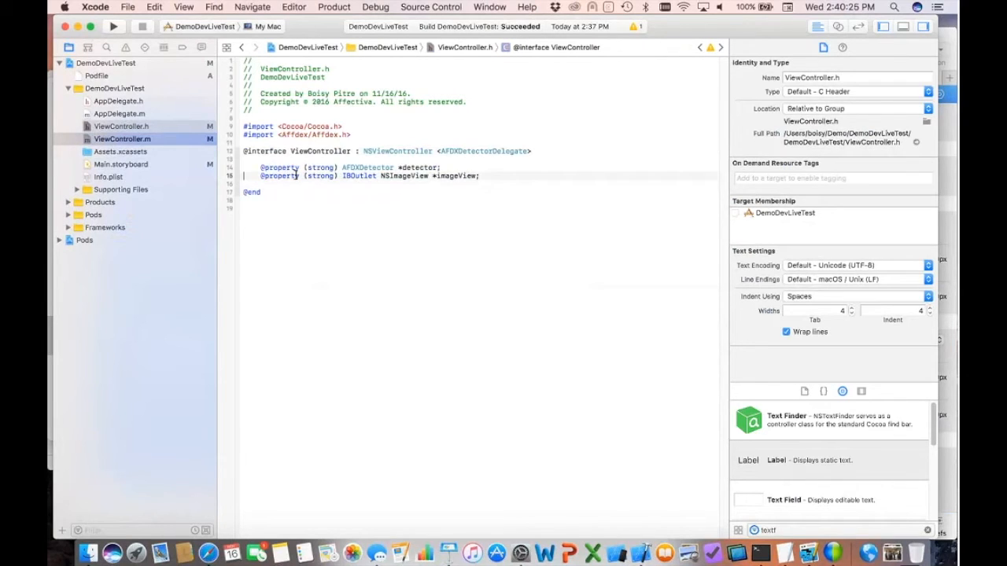
text(@property (strong) IBOutlet N)
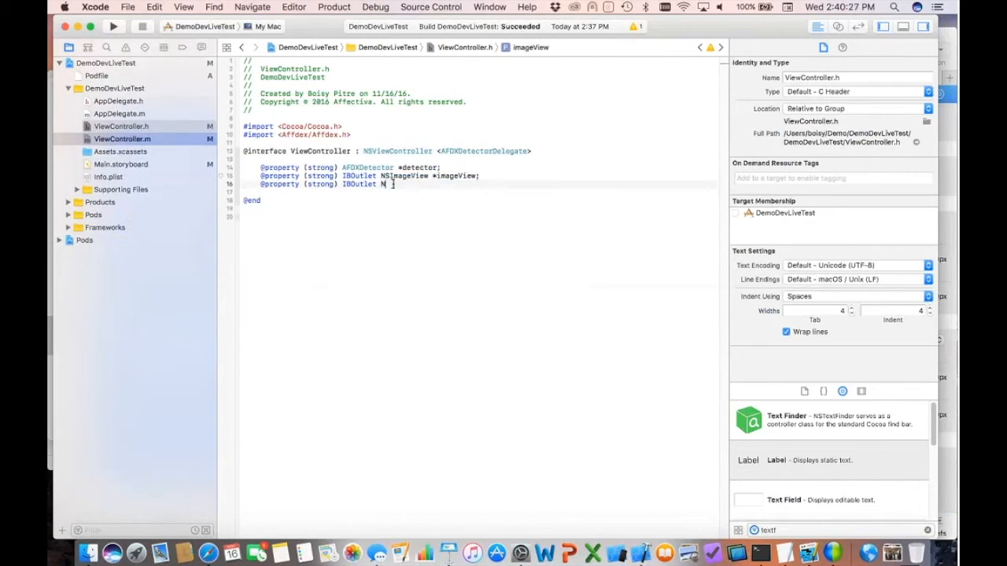
text(STextField)
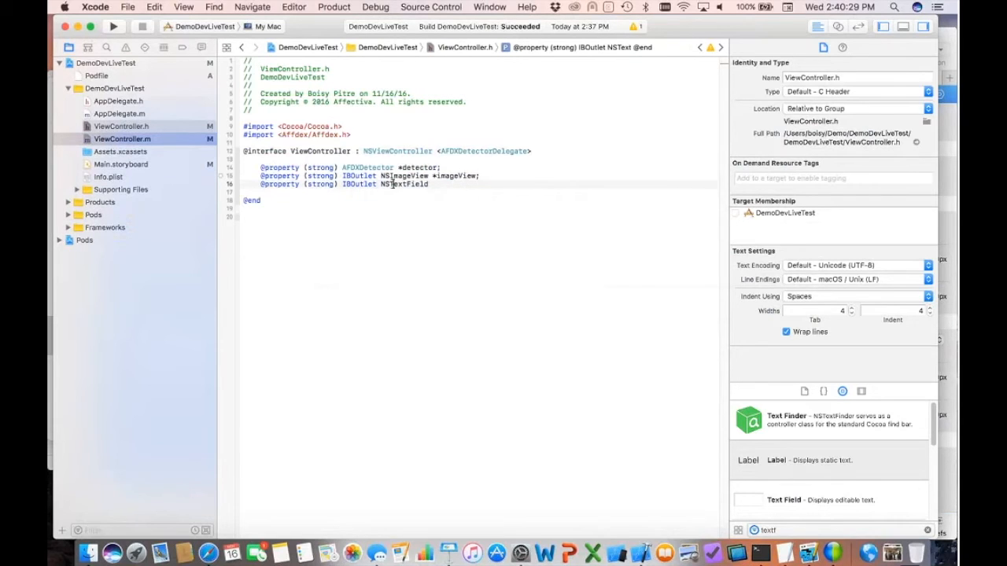
text(*textField;)
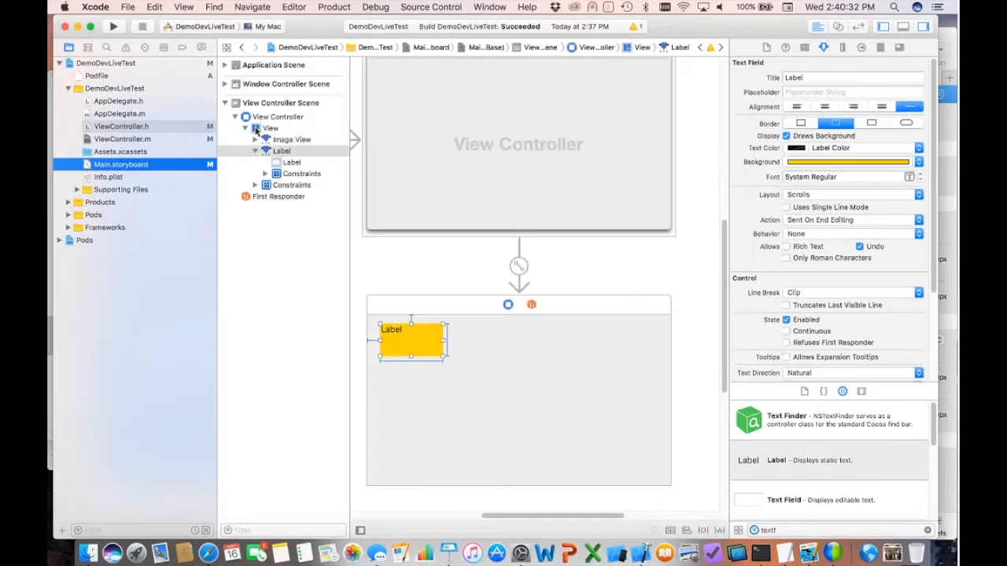
Link the View Controller's imageView and textField outlets to the Image View and label
click(278, 116)
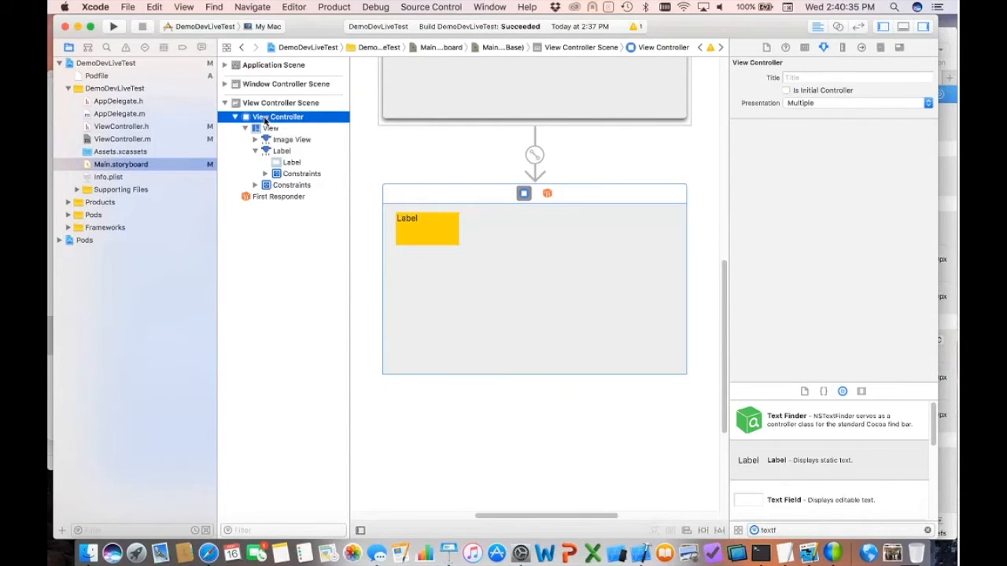
click(256, 116)
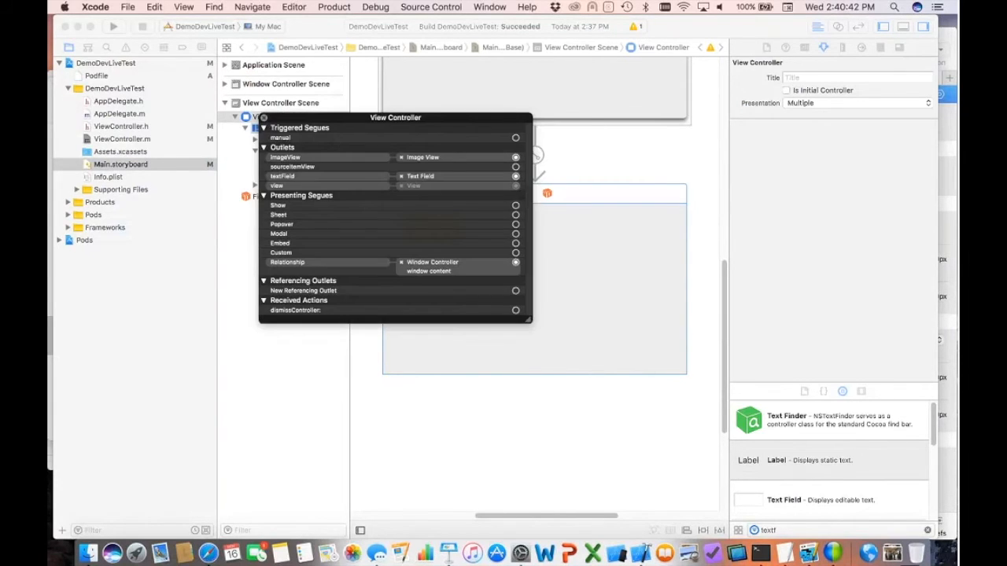
click(122, 138)
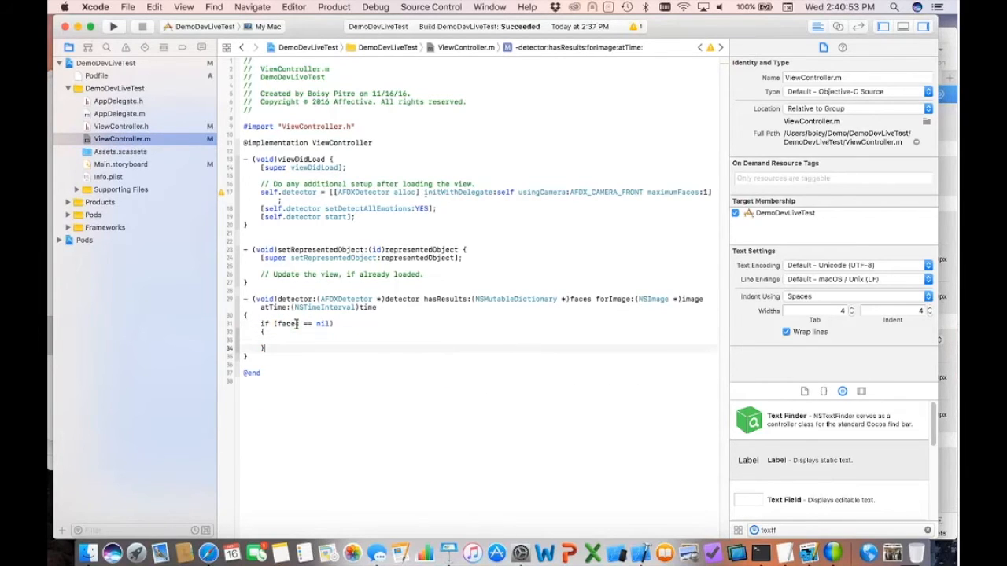
Add an else branch to the faces == nil check and begin the nil branch code
text(else{)
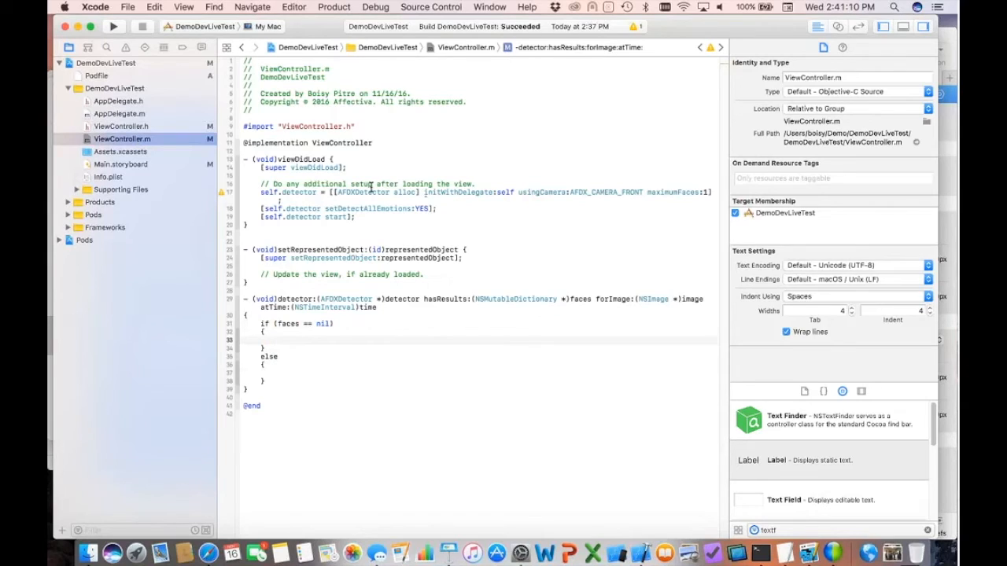
click(276, 340)
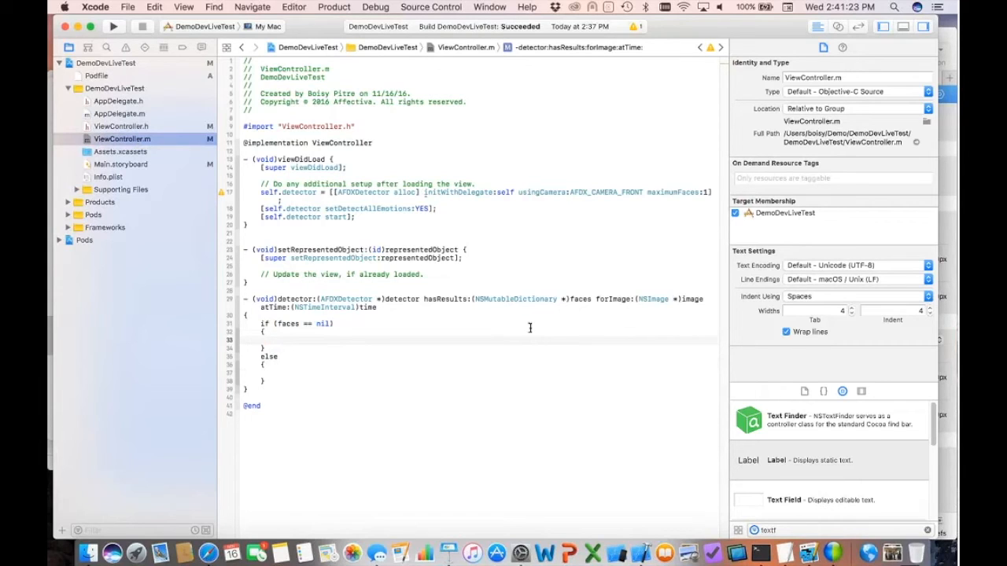
text(self.d)
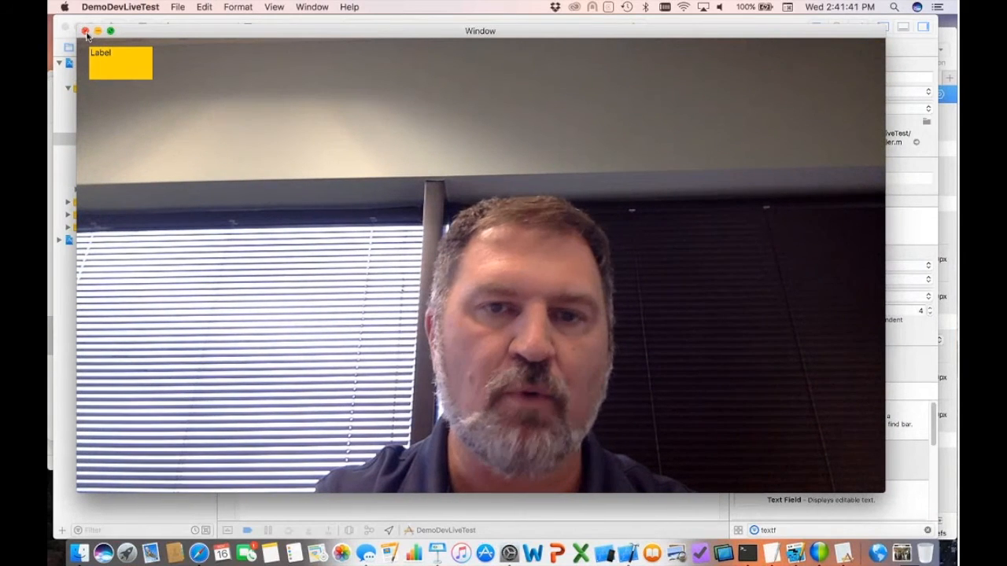
Close the running DemoDevLiveTest window showing the camera feed and yellow label
click(85, 31)
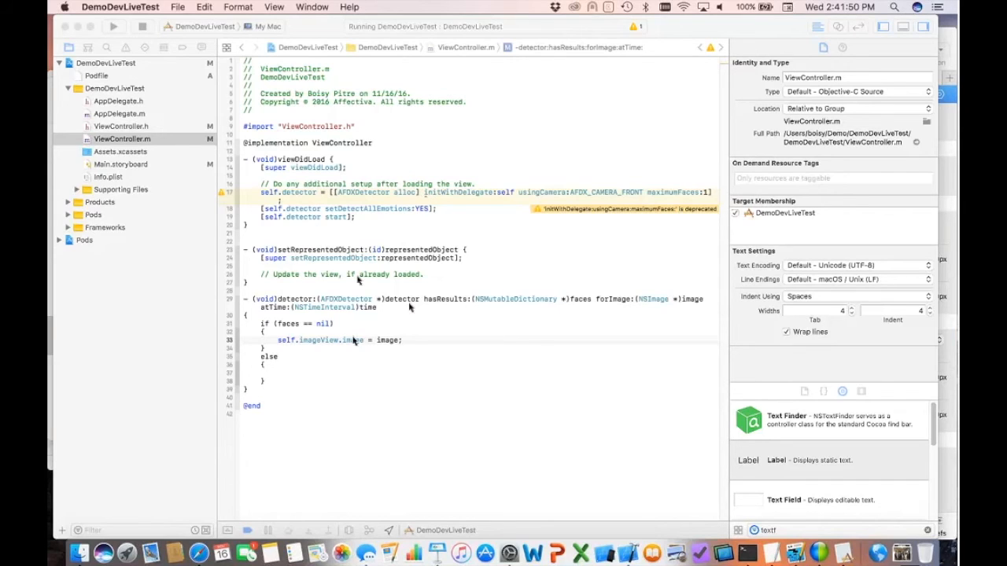
mouse_move(545, 285)
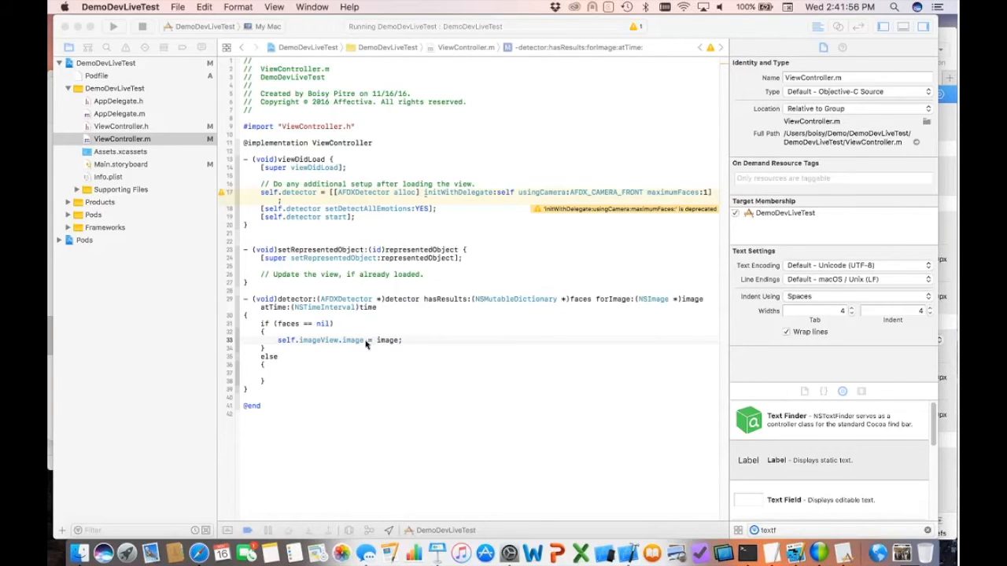
mouse_move(354, 346)
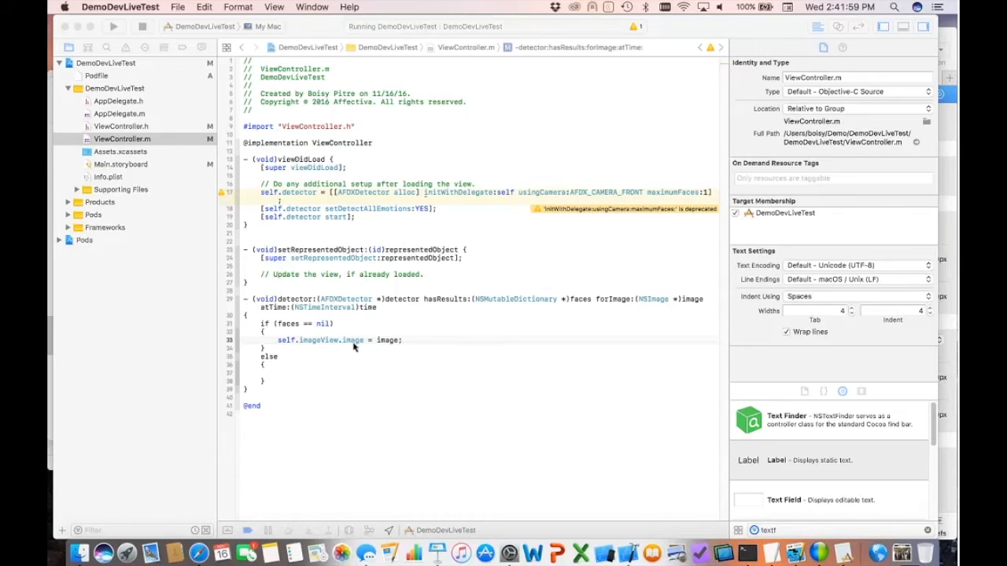
Set self.detector.maxProcessRate to 5 in viewDidLoad
click(122, 139)
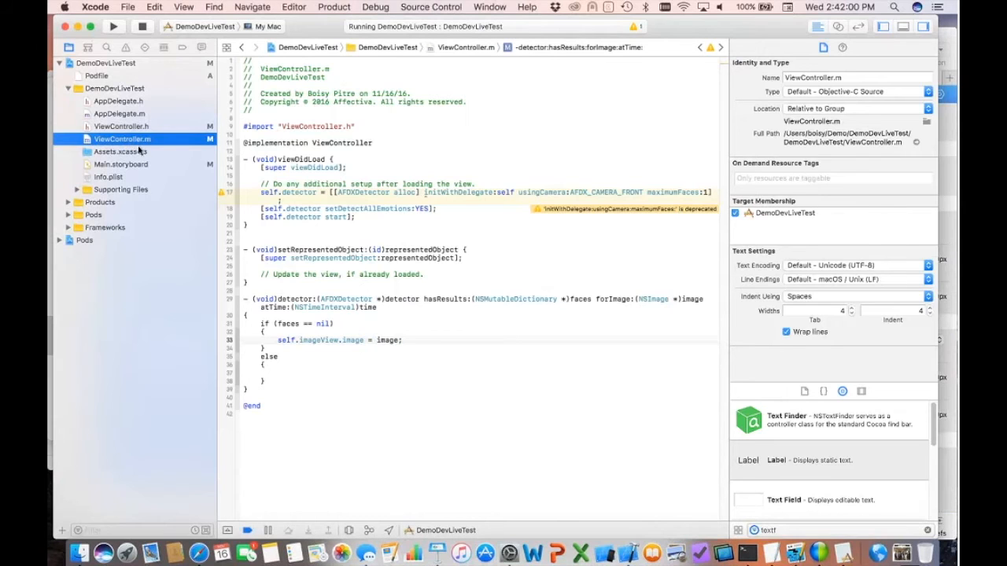
click(120, 164)
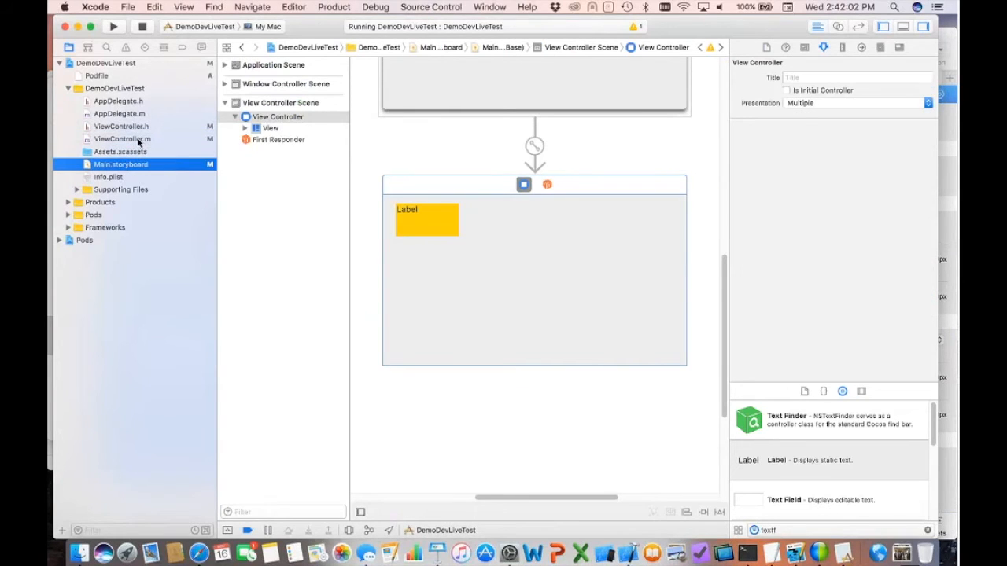
click(122, 138)
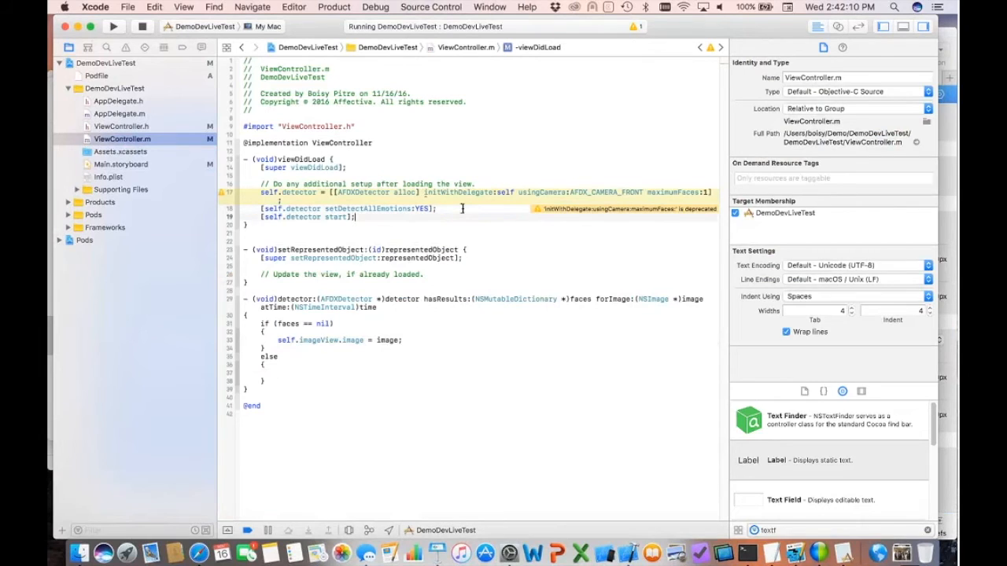
text(self.detector.maxProcessRate)
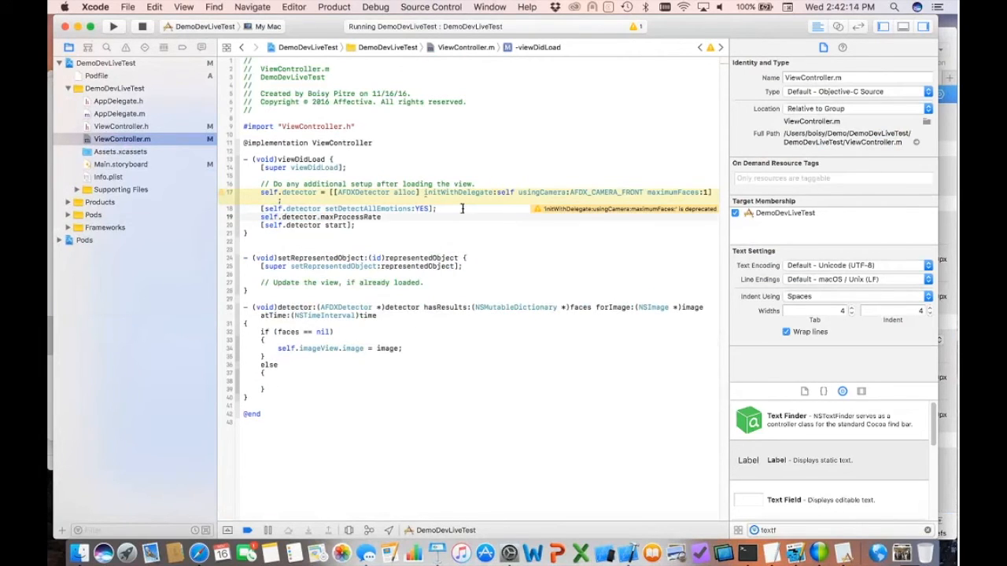
text(= 5;)
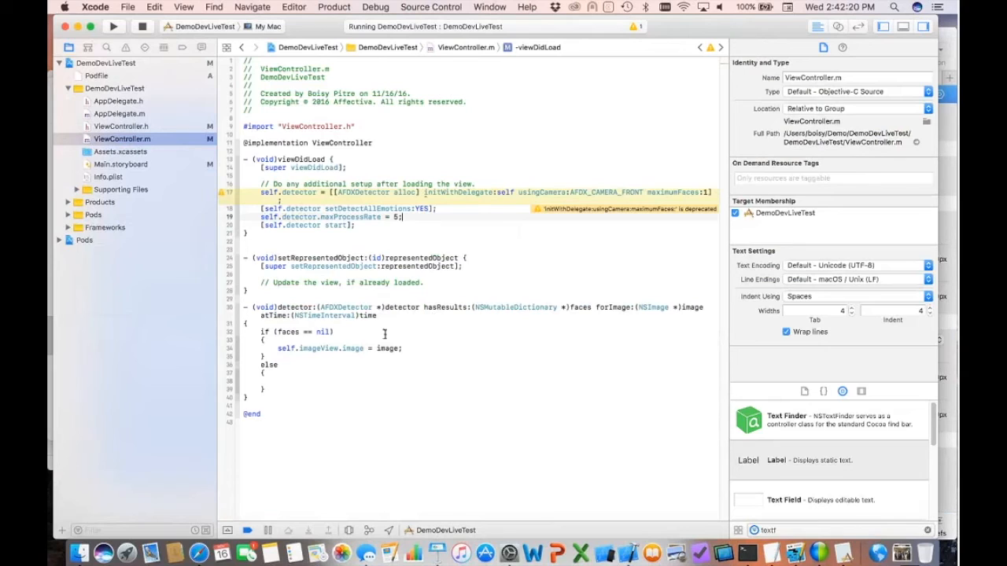
In the else branch, store [faces allValues] in an NSArray a
click(287, 380)
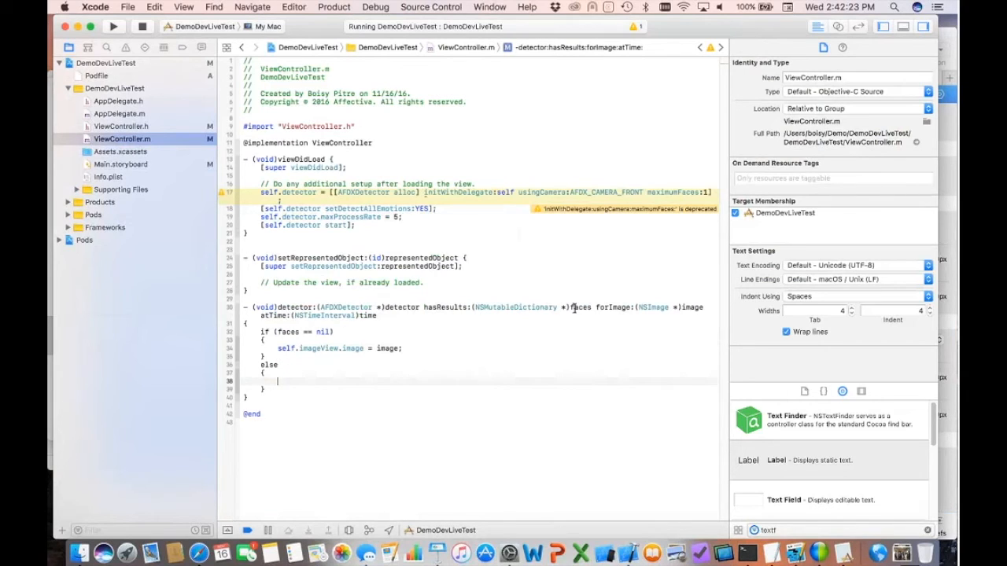
mouse_move(418, 386)
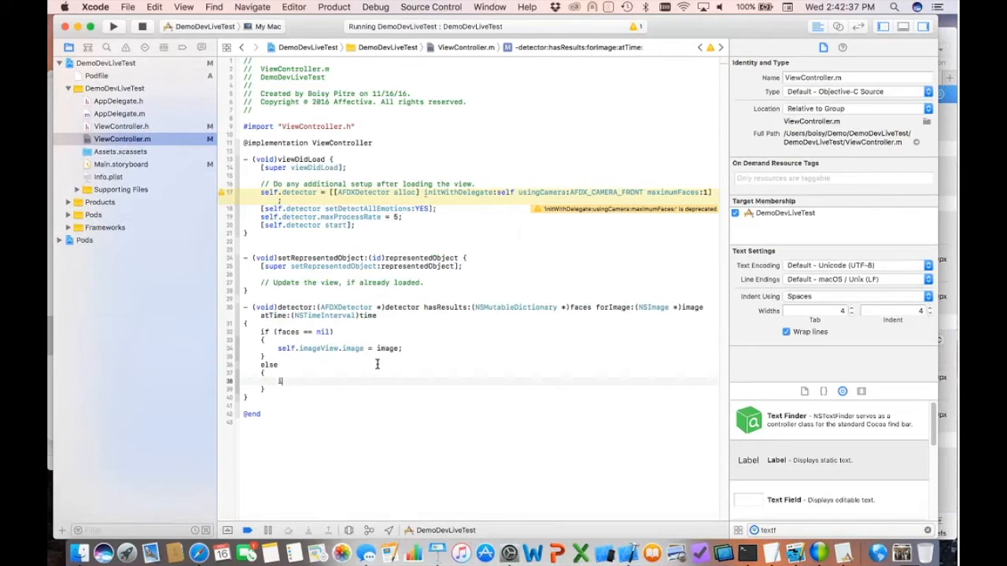
text(if (fac)
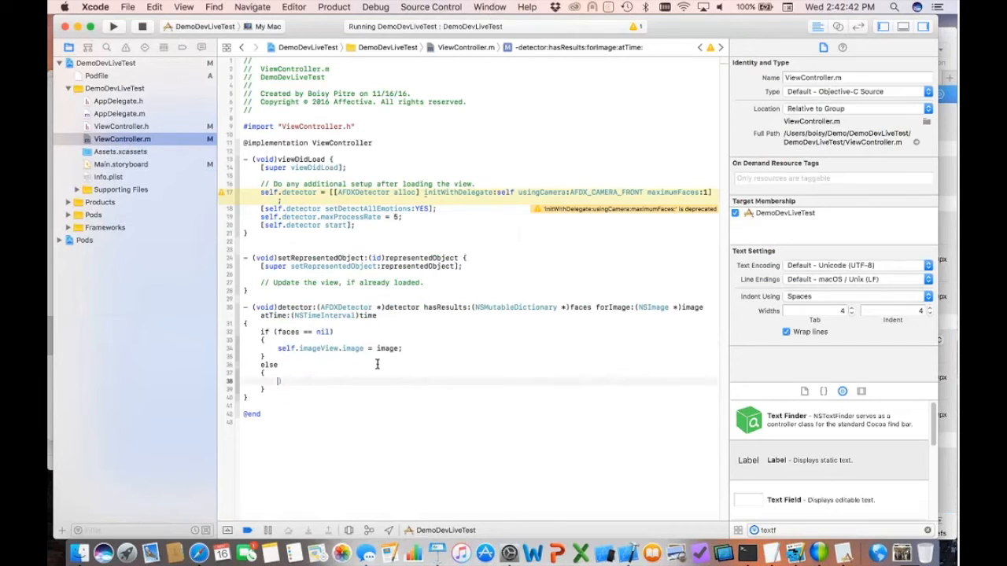
text(NSAra)
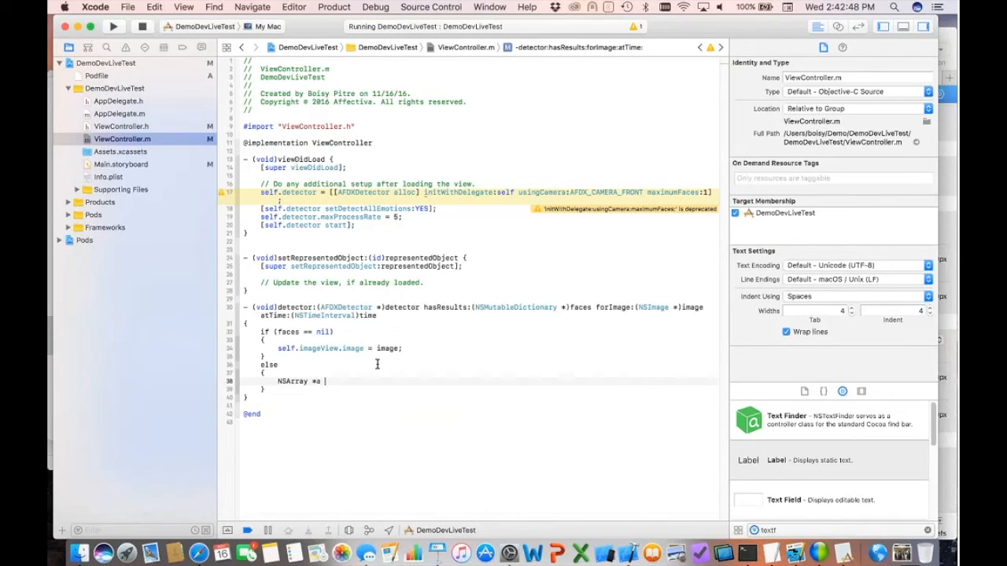
text([self])
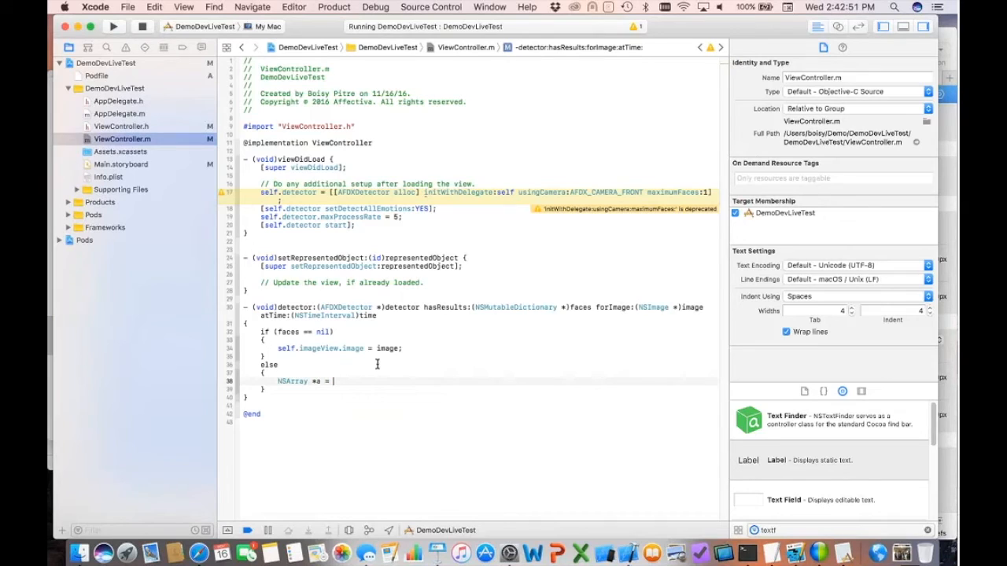
text([faces allValues];)
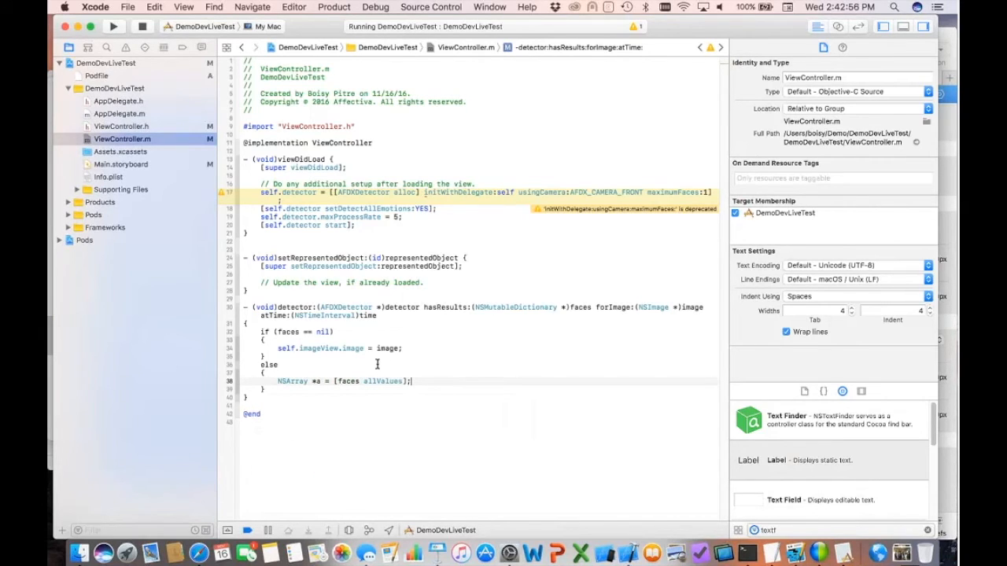
When [a count] > 0, take the first AFDXFace with objectAtIndex:0
text(if)
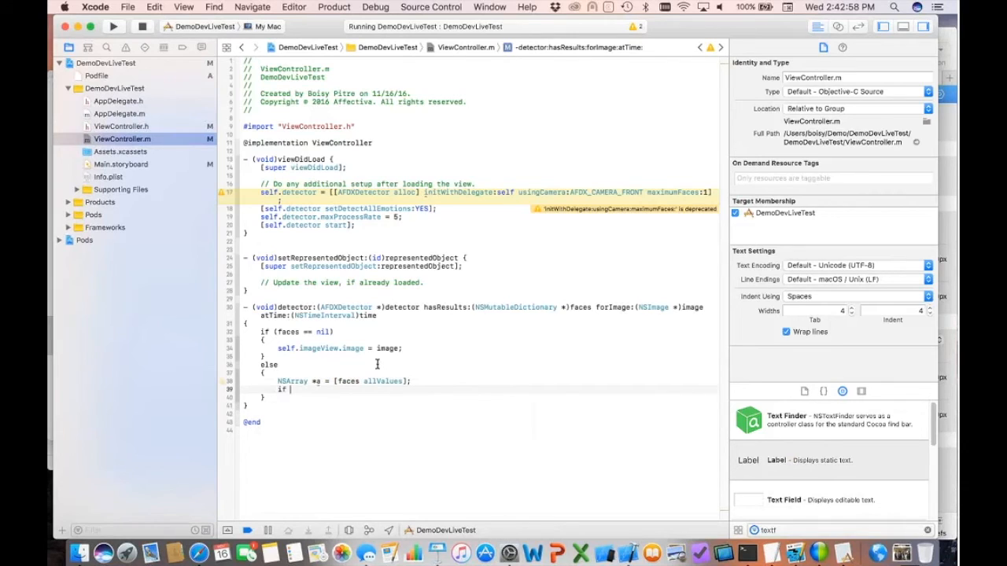
text(([)
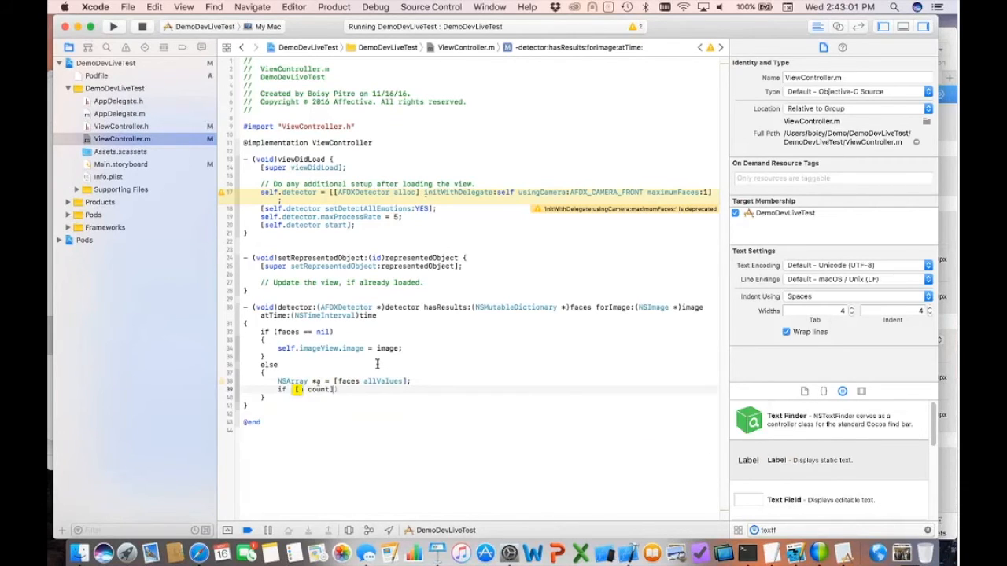
text(a count] > 0)
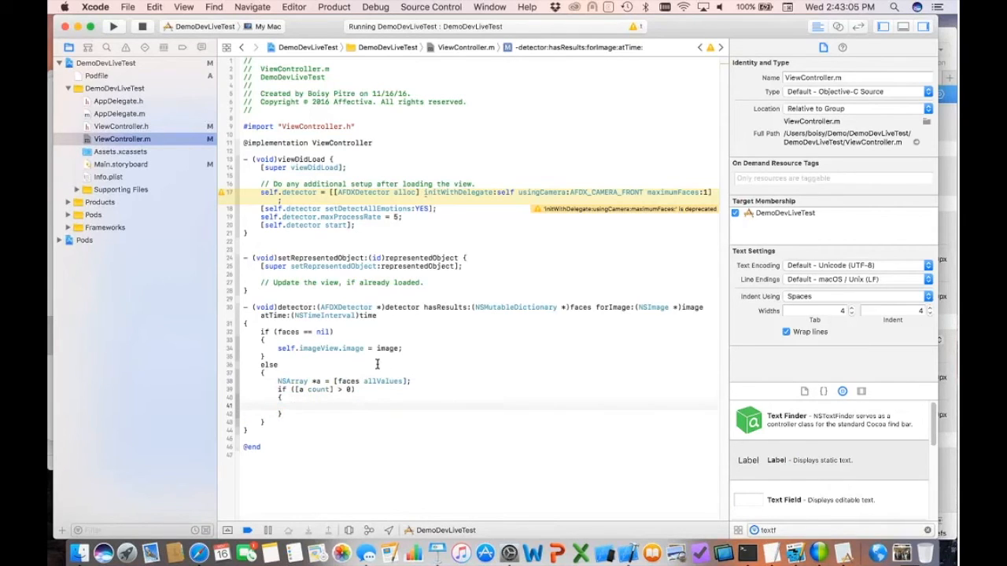
text(AFDXFace *face = [a)
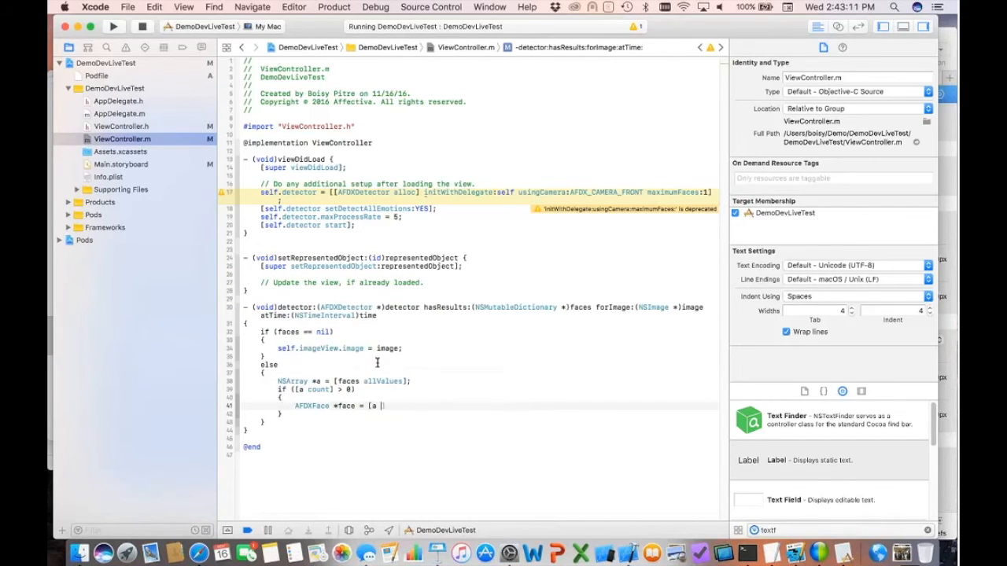
text(objectAtIndex:0];)
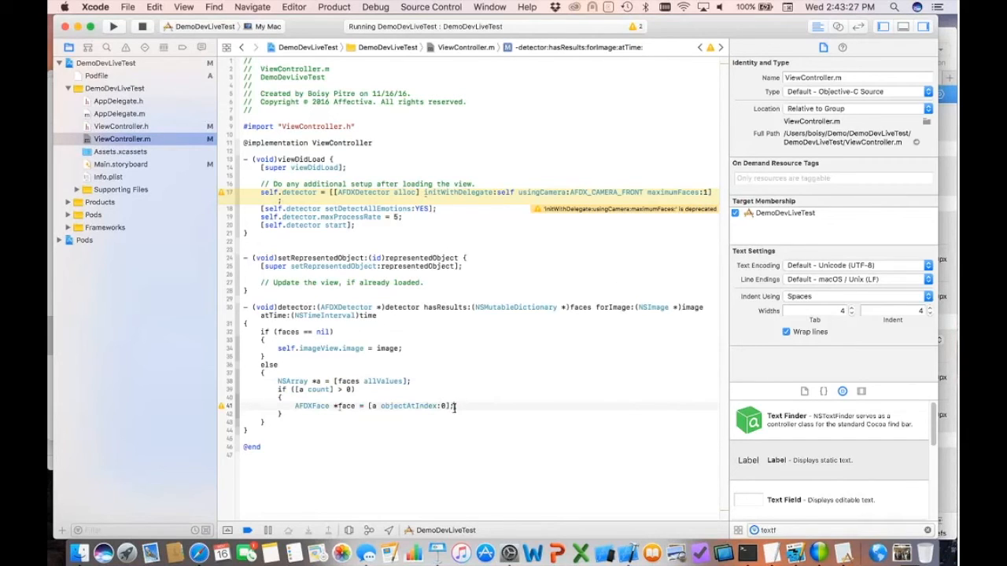
Jump to the AFDXFace class in Affdex.h and scroll through its properties
key(return)
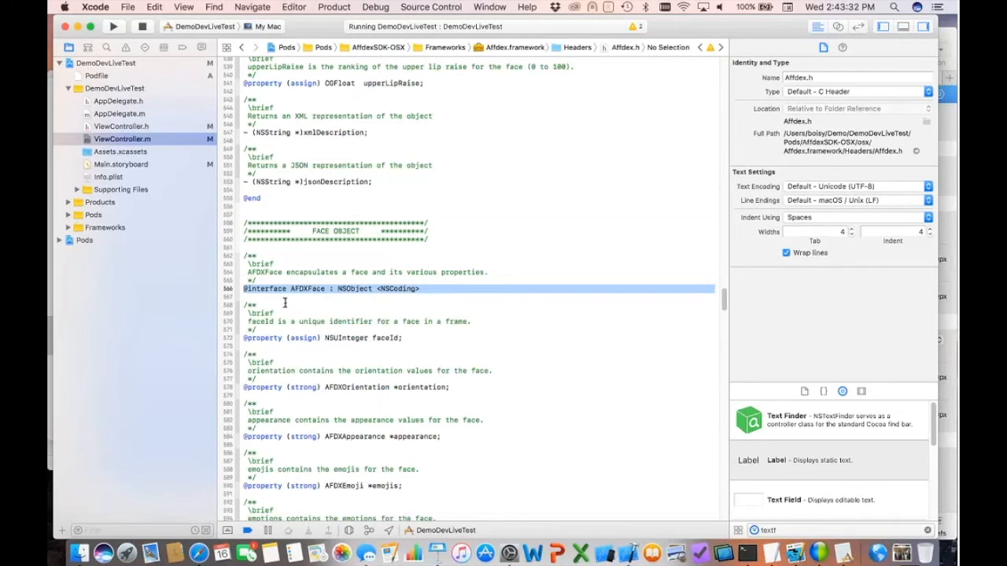
scroll(down, 3)
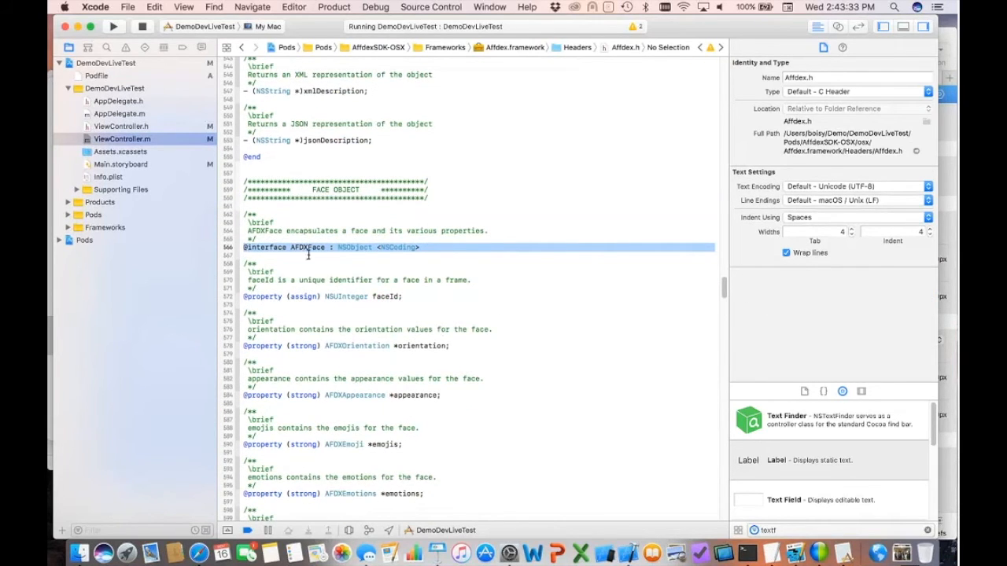
scroll(down, 3)
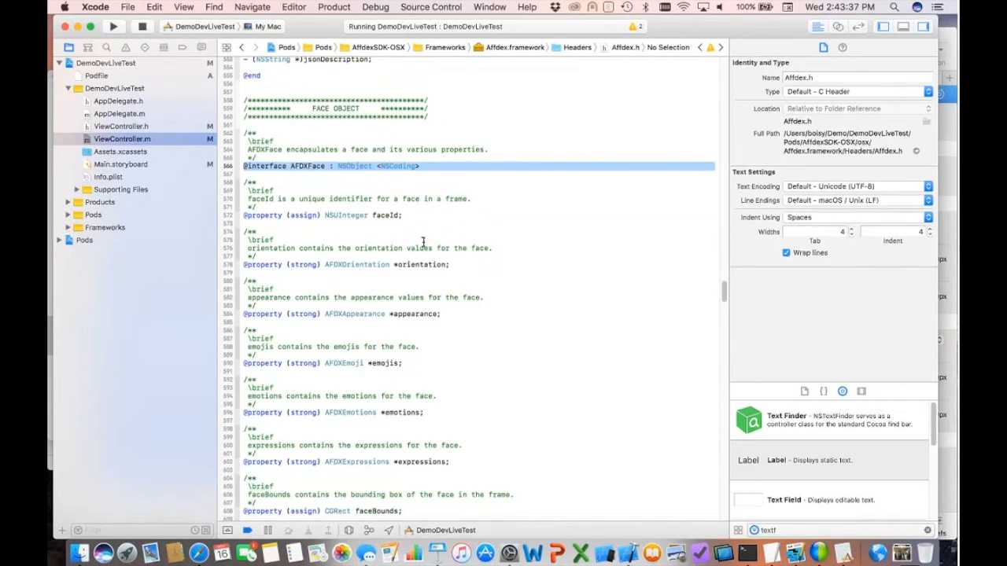
mouse_move(401, 284)
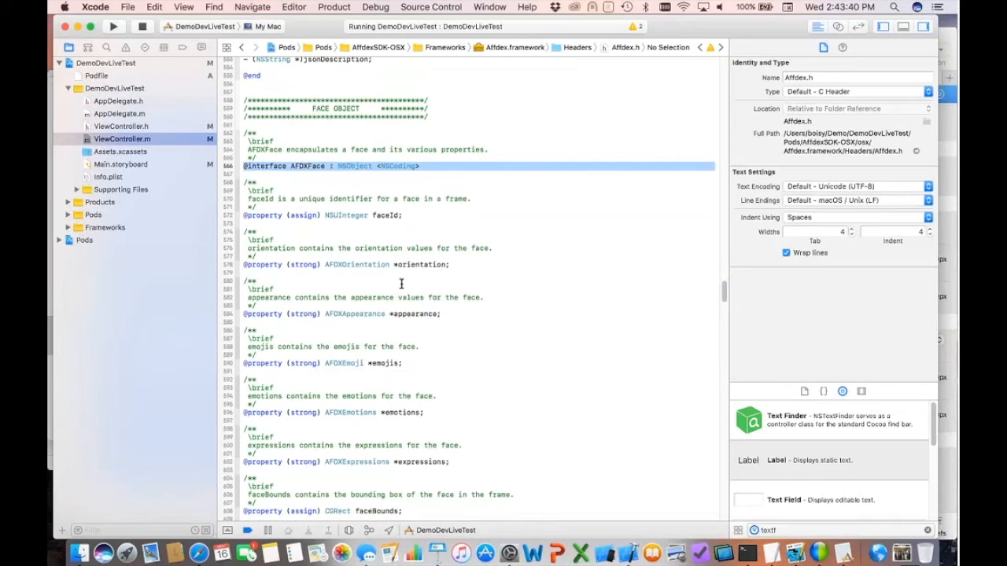
scroll(down, 3)
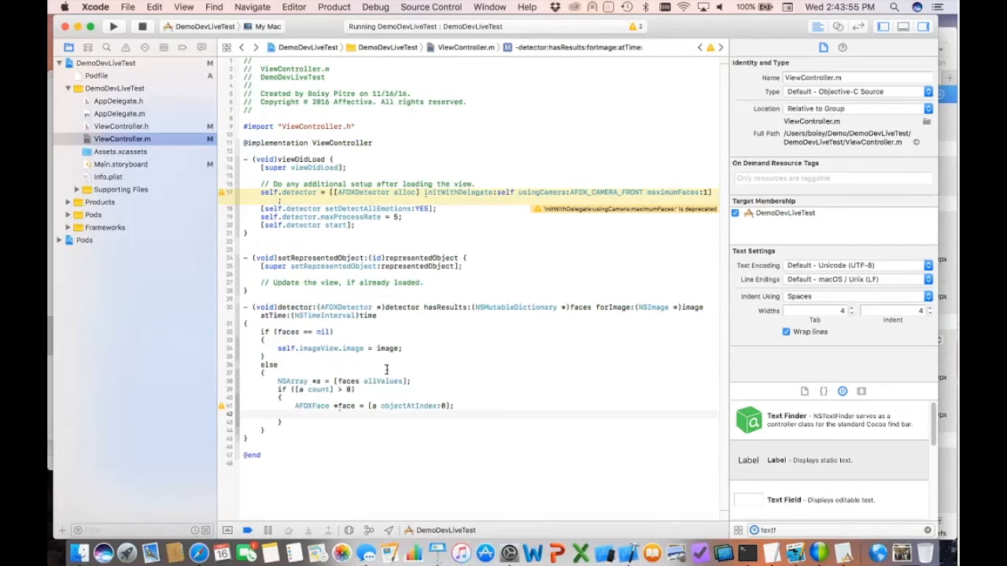
Add CGFloat joy = face.emotions.joy; below the face assignment
click(294, 414)
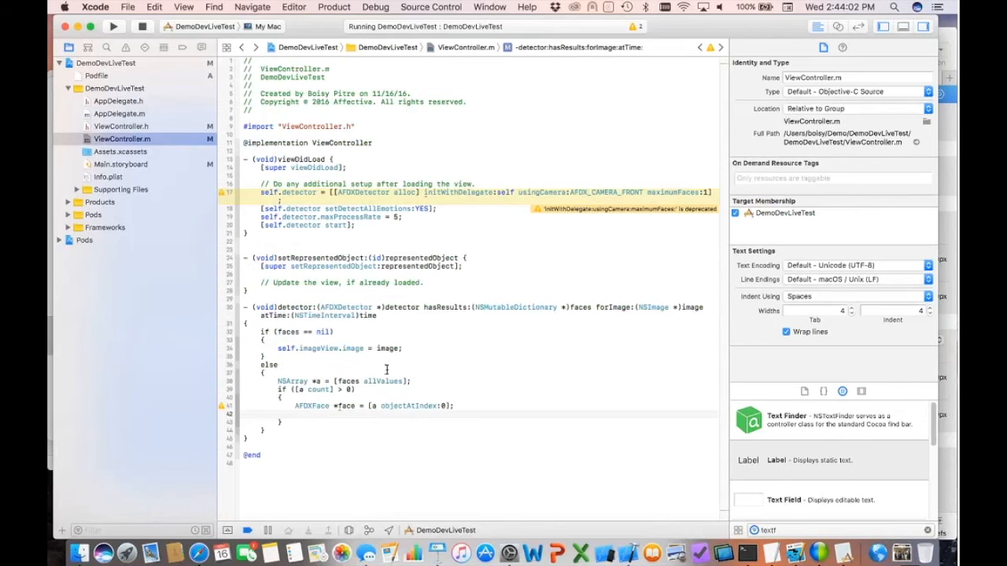
text(CGFloat)
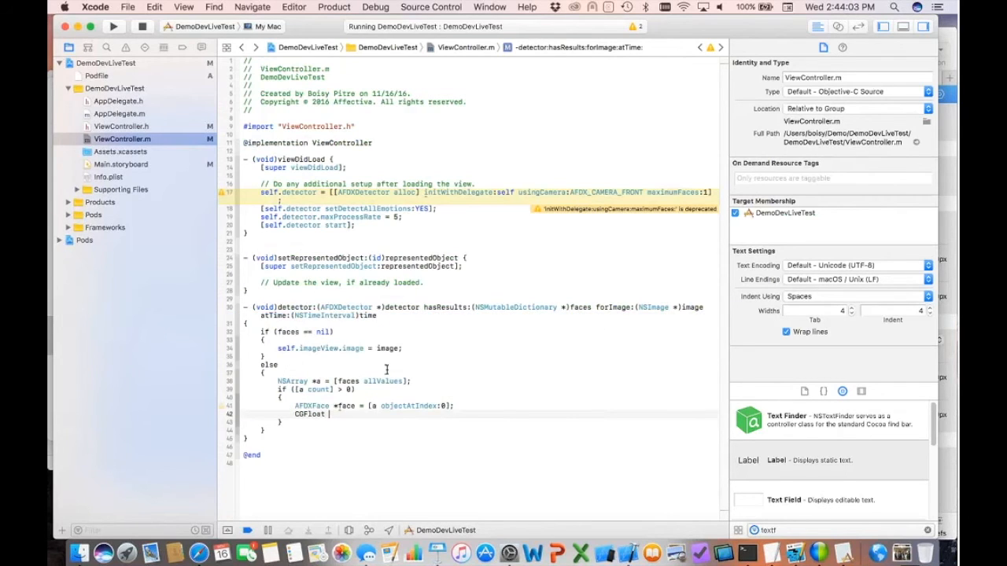
text(joy = face.emotions.joy)
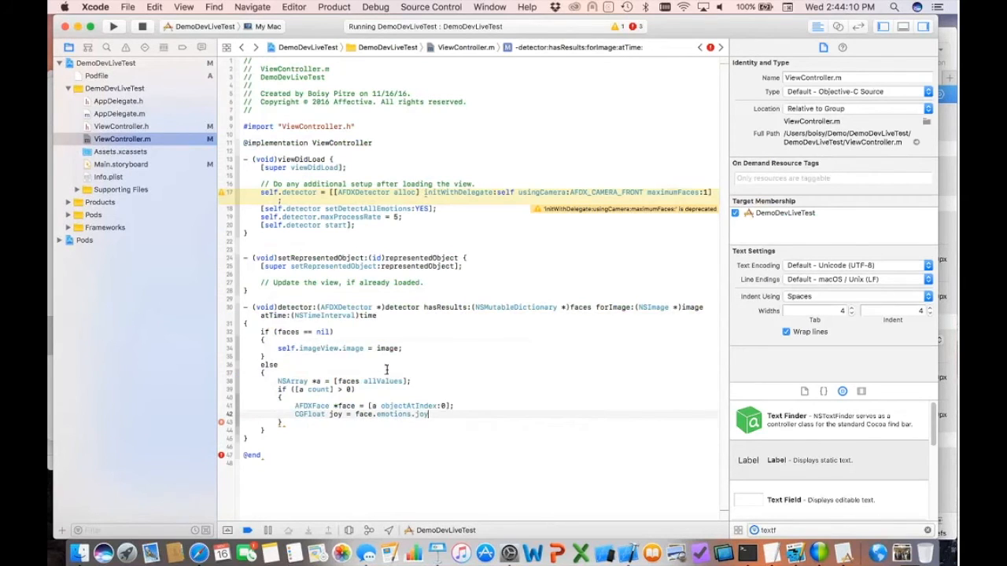
text(.)
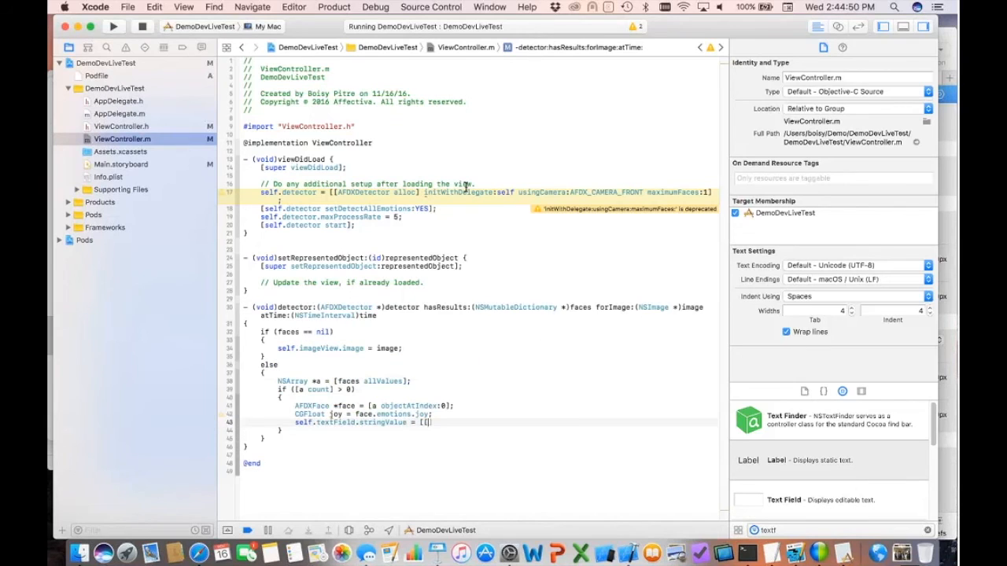
Set self.textField.stringValue to [NSString stringWithFormat:@"%.1f", joy]
text(NSString)
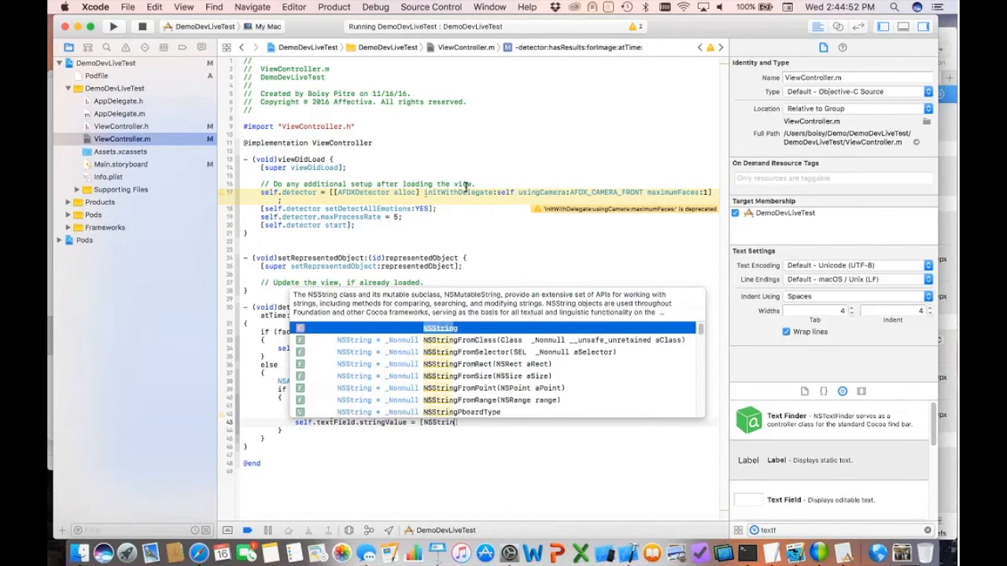
text(stringWithFormat:@"])
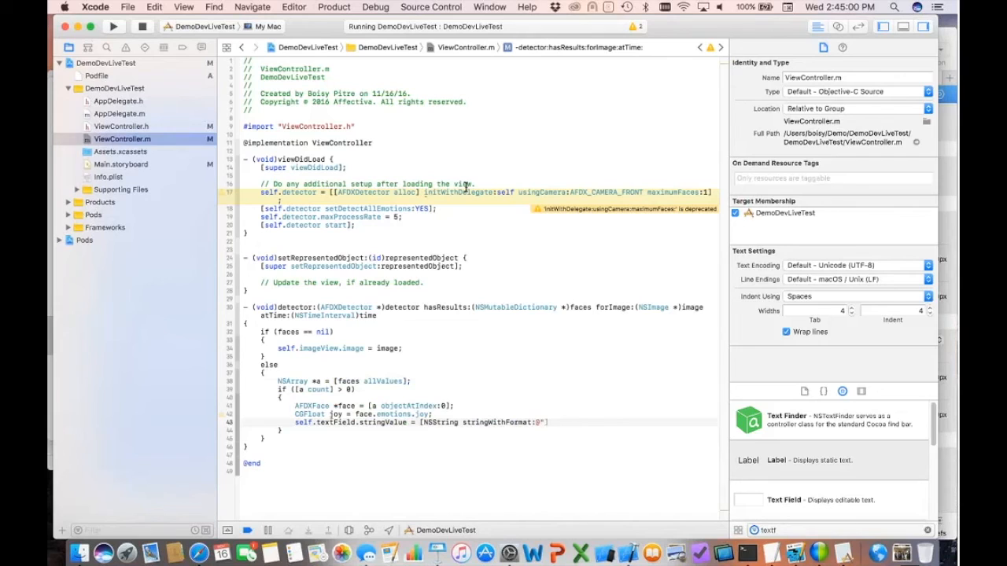
text(%)
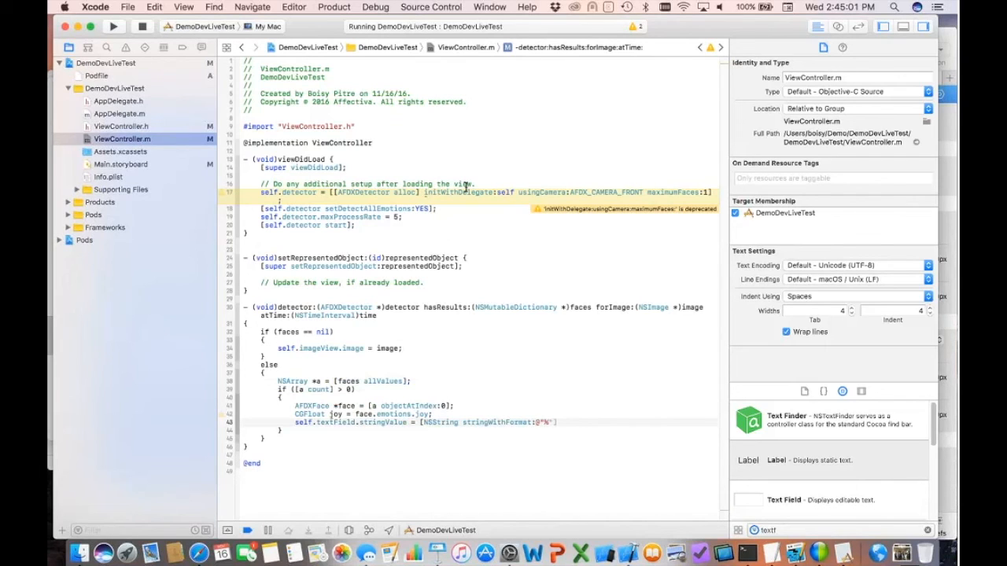
text(.1f)
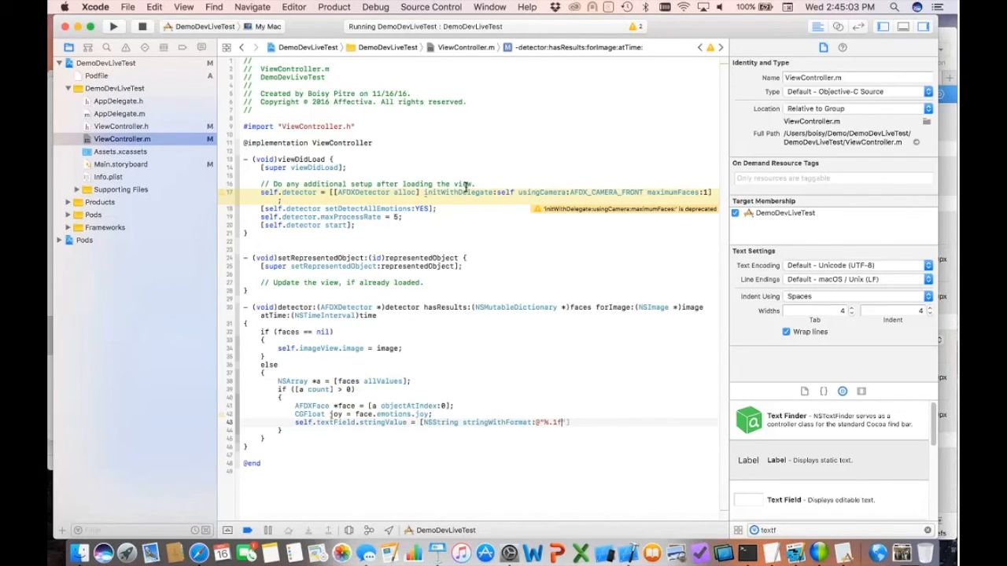
text(, joy];)
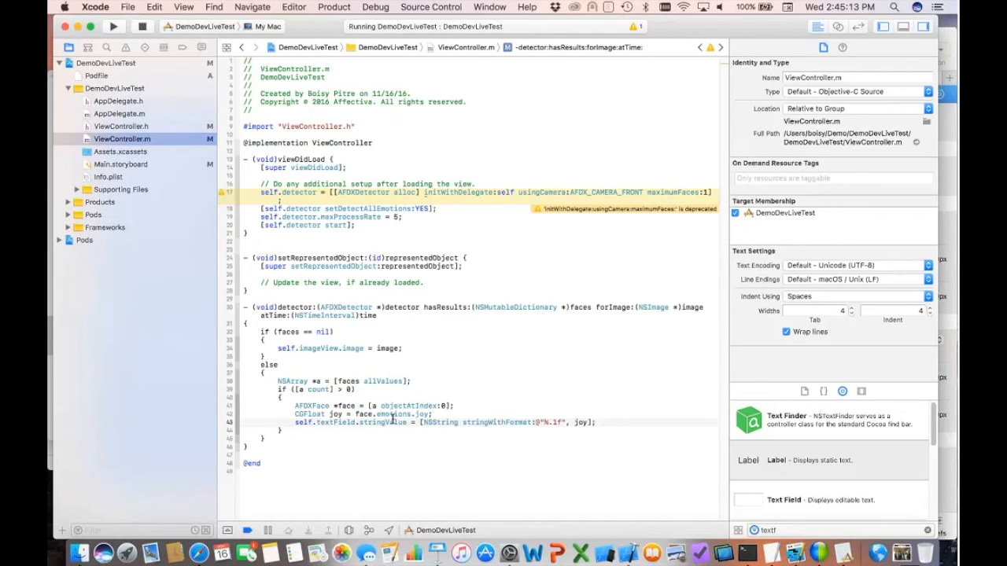
mouse_move(413, 422)
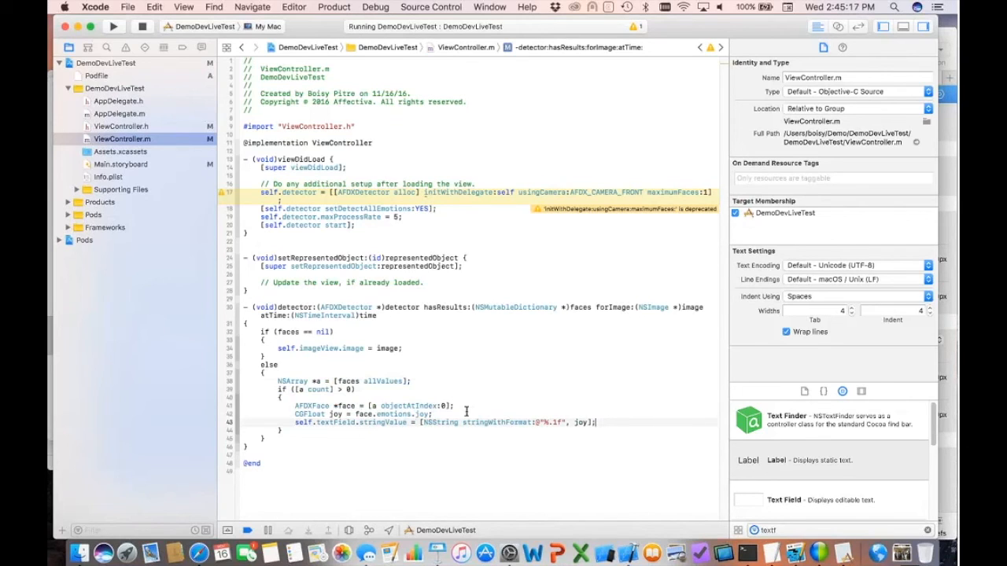
Rebuild DemoDevLiveTest, replacing the running instance, then stop the app
click(113, 26)
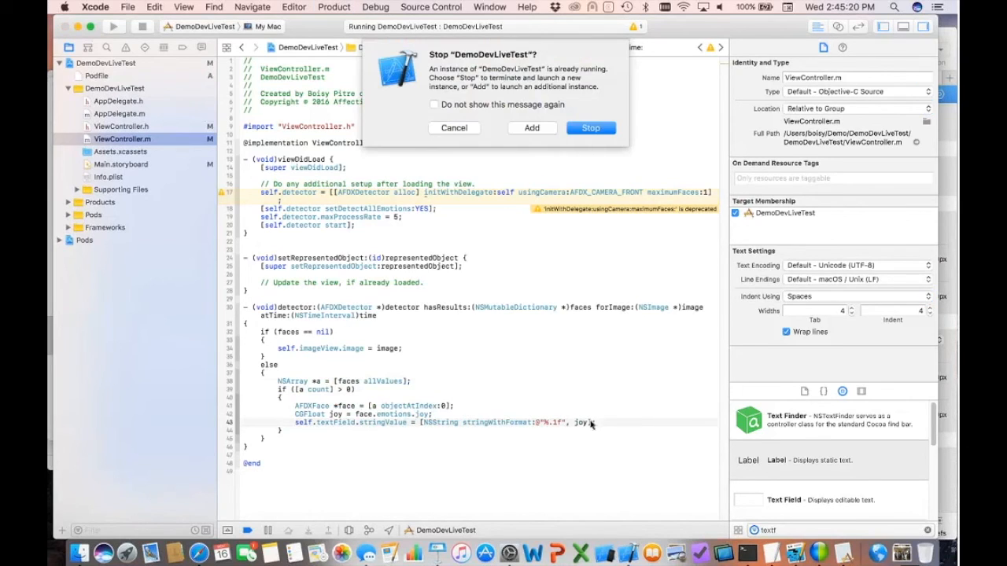
click(590, 128)
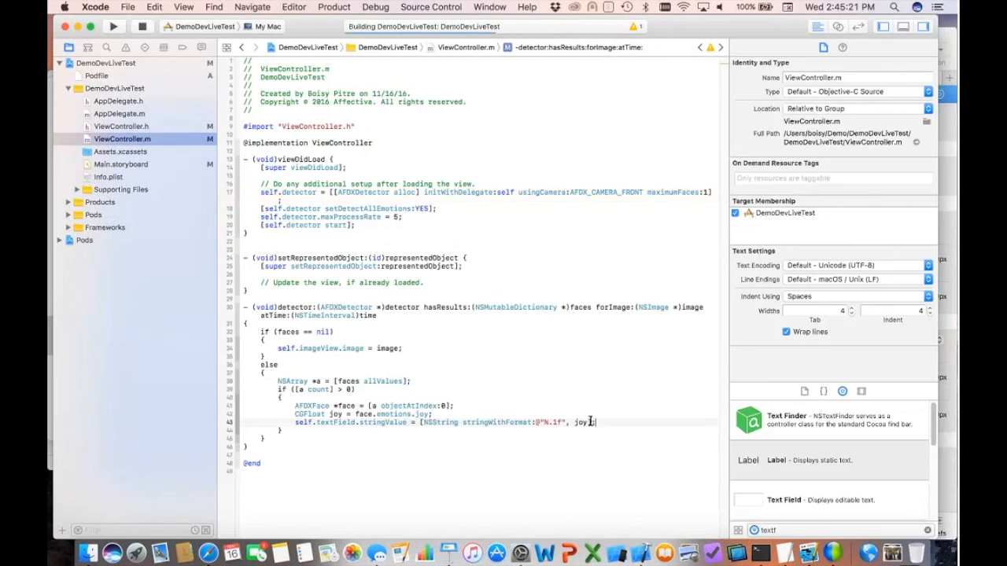
click(113, 26)
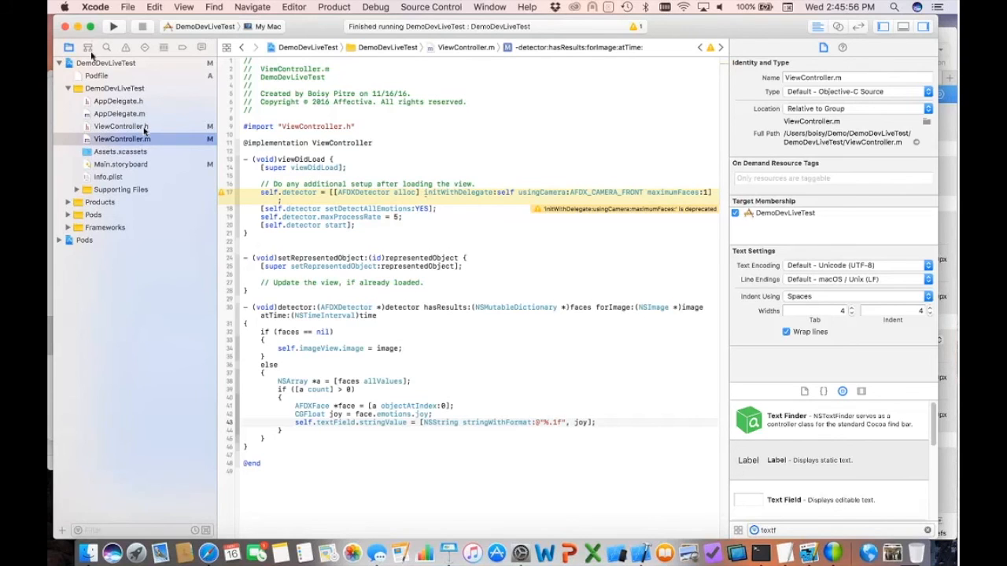
Open DevDayDemoSwift.xcworkspace from Open Recent, then run and stop the Swift app
click(128, 7)
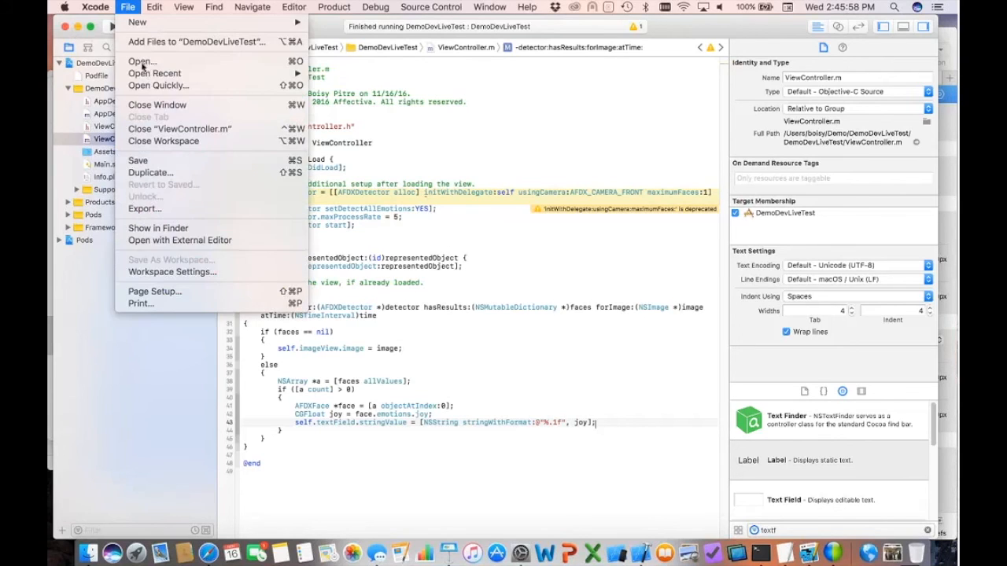
click(155, 73)
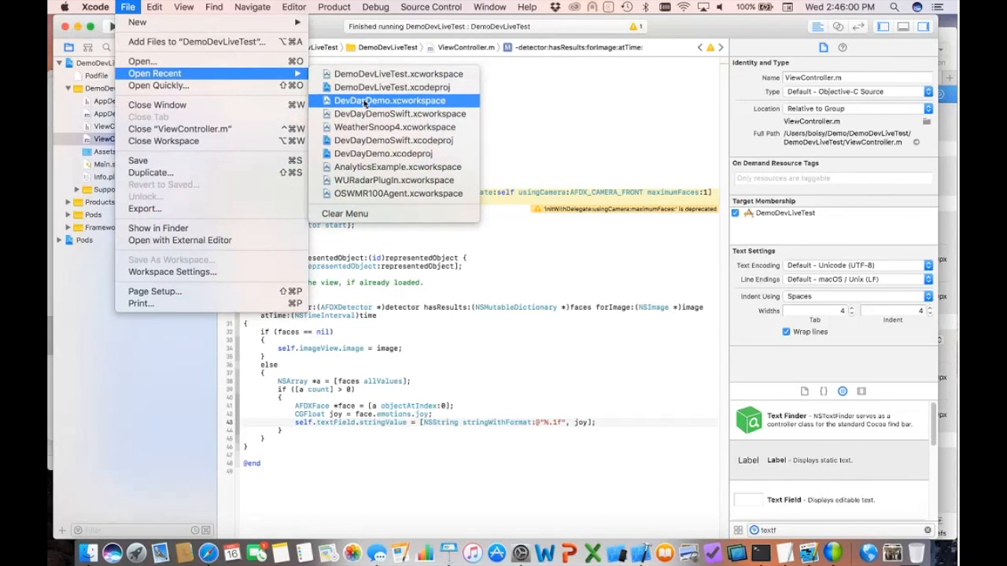
click(389, 99)
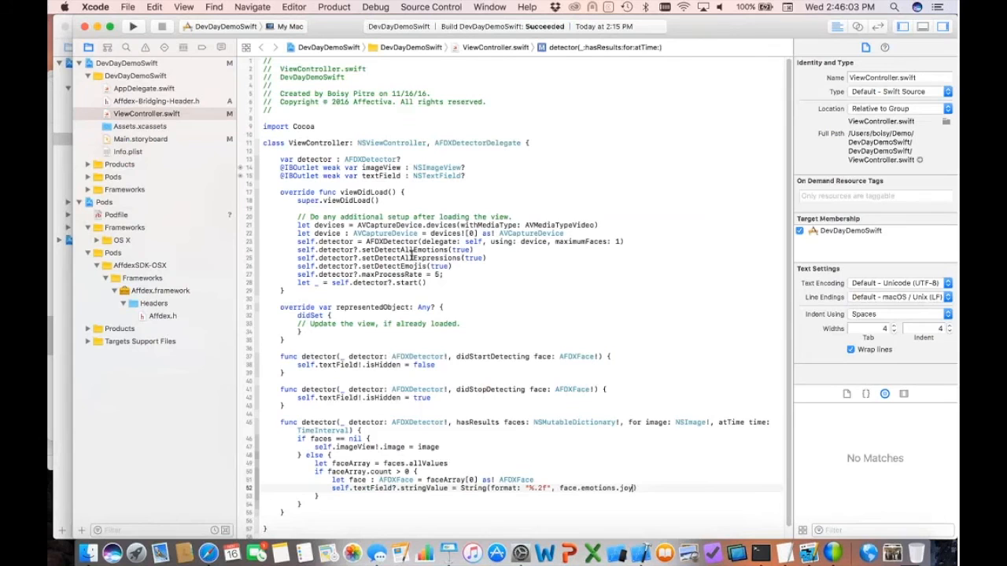
click(133, 26)
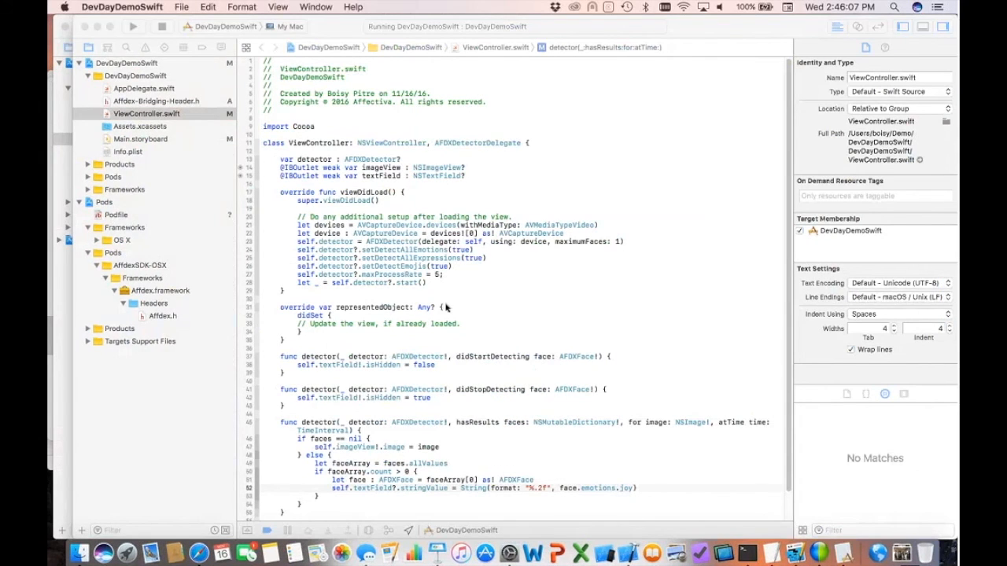
click(133, 26)
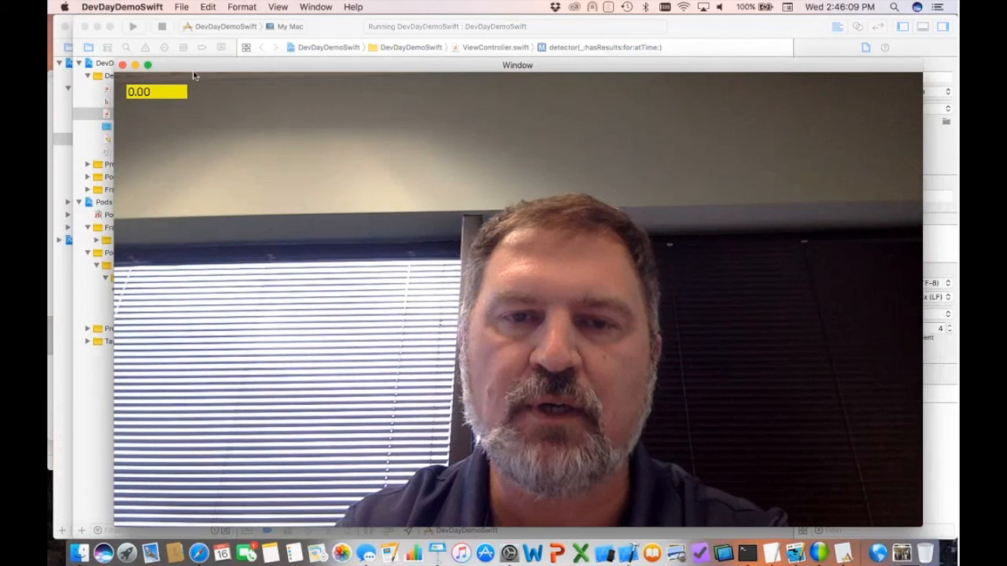
mouse_move(163, 113)
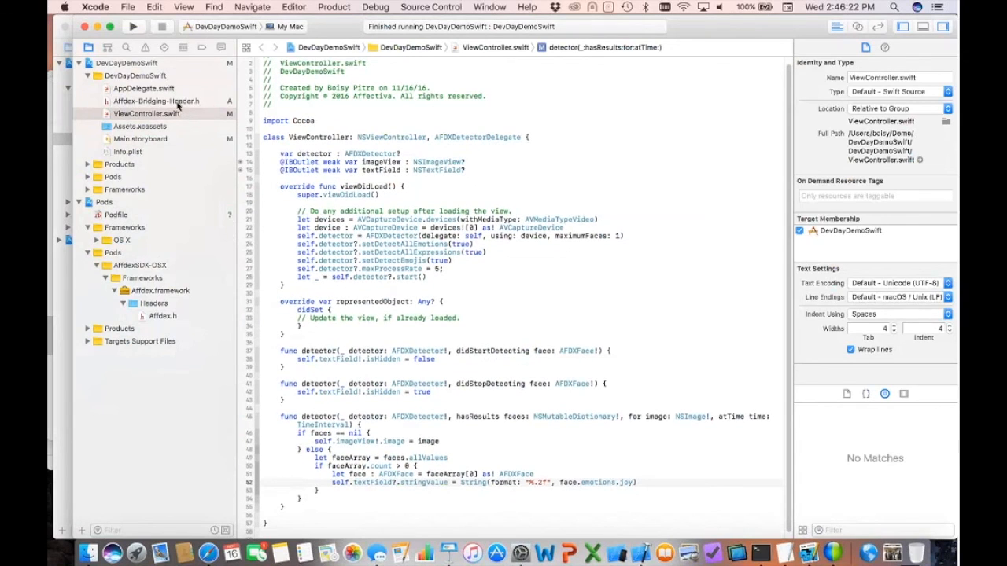
click(157, 100)
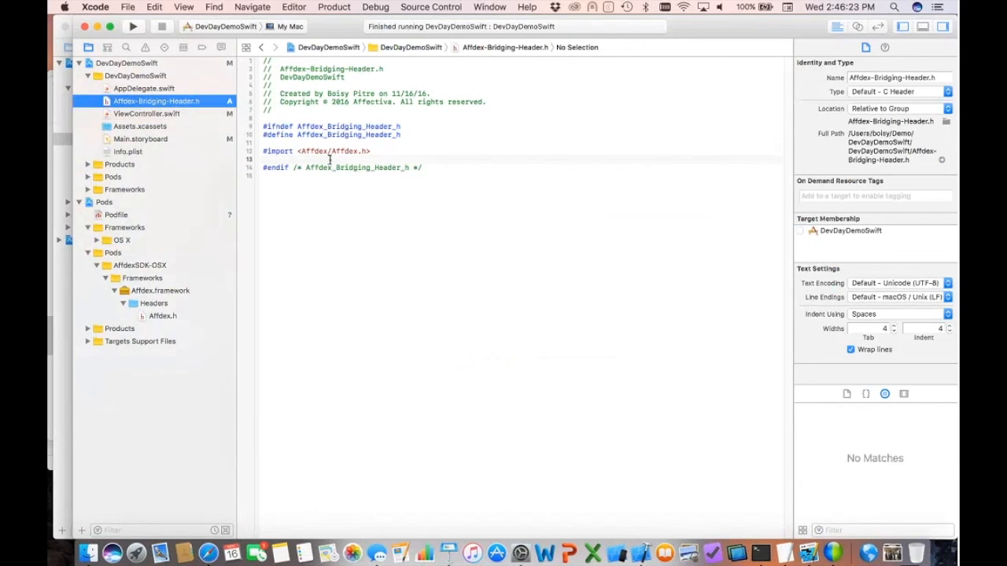
mouse_move(377, 214)
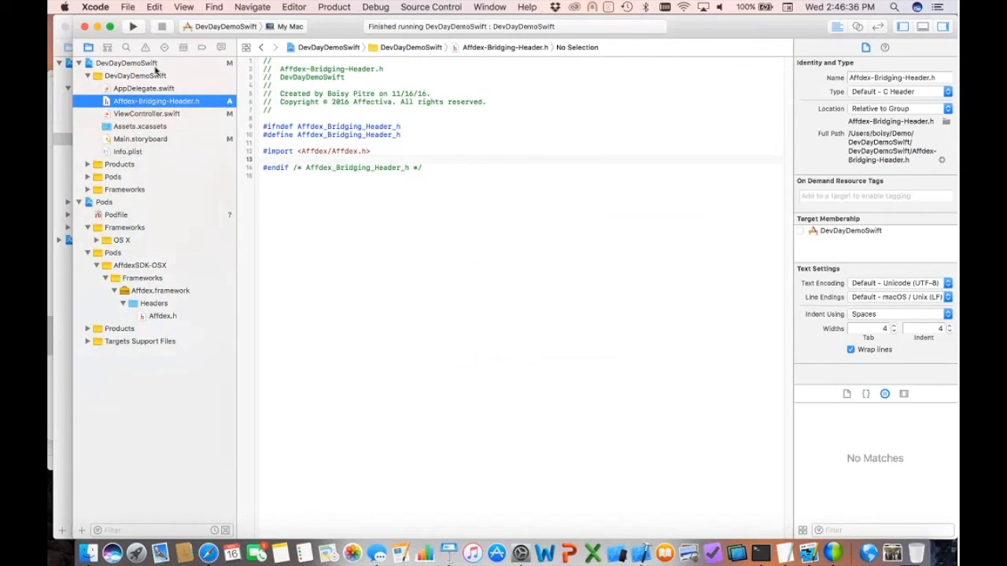
click(125, 62)
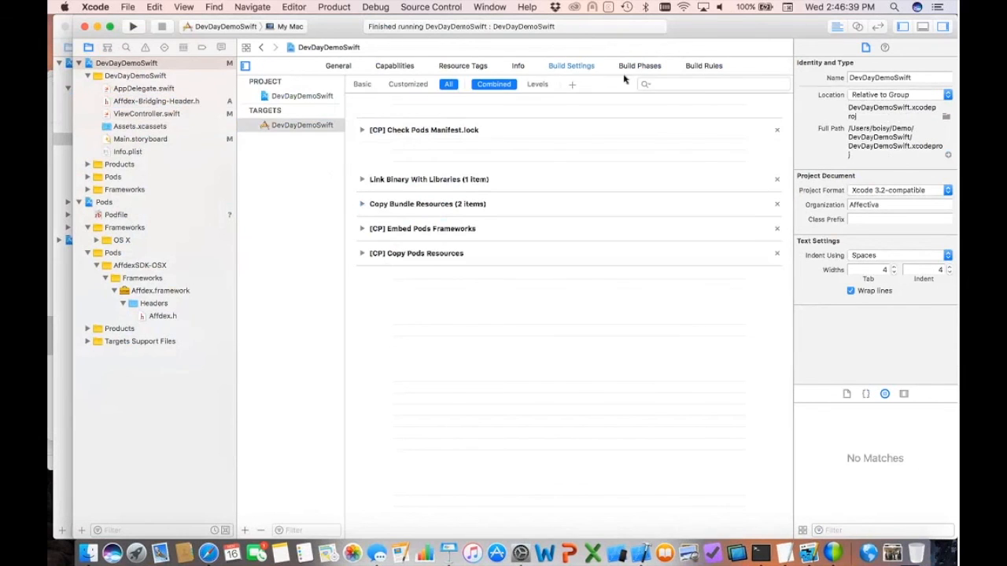
text(bd)
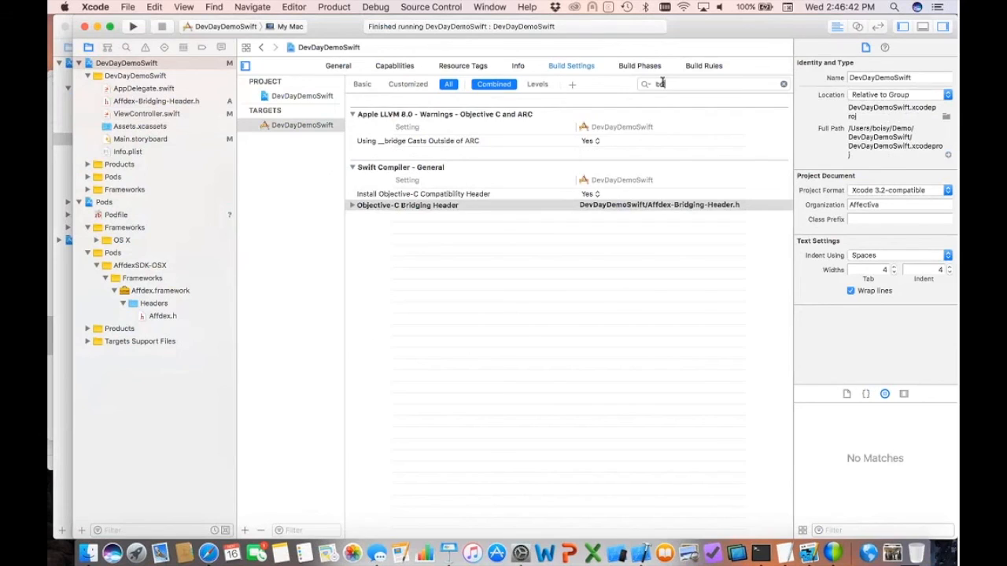
text(ridg)
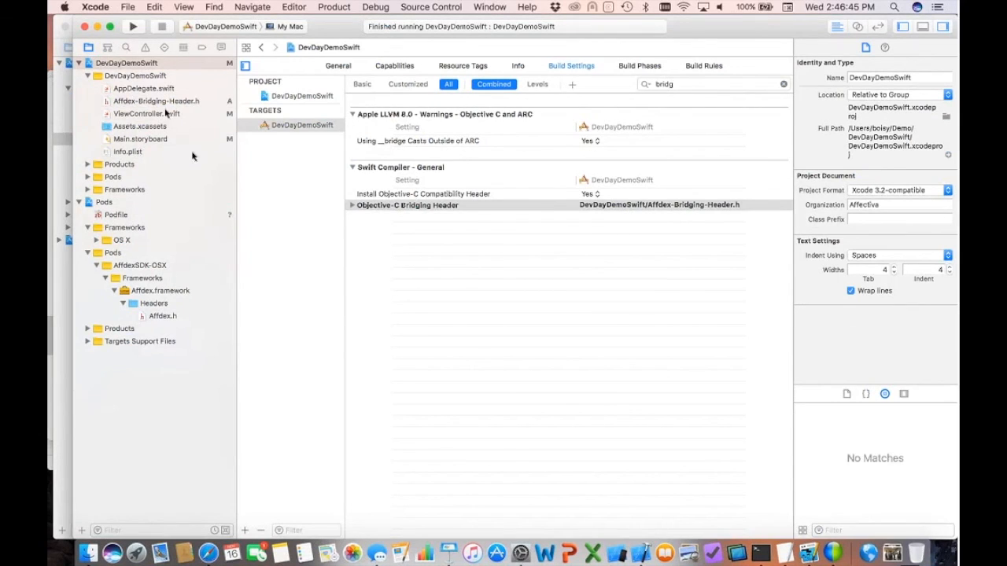
click(147, 113)
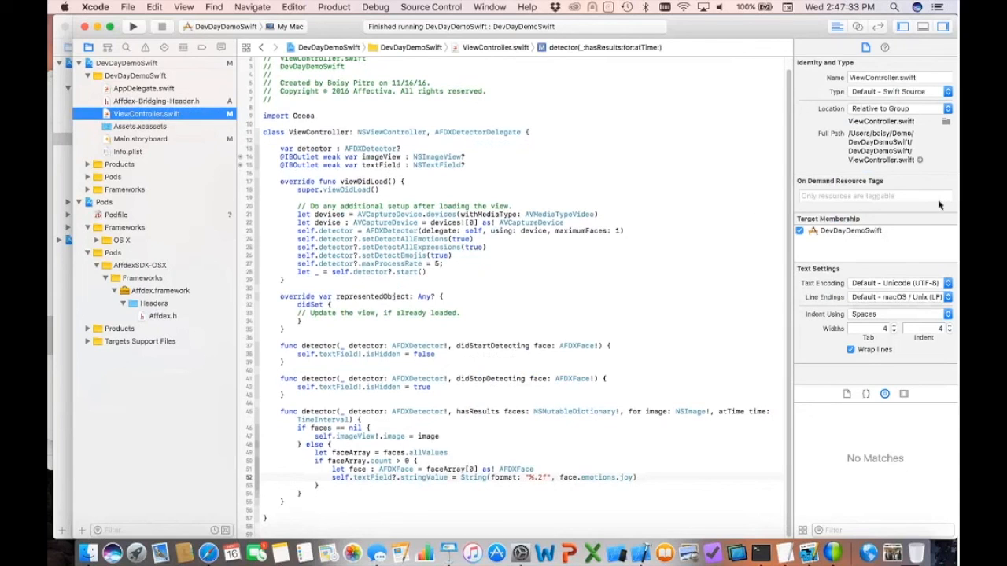
Switch to Keynote and play the slideshow full screen on the Next Steps slide
key(cmd+tab)
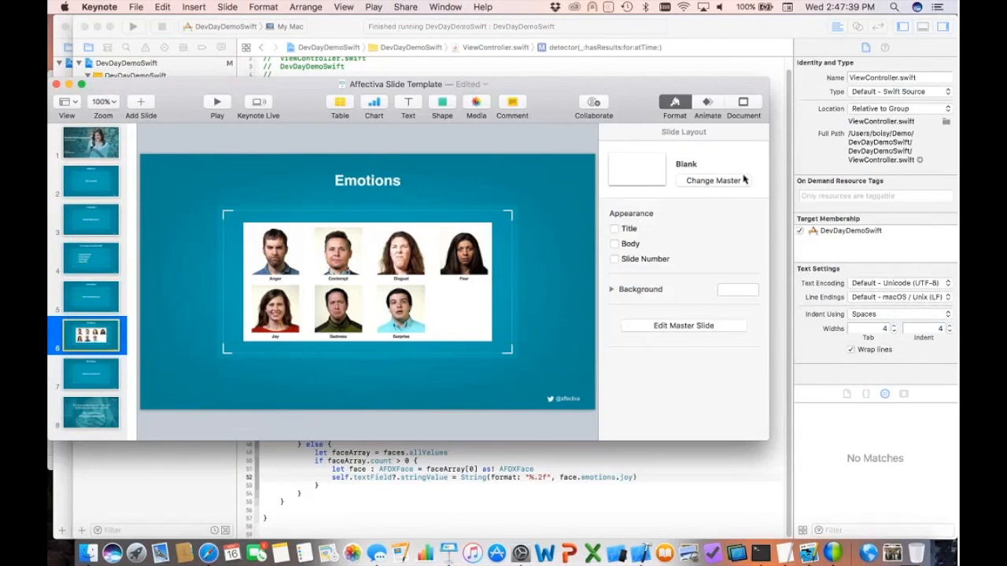
click(216, 102)
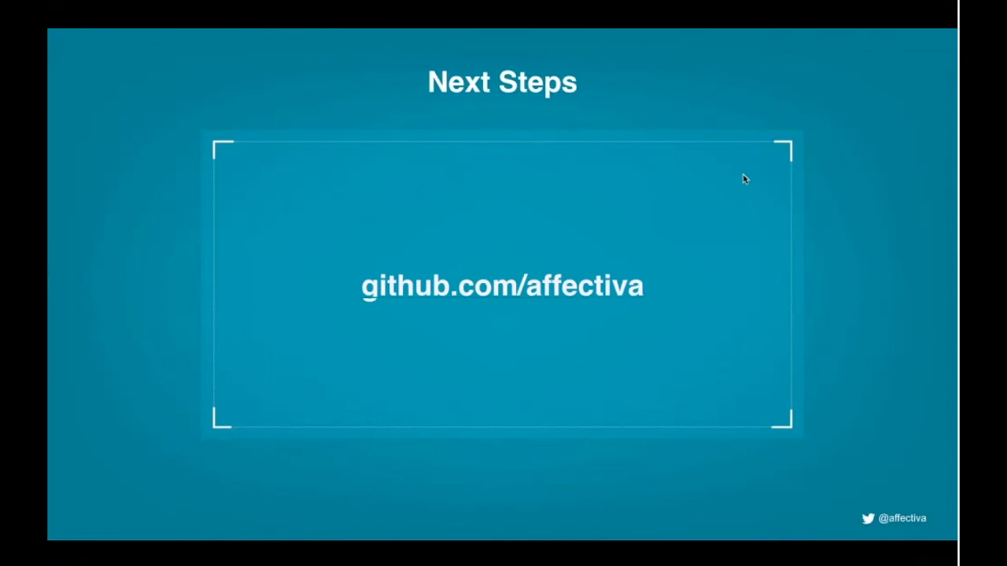